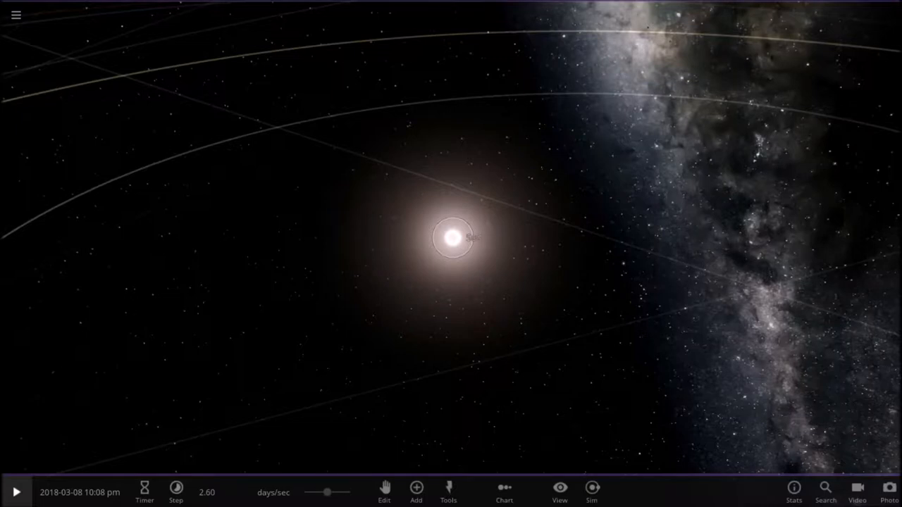
Inspect and close the Sun's properties, then start a new empty simulation.
left_click(452, 238)
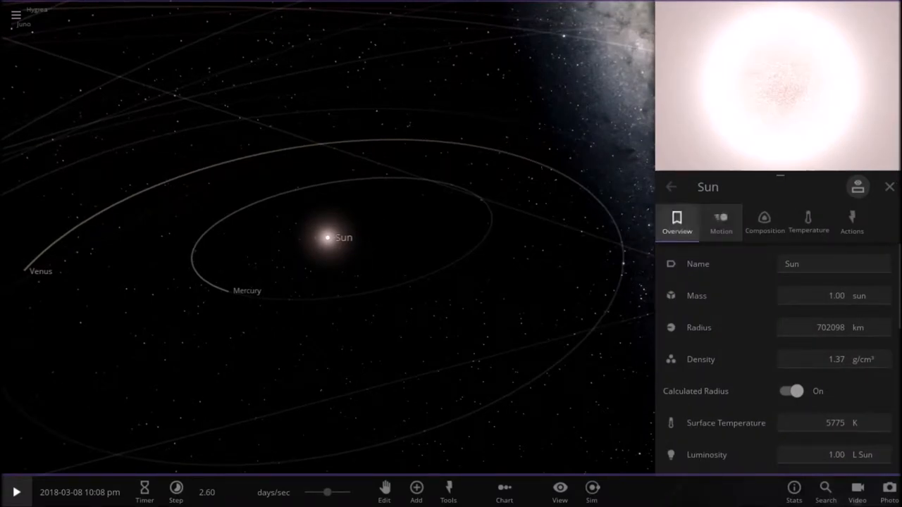
left_click(808, 222)
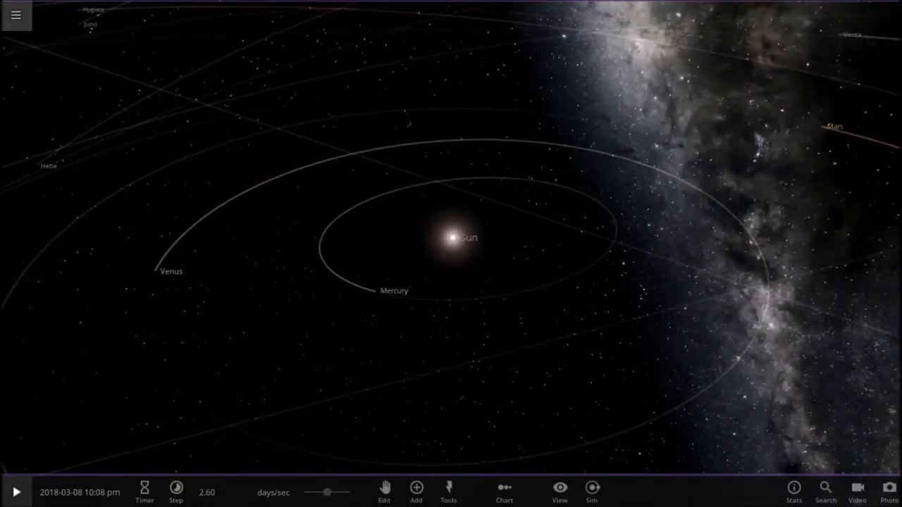
left_click(15, 15)
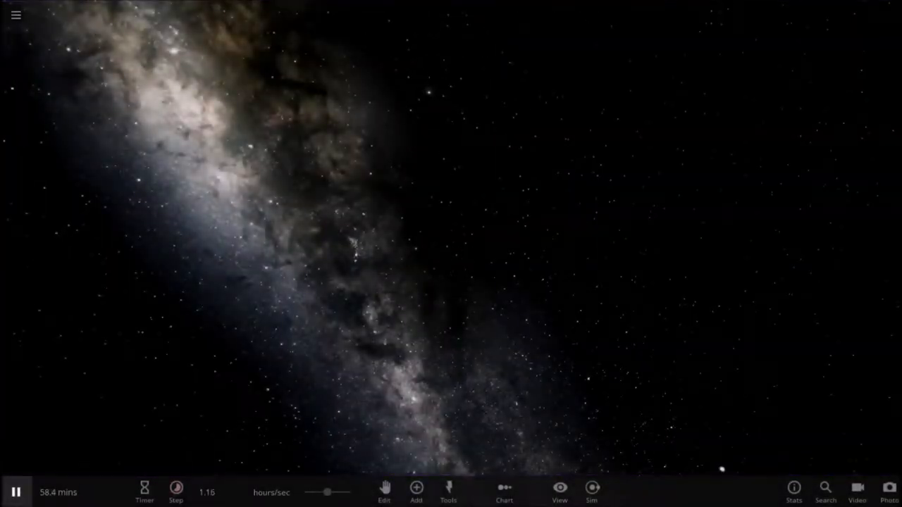
Place a Sun from the Stars list, then add Alpha Centauri B orbiting it.
left_click(416, 488)
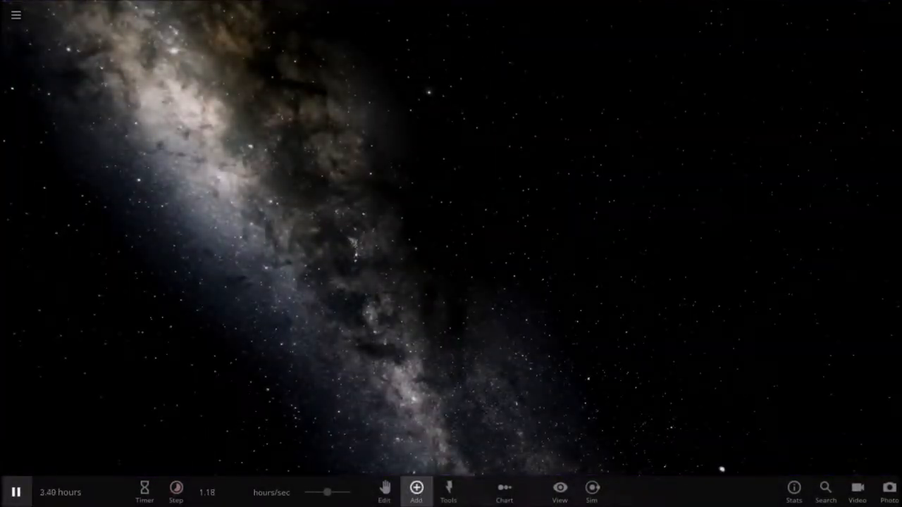
left_click(415, 490)
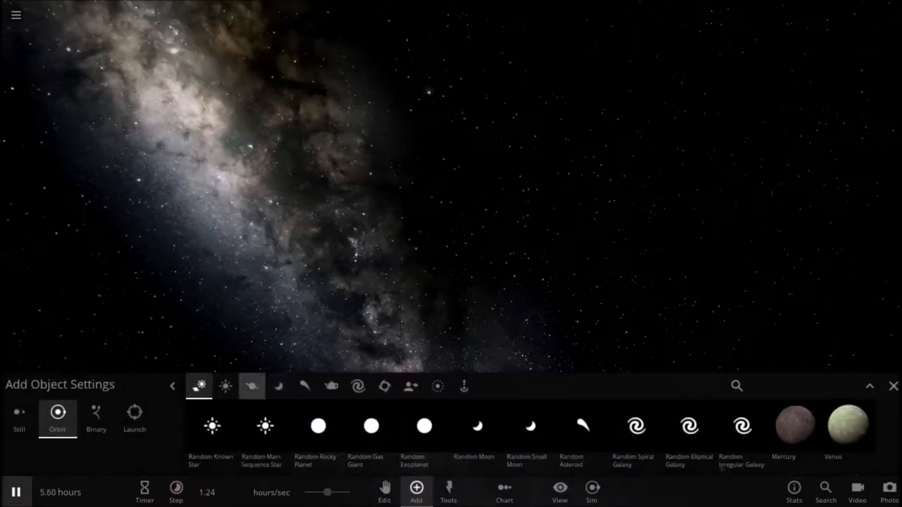
left_click(224, 385)
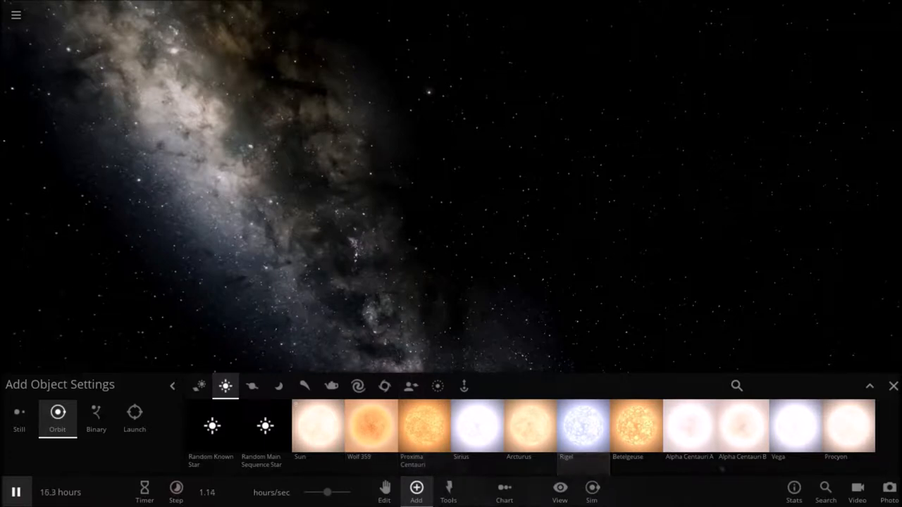
left_click(317, 426)
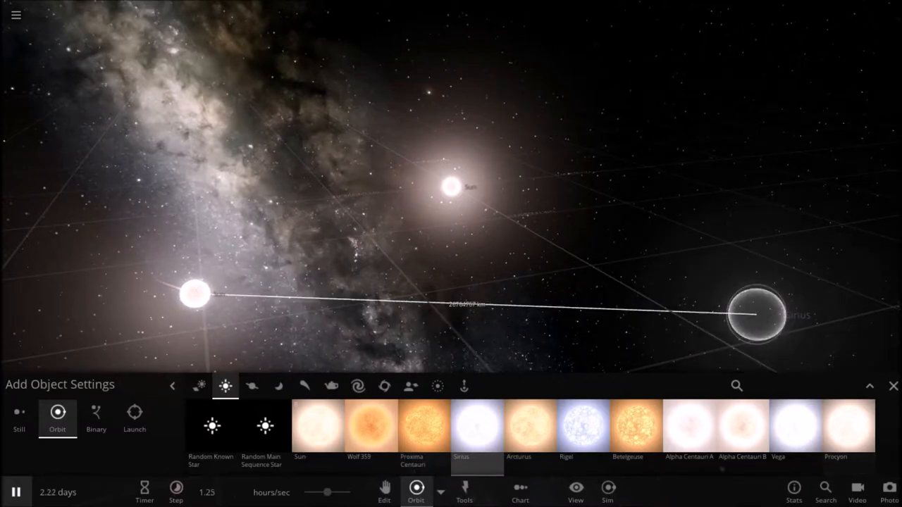
left_click(847, 428)
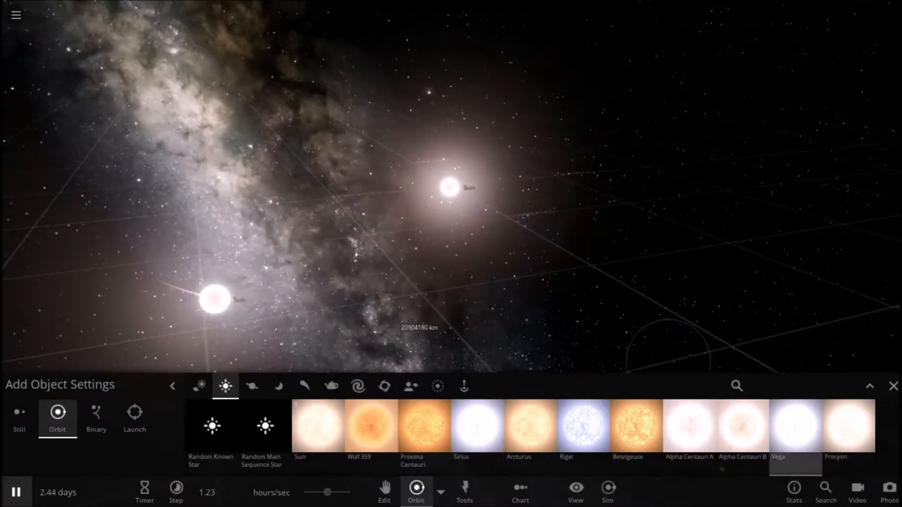
left_click(741, 428)
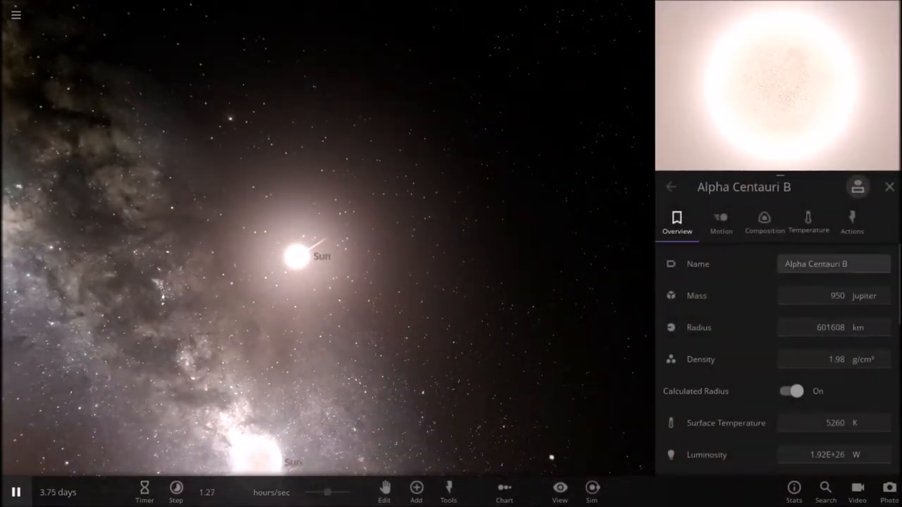
Enter 'Sun Jr.' as the selected star's name.
left_click(833, 263)
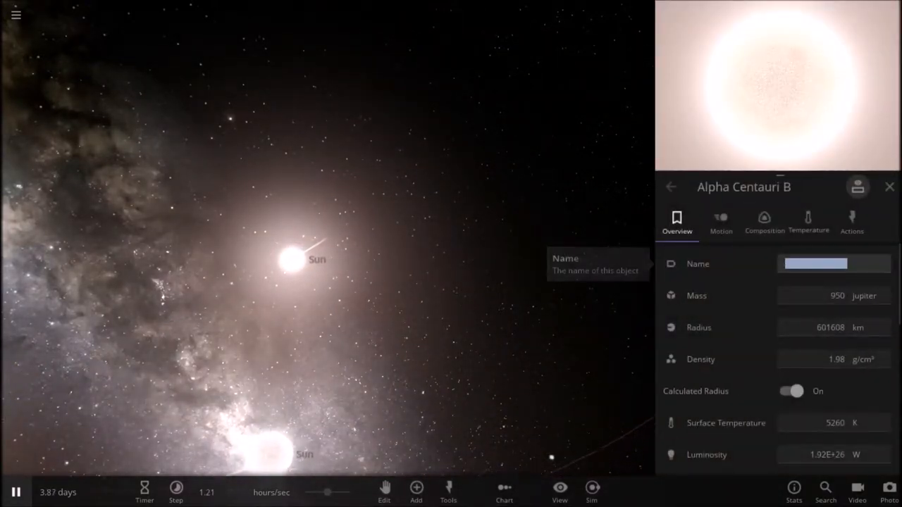
type("S")
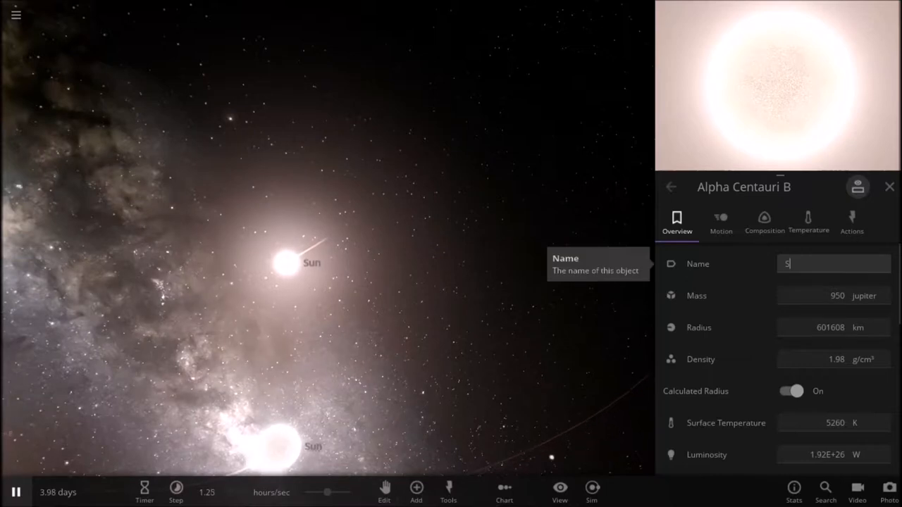
type("un Jr.")
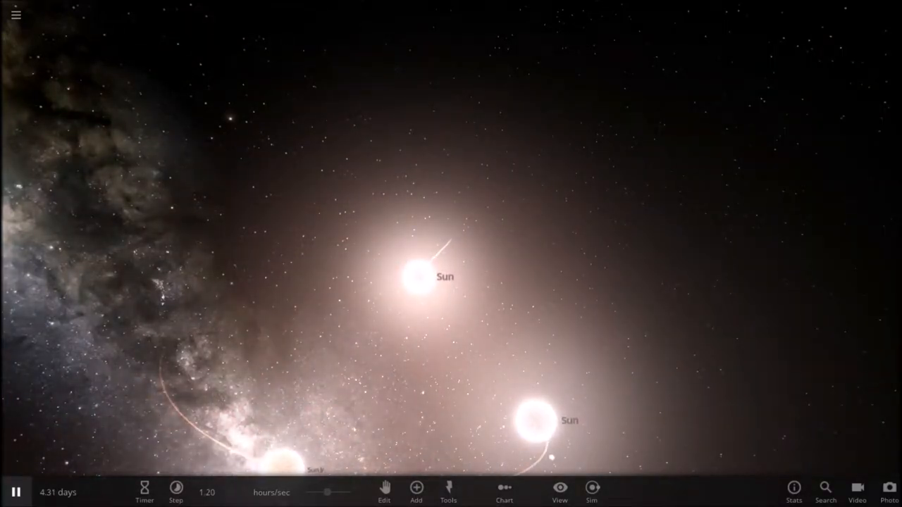
Select one of the Suns, view its property details, and close them.
left_click(416, 281)
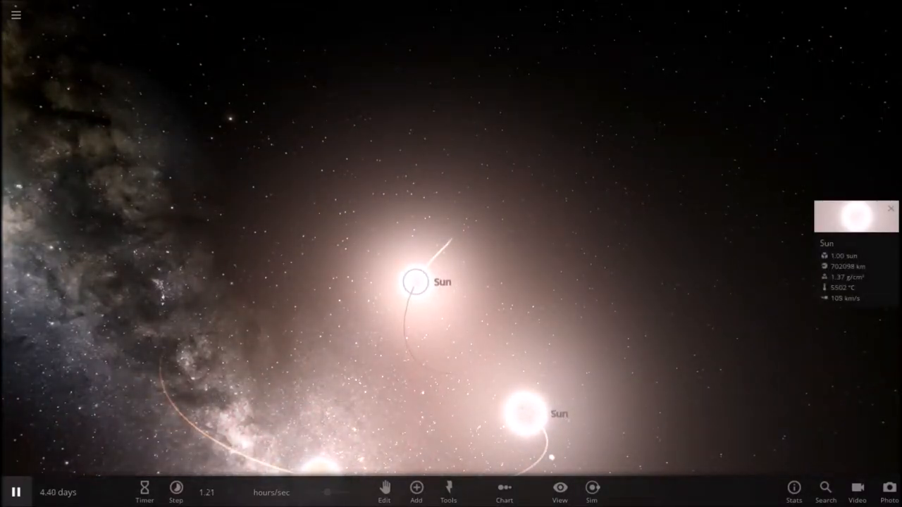
left_click(855, 217)
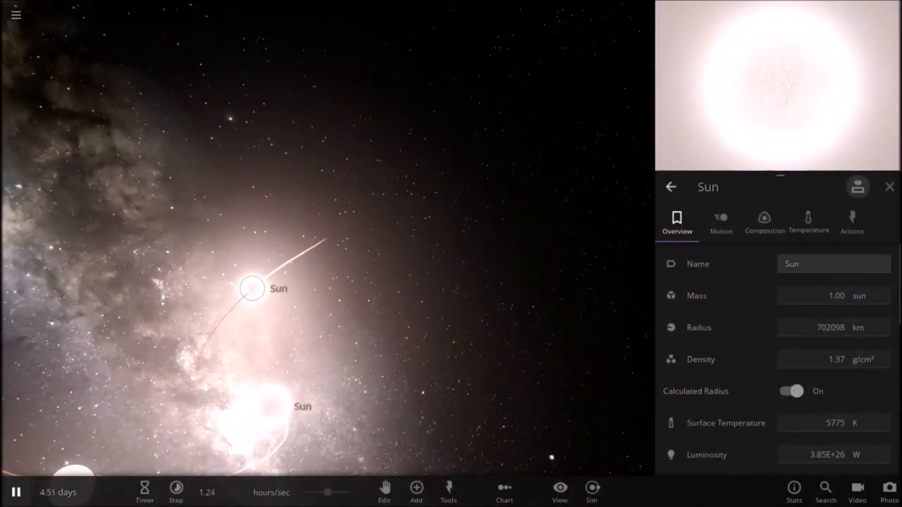
left_click(833, 263)
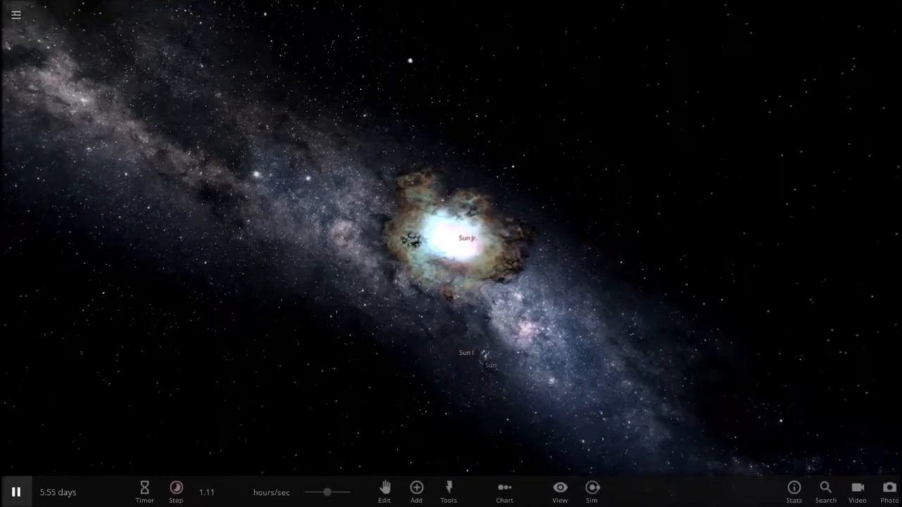
Restart with empty space, place a Sun, and add a second orbiting star.
left_click(15, 14)
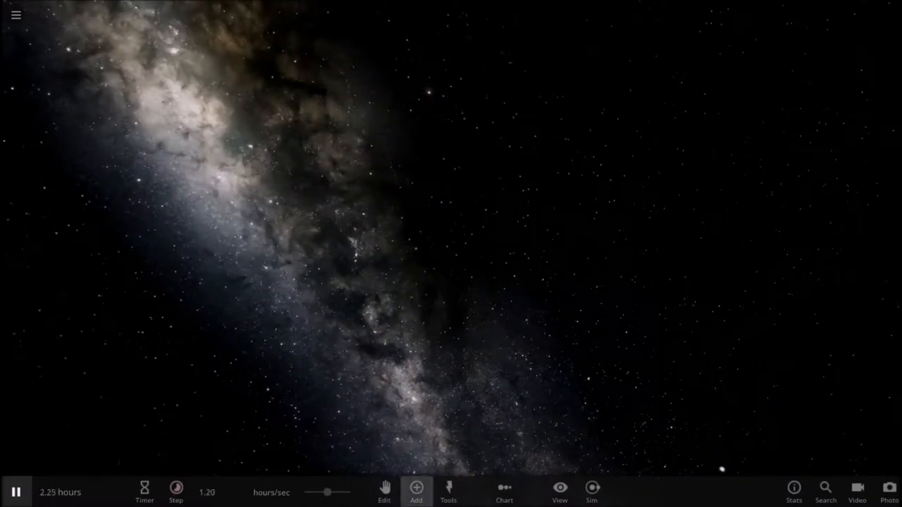
left_click(416, 491)
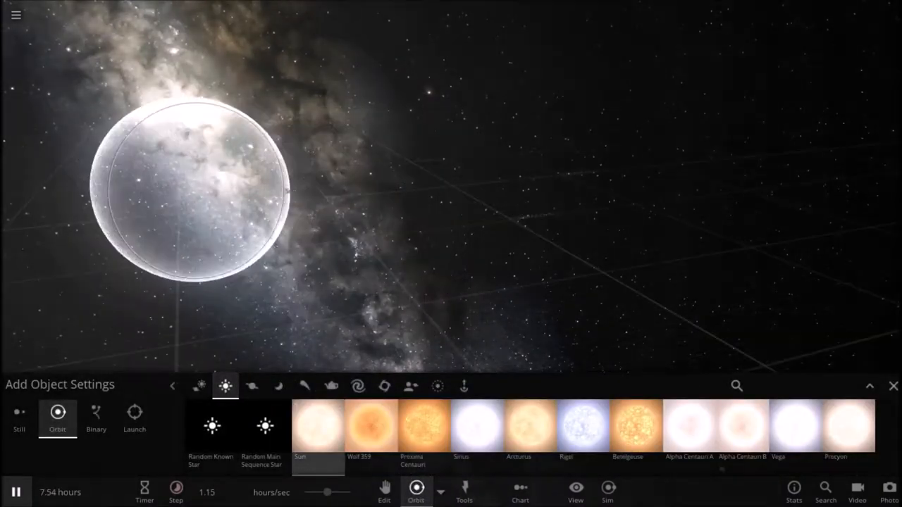
left_click(316, 427)
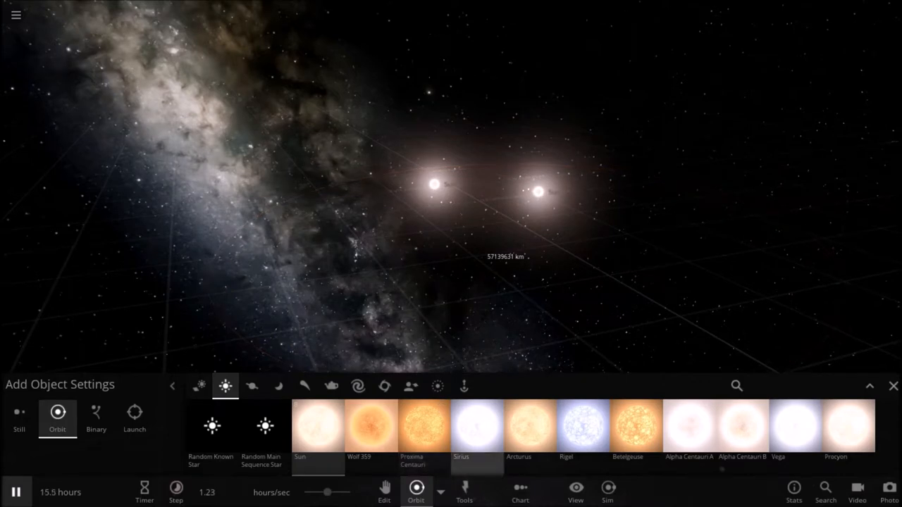
left_click(529, 429)
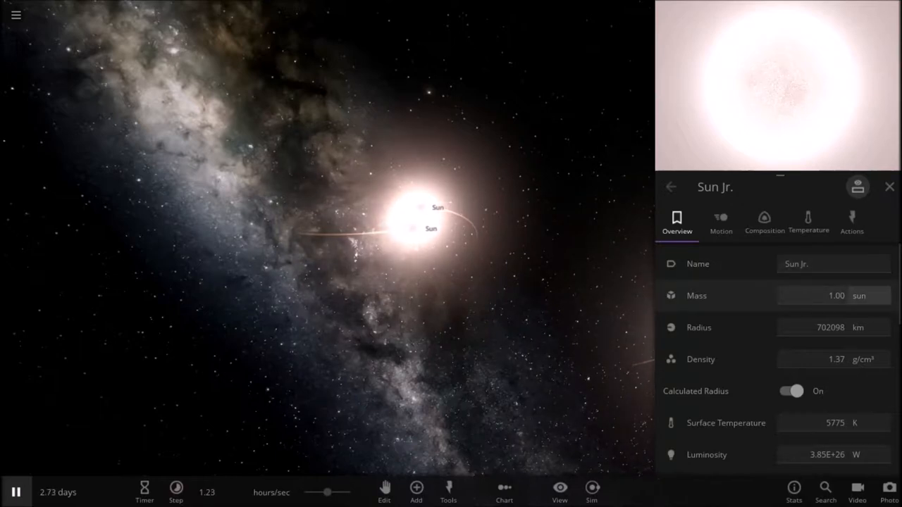
Reduce Sun Jr.'s mass to 911 Jupiter masses and close its panel.
left_click(833, 295)
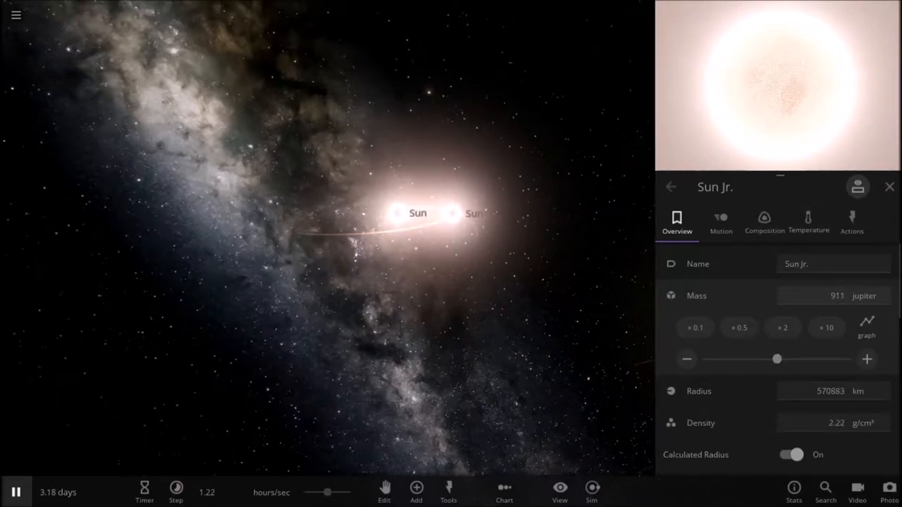
left_click(889, 187)
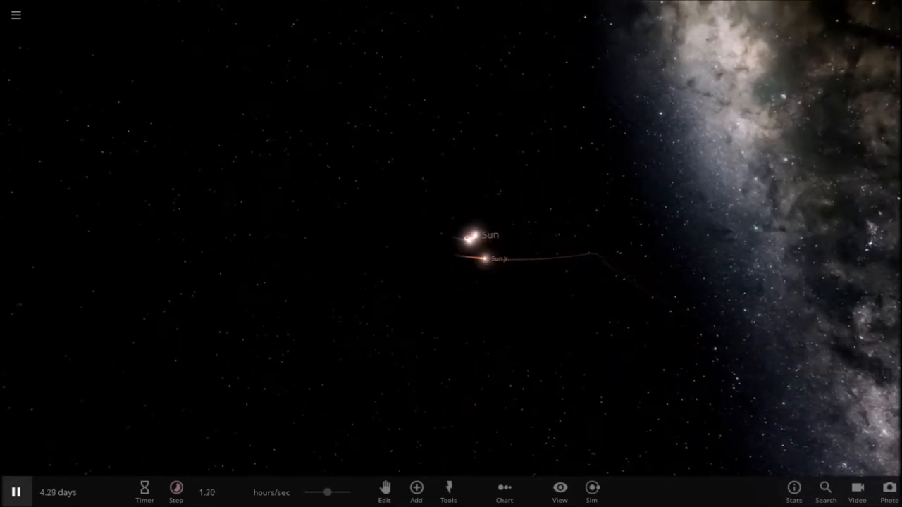
Pick Planet Nine from the Planets list, place it near the Suns, and open its details.
left_click(416, 491)
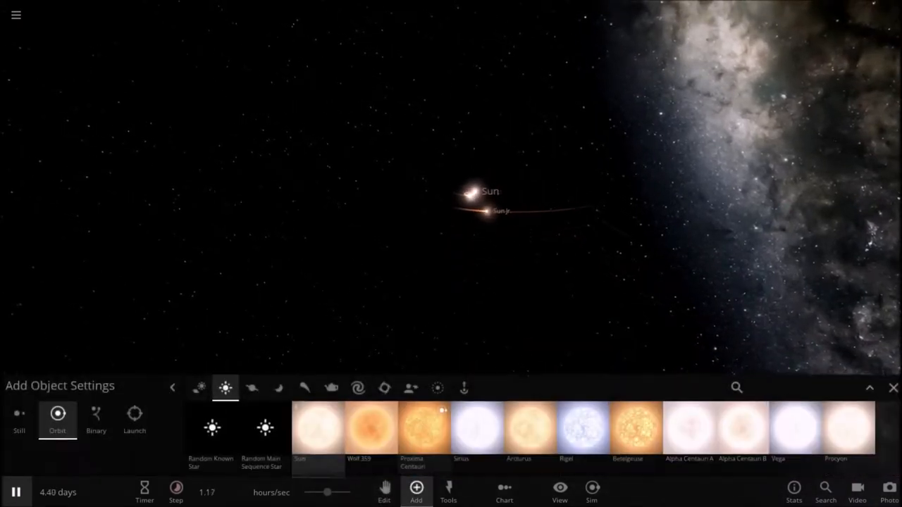
left_click(252, 386)
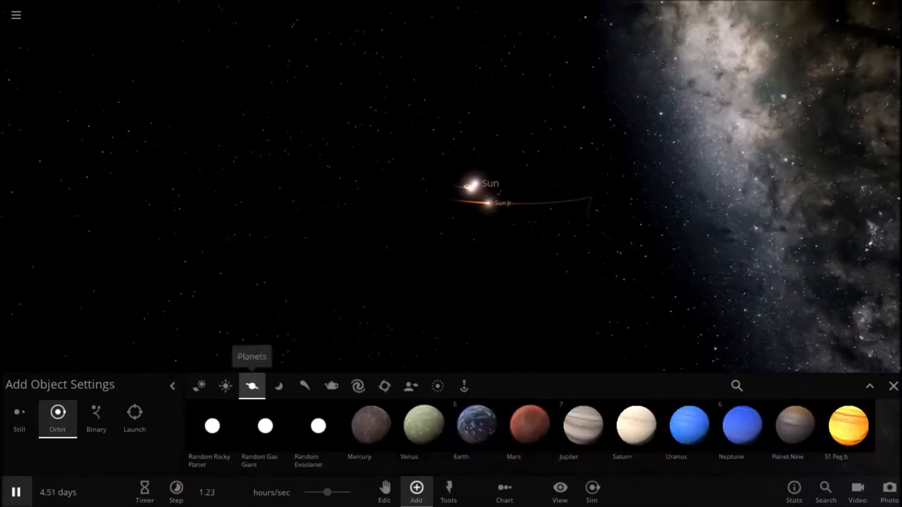
left_click(371, 424)
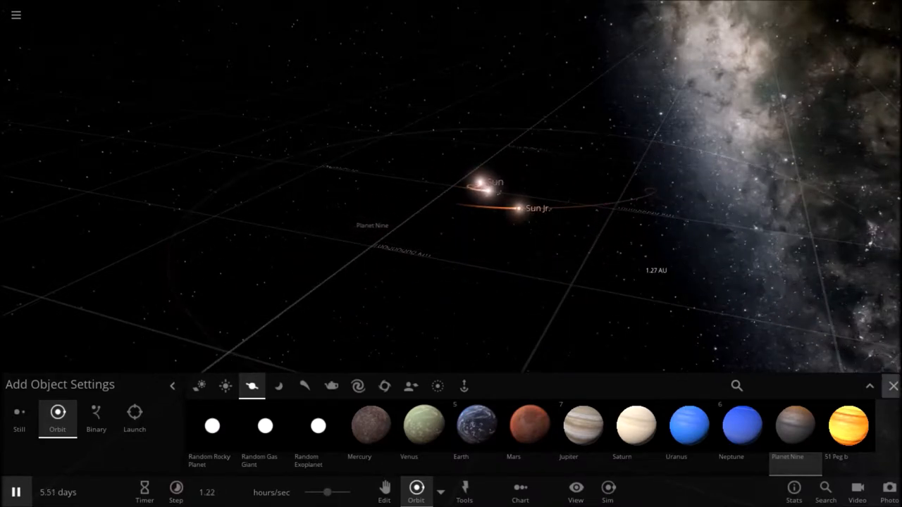
left_click(893, 385)
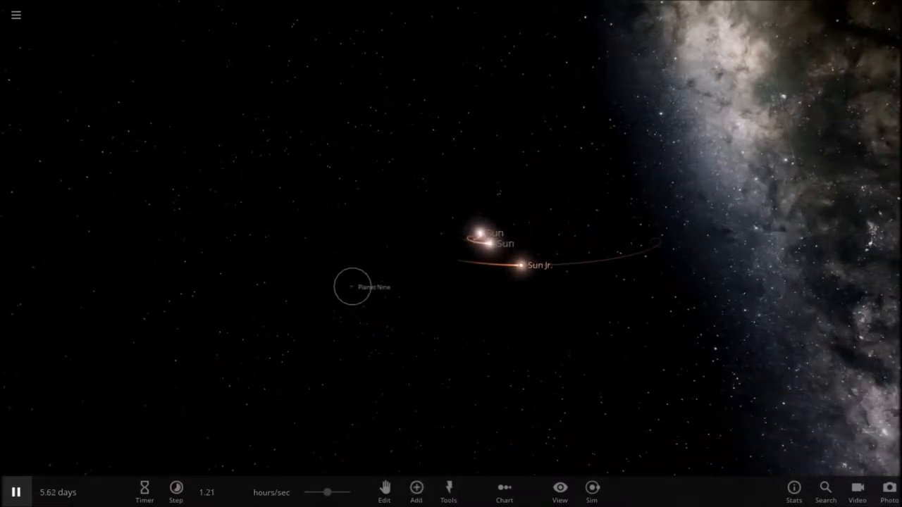
left_click(354, 286)
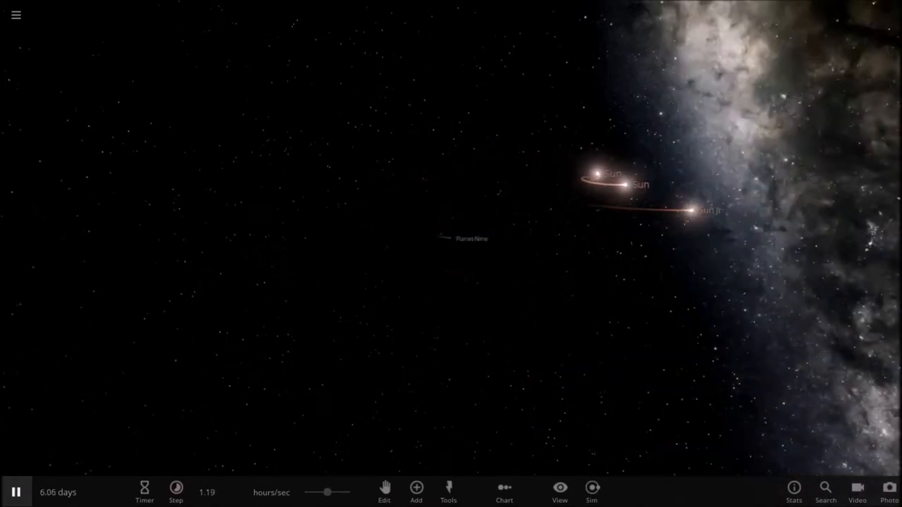
left_click(453, 238)
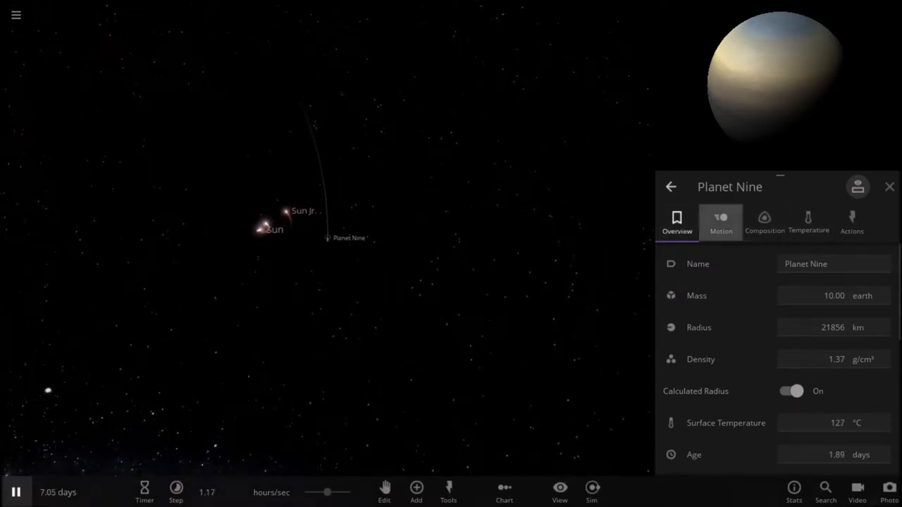
Scroll Planet Nine's Motion tab to orbital elements, then show Sun Jr.'s (eccentricity 2.68).
left_click(721, 222)
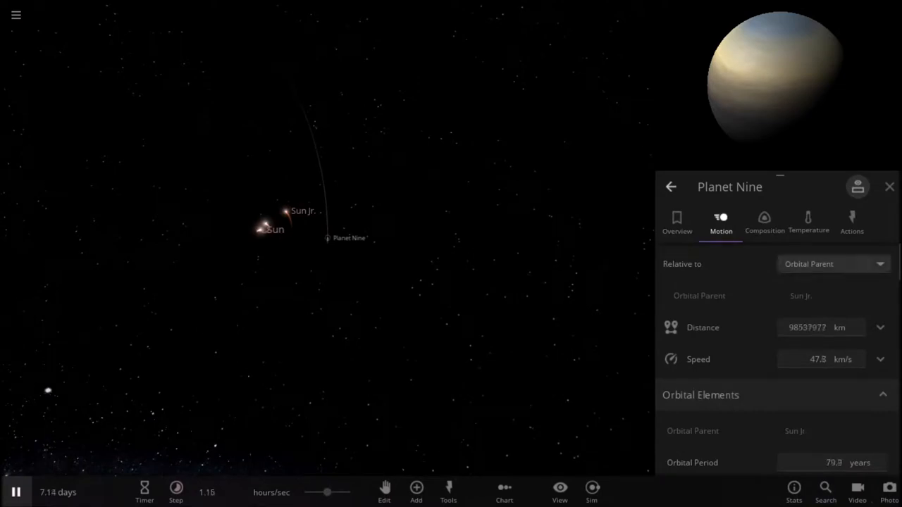
scroll("down", 3)
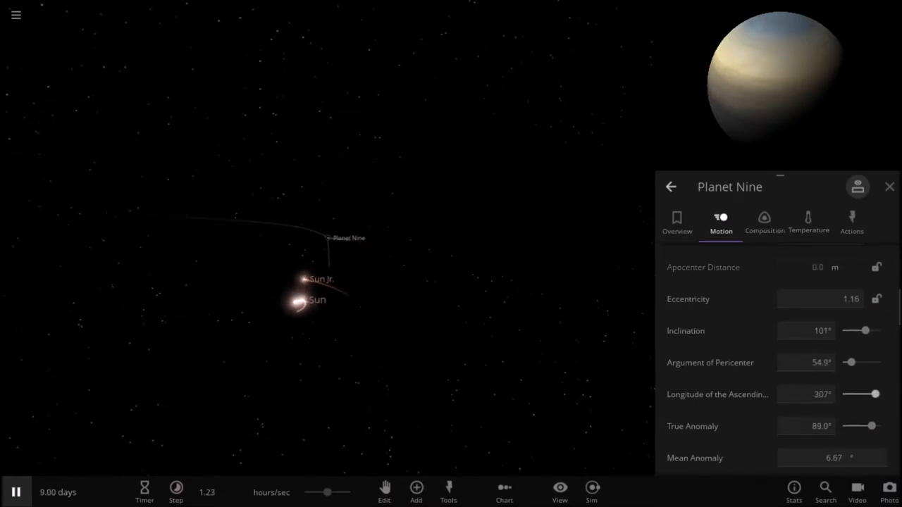
left_click(304, 279)
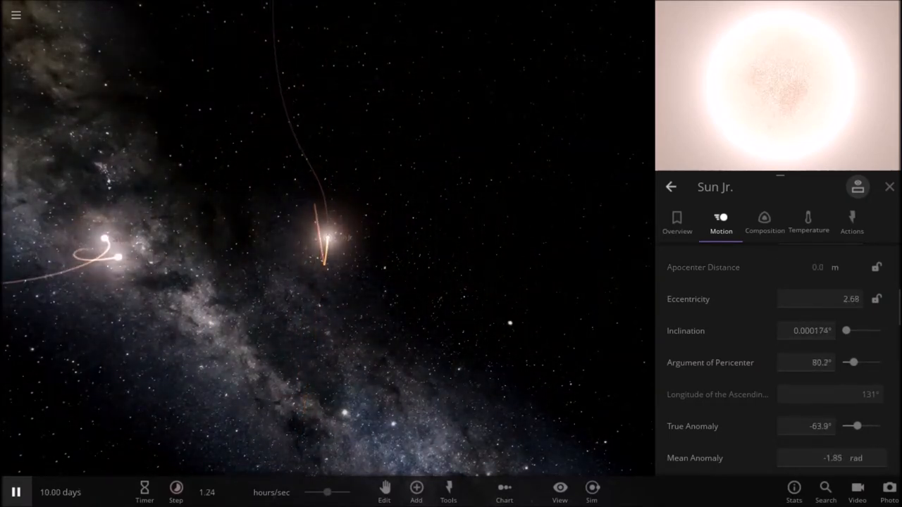
Review Planet Nine's motion (44.1 AU, 83.5 km/s) and close its properties.
left_click(416, 491)
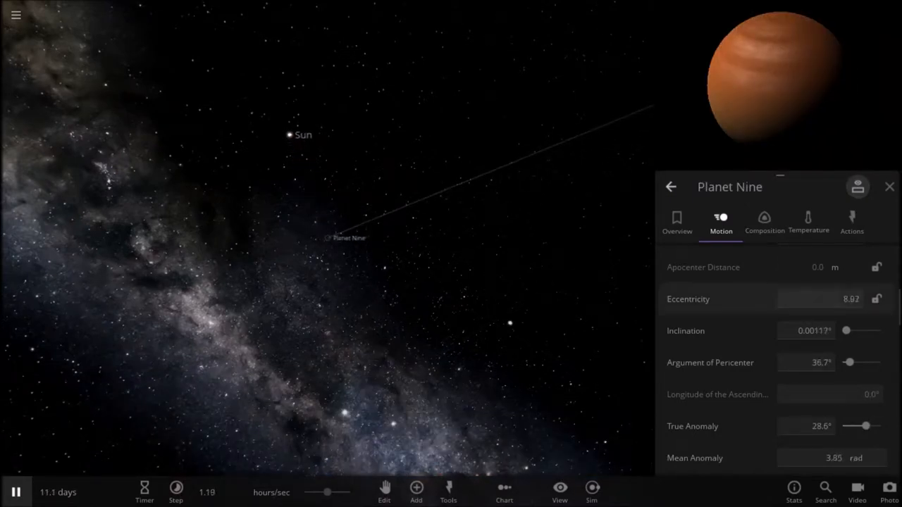
scroll("down", 3)
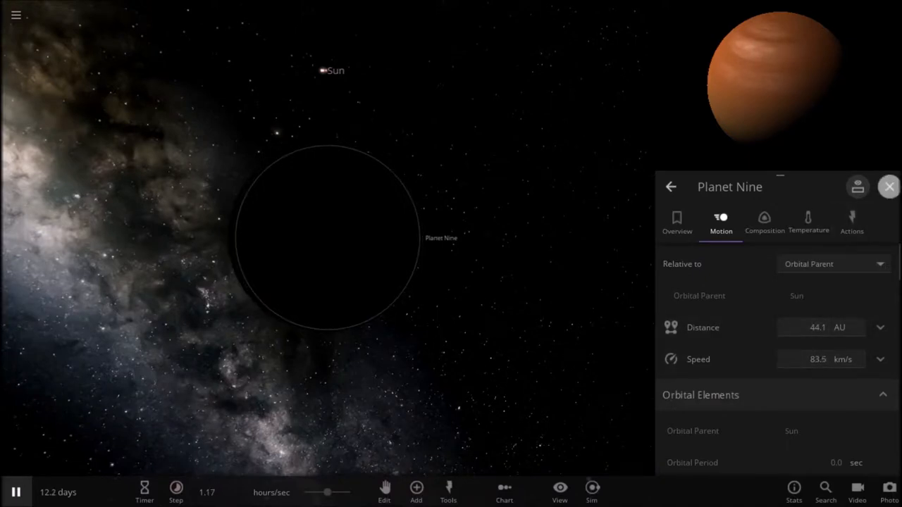
left_click(415, 492)
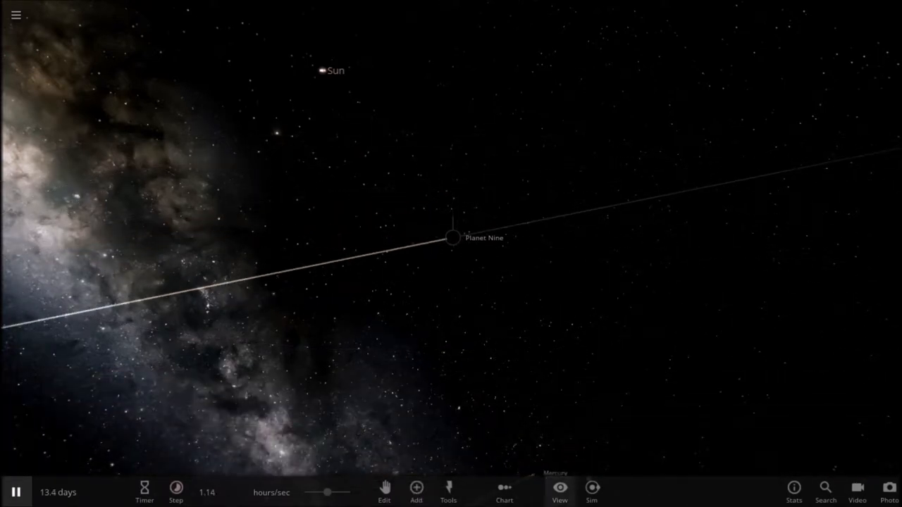
Select Mercury to show its orbital elements, including 0.0160 eccentricity.
left_click(453, 237)
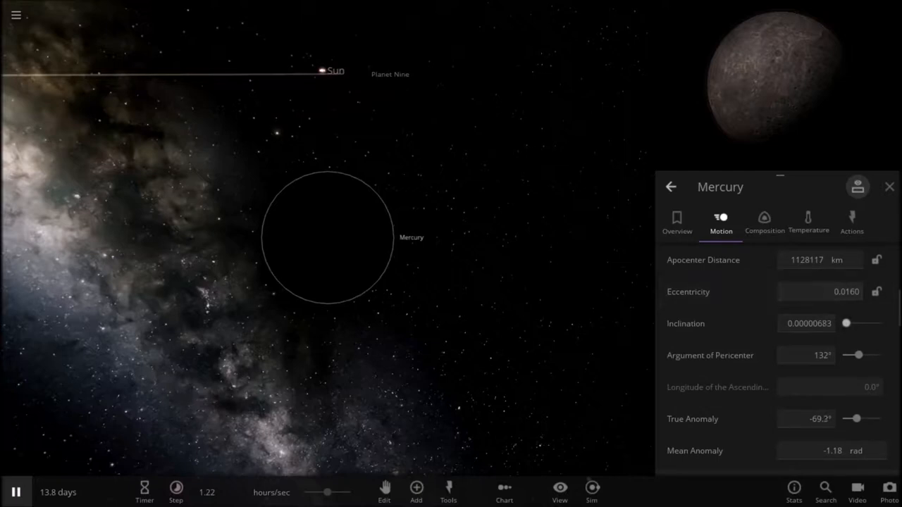
Reselect Planet Nine to show eccentricity 123 and 180° inclination.
left_click(818, 292)
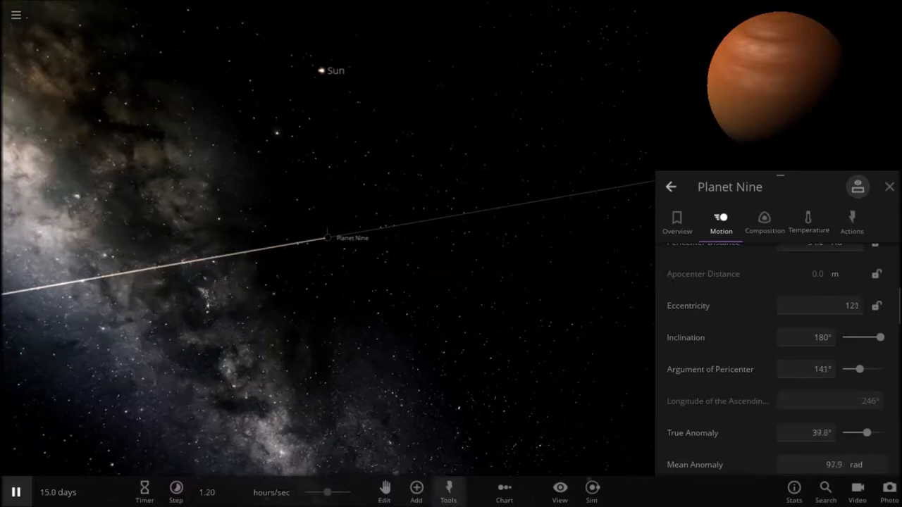
Place a Mercury in orbit near Planet Nine from the Add catalogue.
left_click(416, 492)
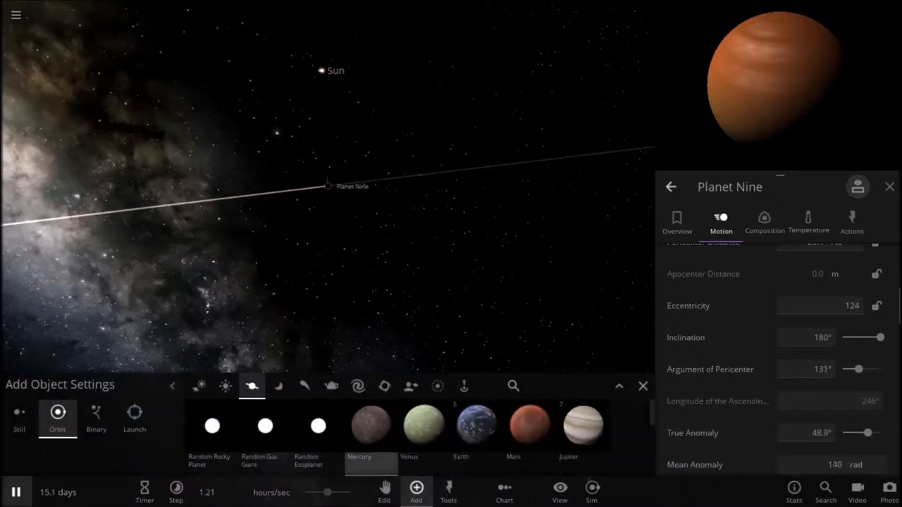
left_click(416, 487)
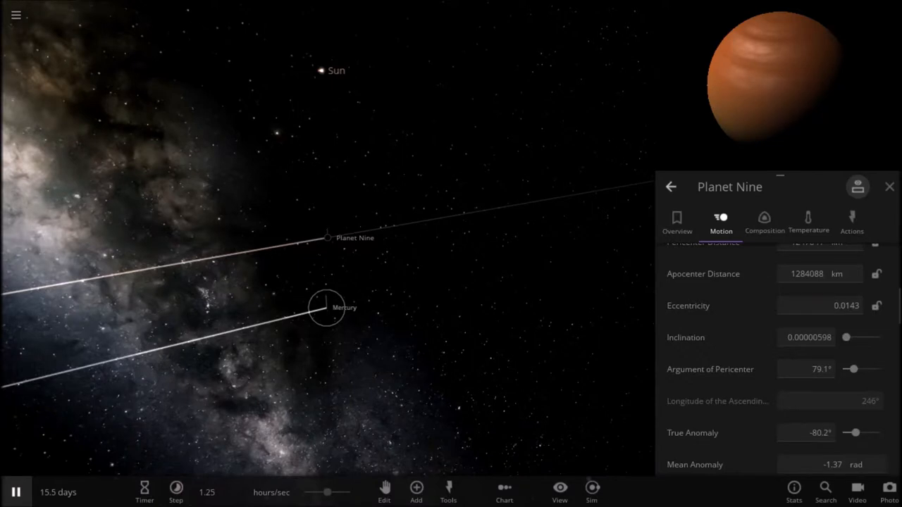
Double the new Mercury's eccentricity and halve its apocenter distance.
left_click(326, 307)
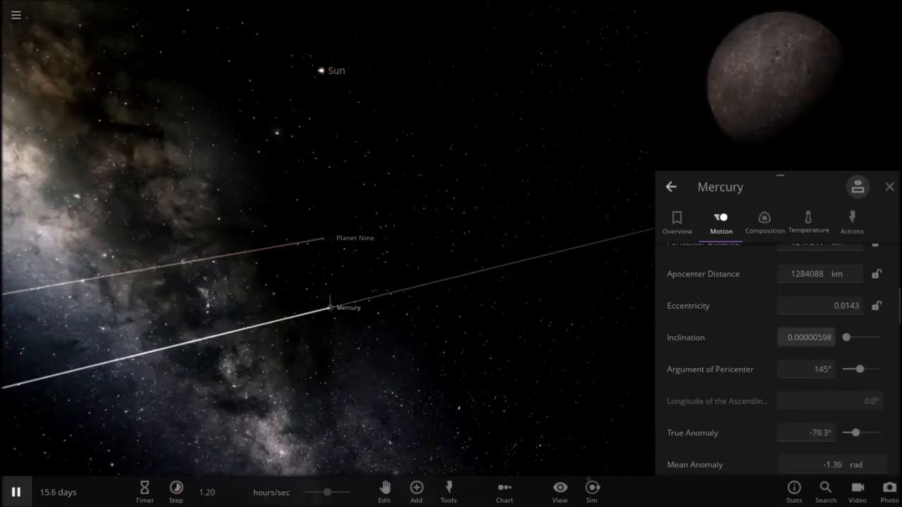
left_click(820, 305)
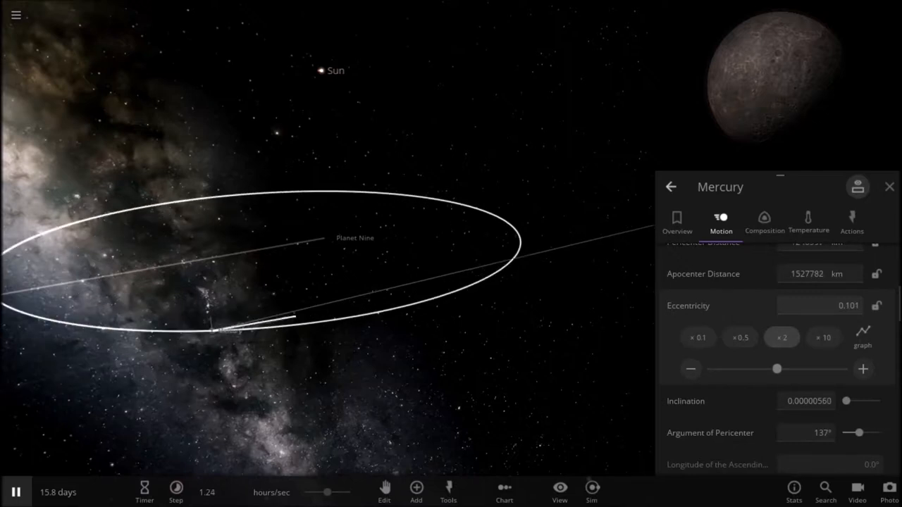
left_click(781, 338)
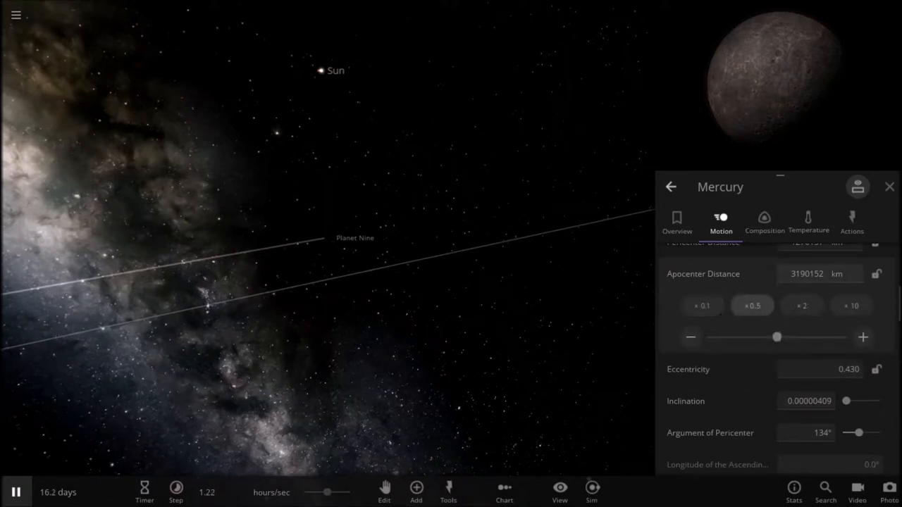
left_click(753, 305)
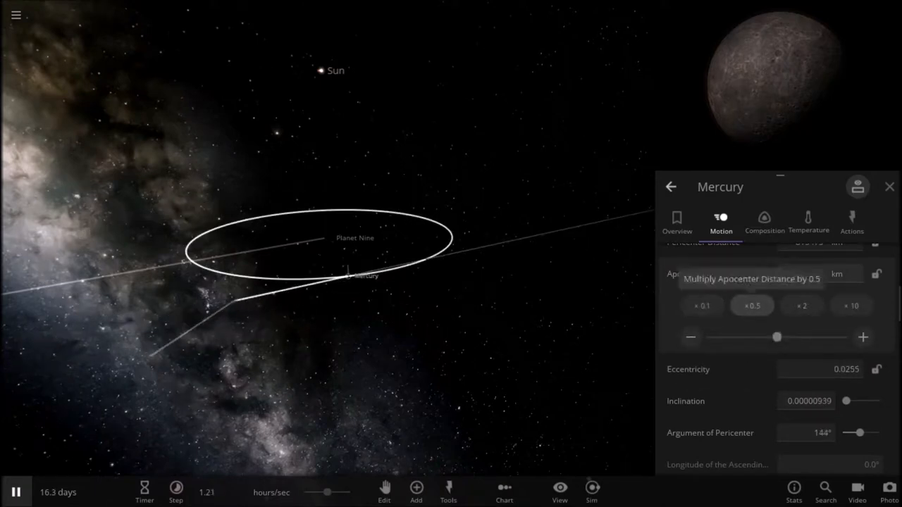
left_click(752, 305)
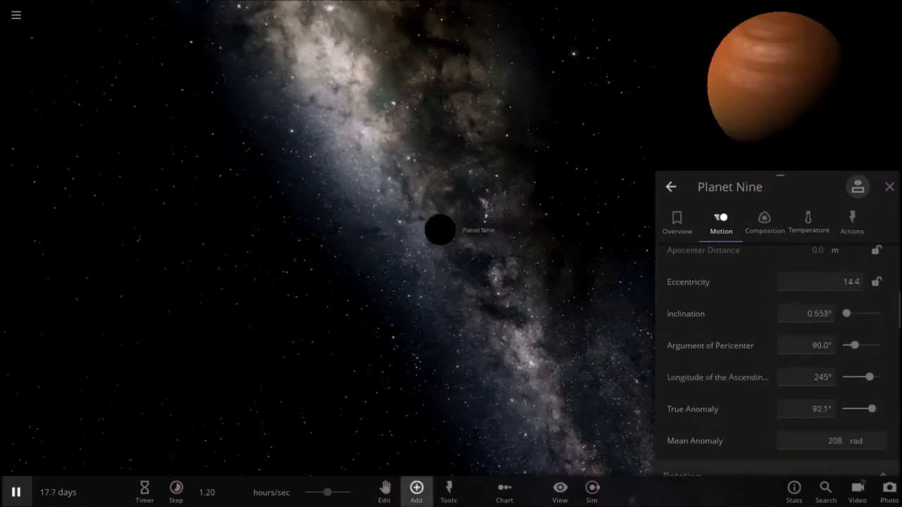
Reselect Mercury to show its Motion details again.
left_click(416, 491)
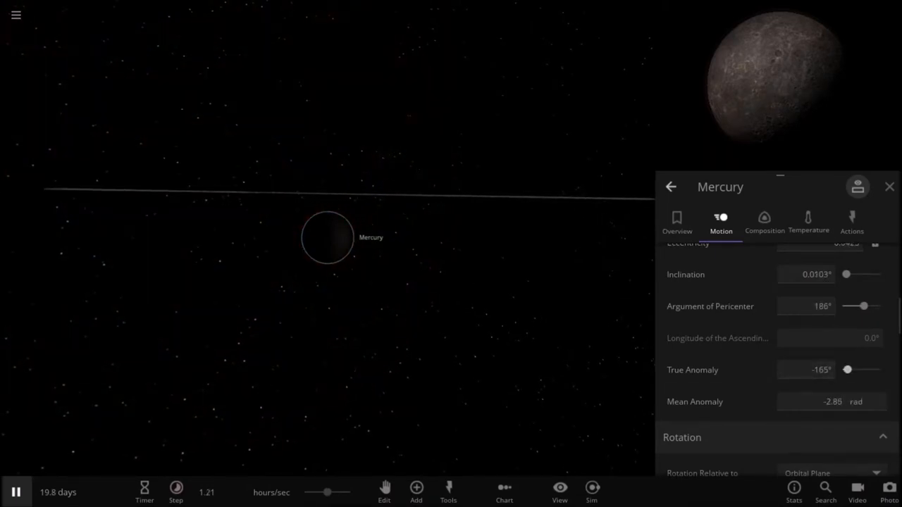
Turn the view toward Planet Nine and the Sun and open the Add catalogue.
left_click_drag(862, 306, 877, 305)
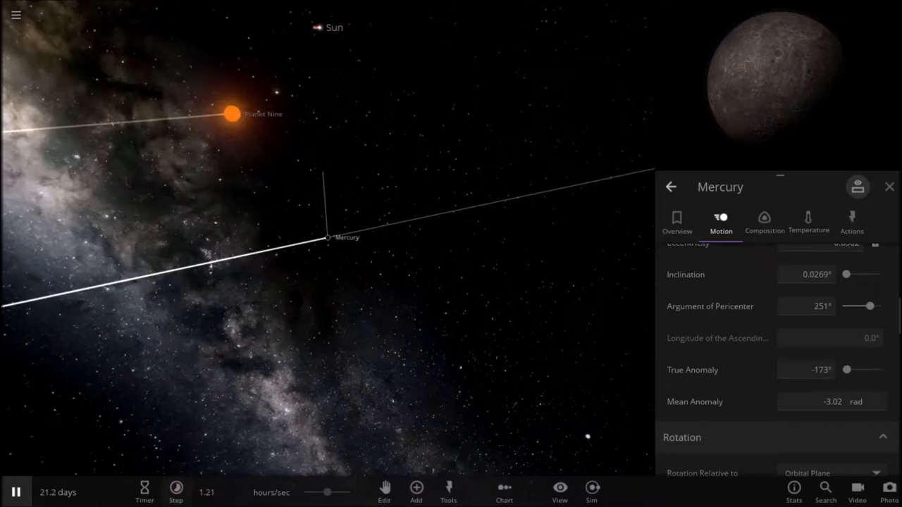
left_click(416, 491)
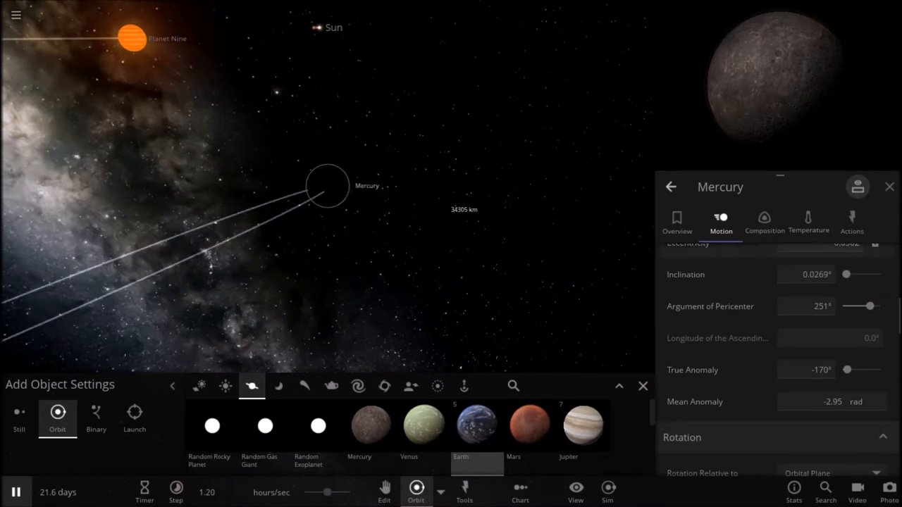
Set Mercury's mass to 60.2 Jupiter masses and radius to 98.6 moons.
left_click(676, 222)
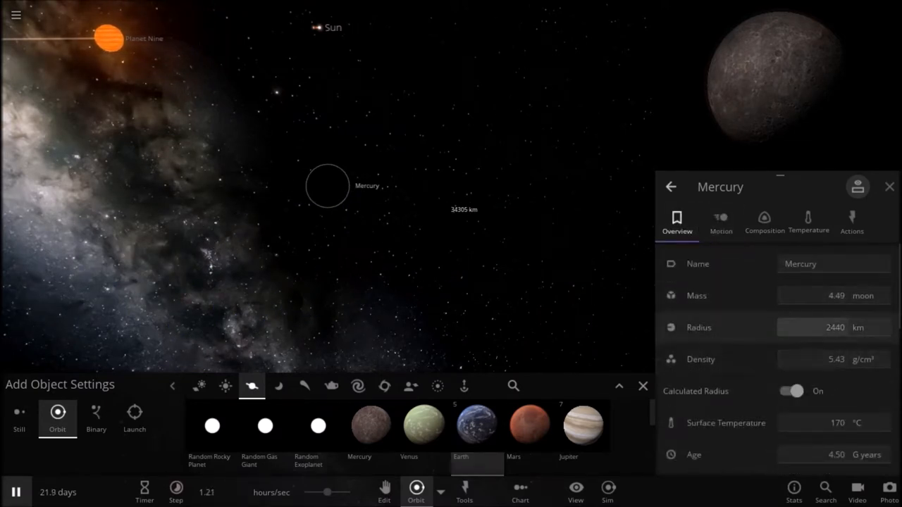
left_click(833, 327)
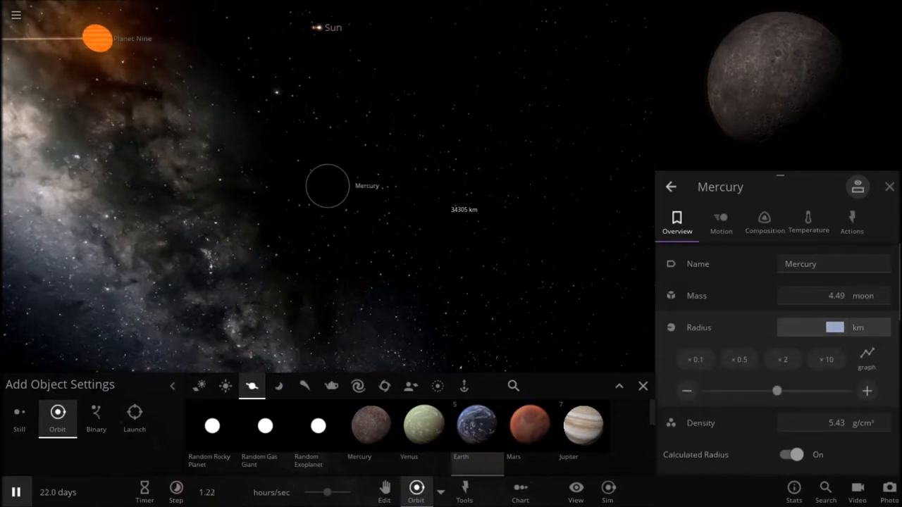
left_click(857, 327)
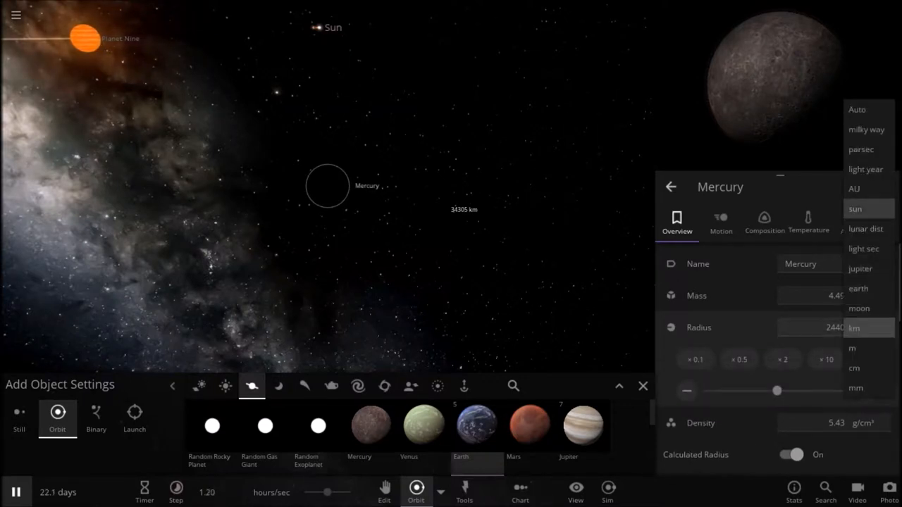
left_click(859, 308)
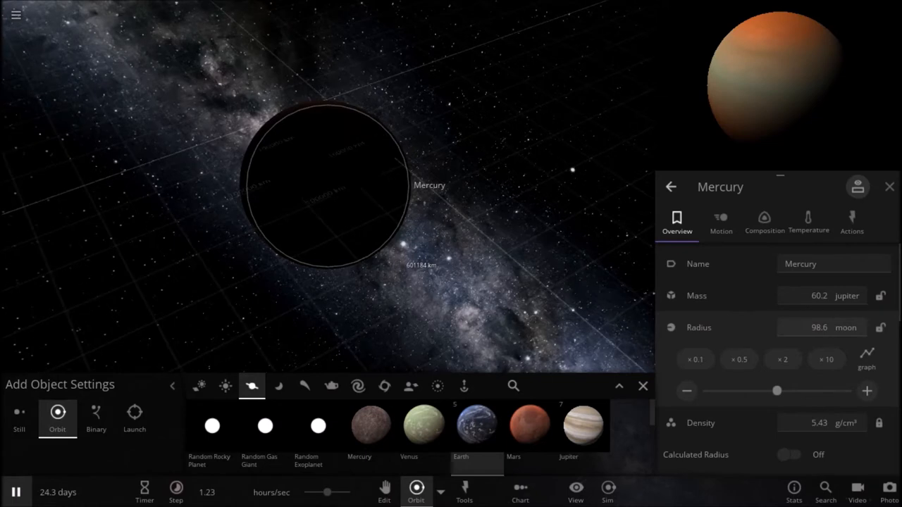
Remove all iron from Mercury, leaving 97% silicate and 3.01% water.
scroll("down", 3)
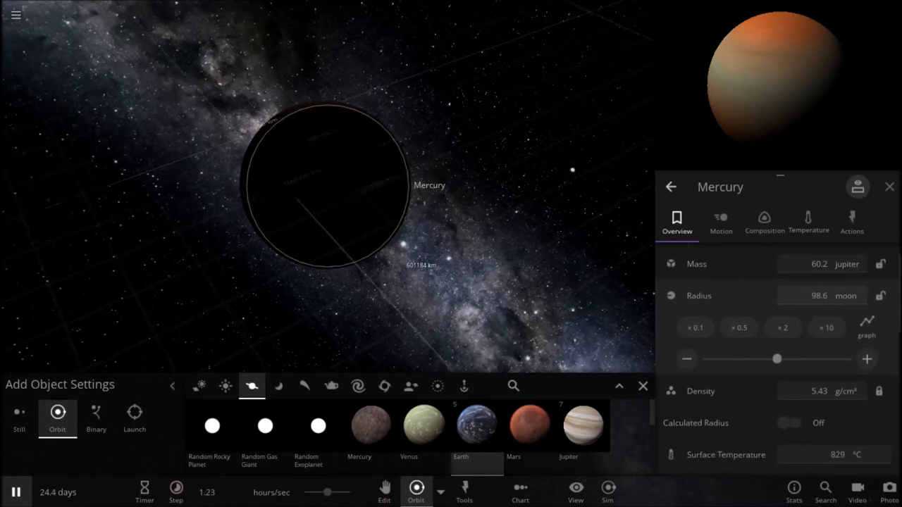
scroll("down", 3)
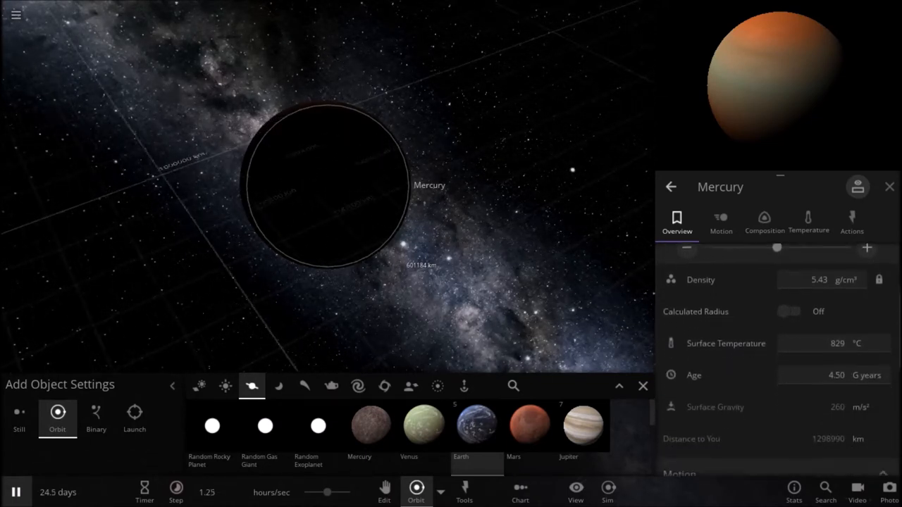
left_click(808, 222)
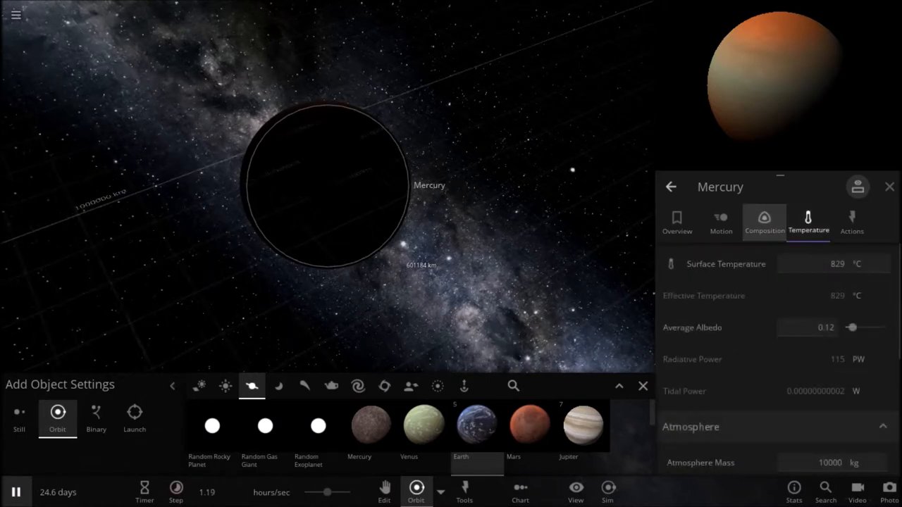
left_click(765, 222)
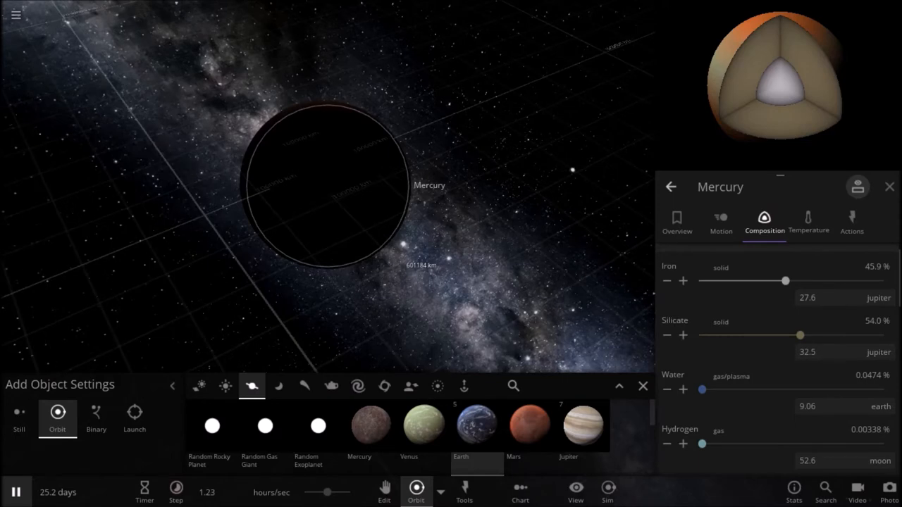
left_click_drag(785, 280, 701, 281)
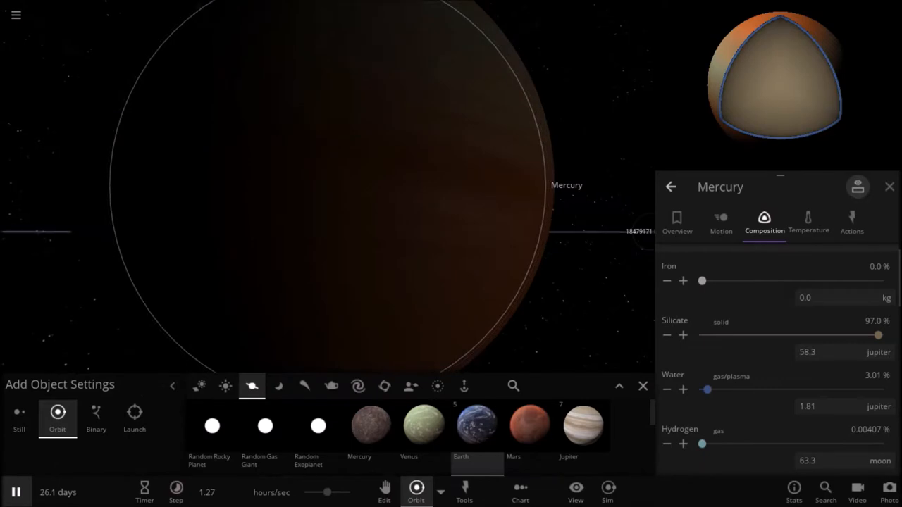
Review Mercury's Overview, Composition and Temperature tabs, including its atmosphere section.
left_click(676, 220)
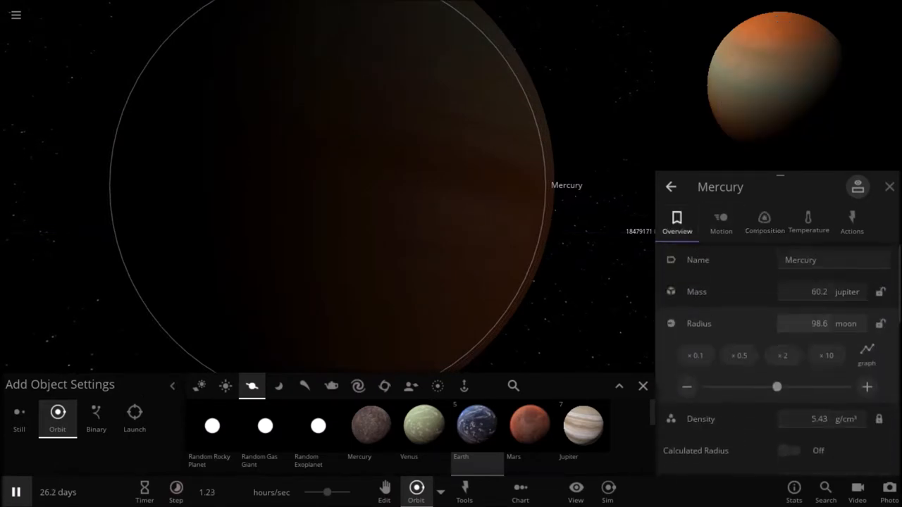
scroll("down", 3)
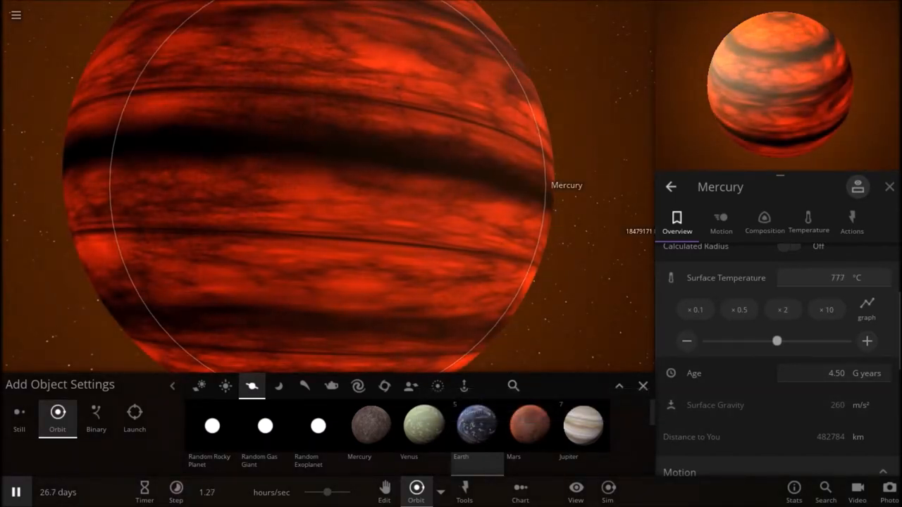
left_click(808, 222)
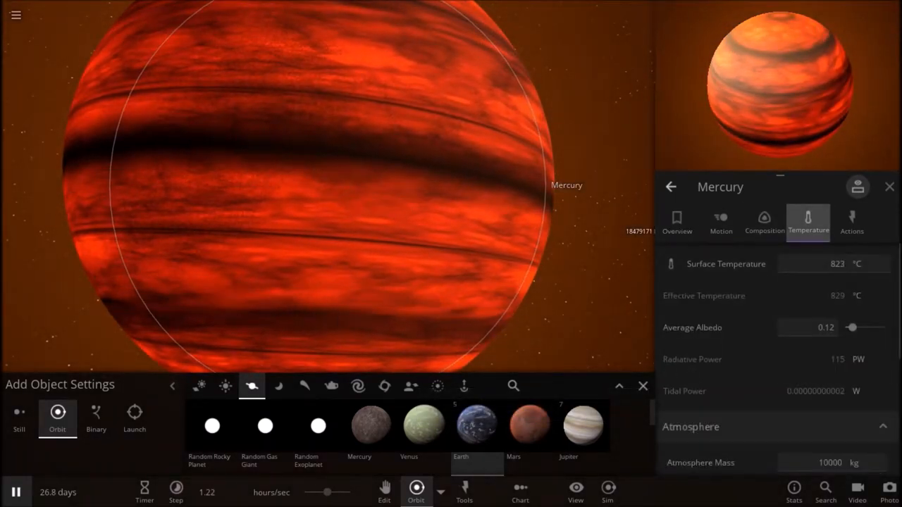
left_click(763, 222)
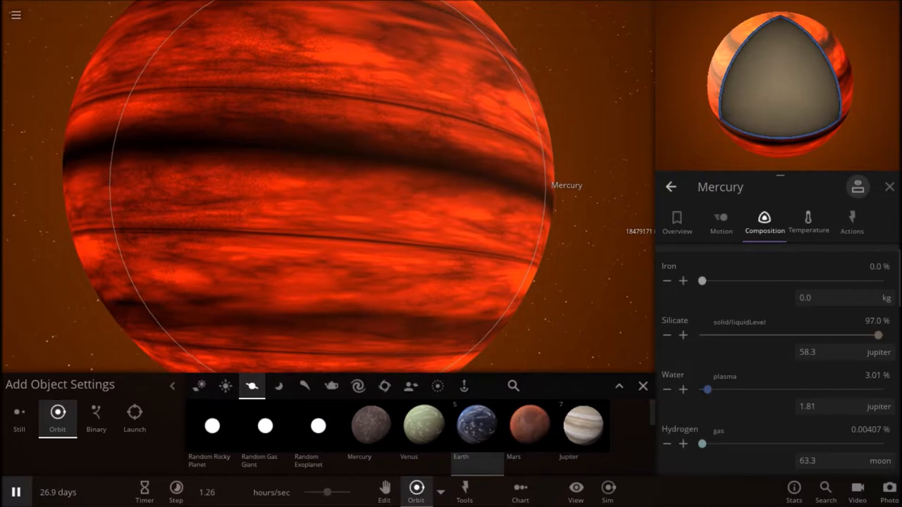
left_click(808, 221)
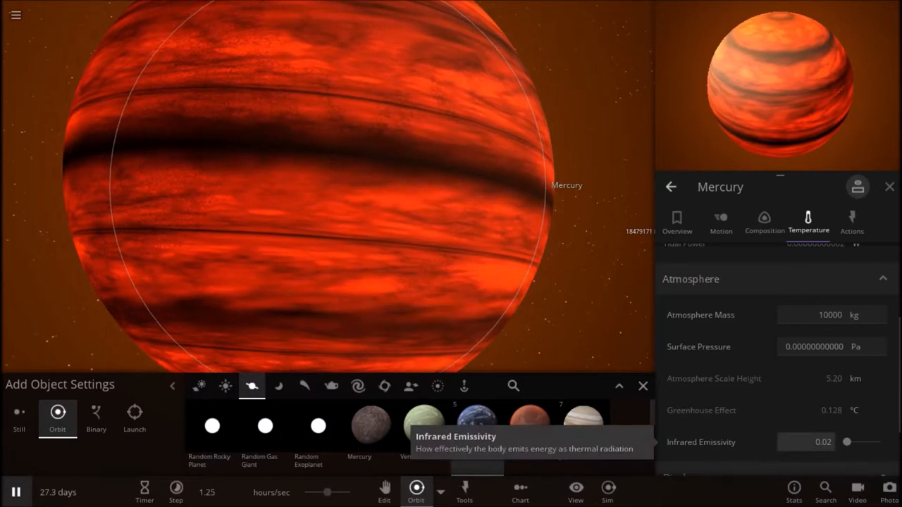
Switch Mercury's atmosphere mass unit to grams and reduce it to 53.0 g.
left_click_drag(846, 442, 884, 442)
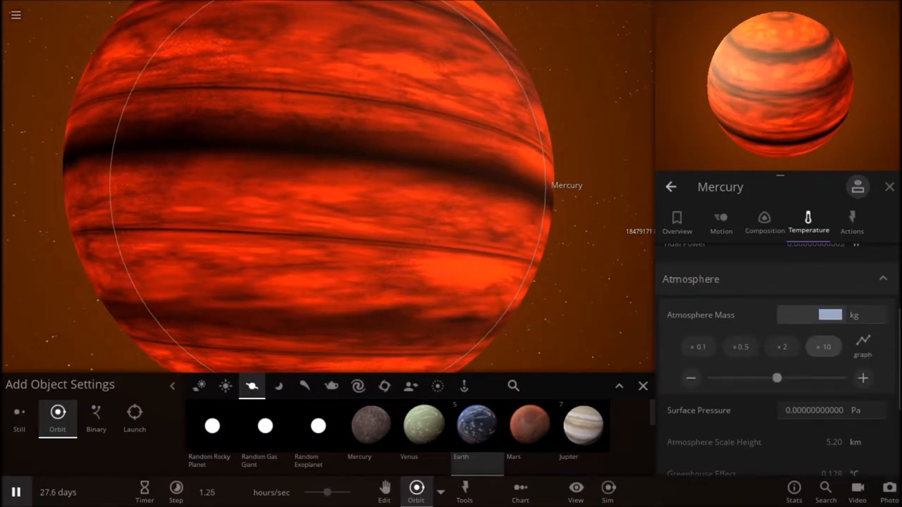
left_click(853, 315)
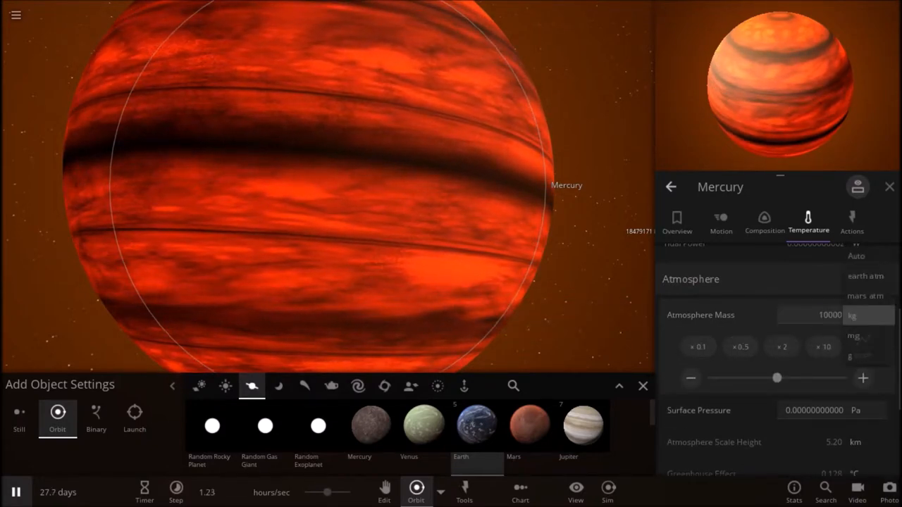
left_click(853, 356)
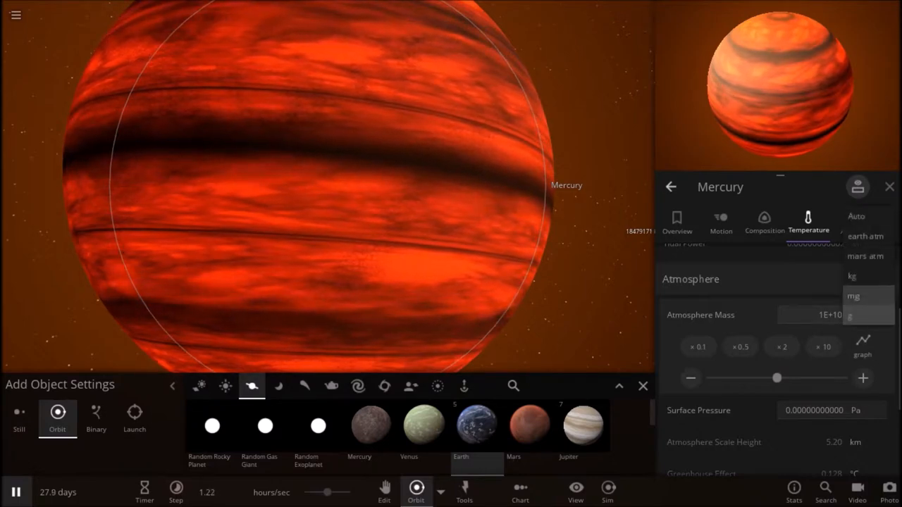
left_click(853, 296)
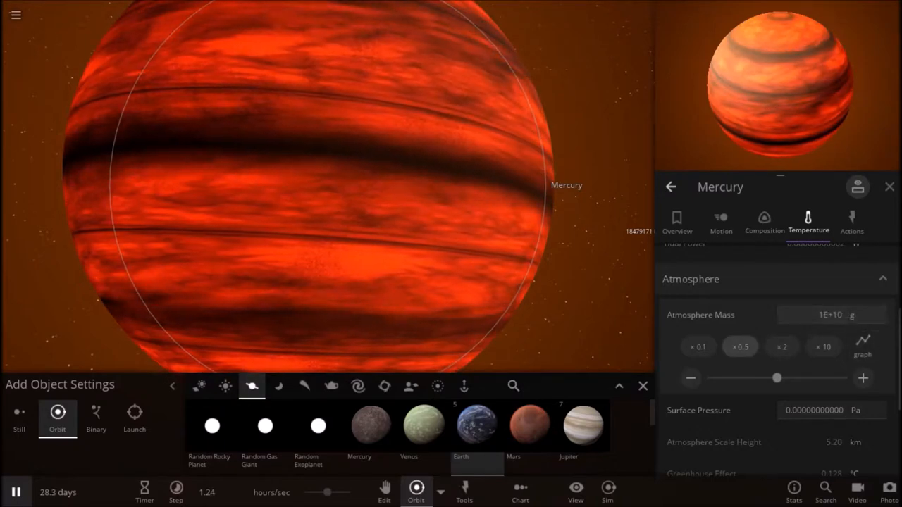
mouse_move(740, 347)
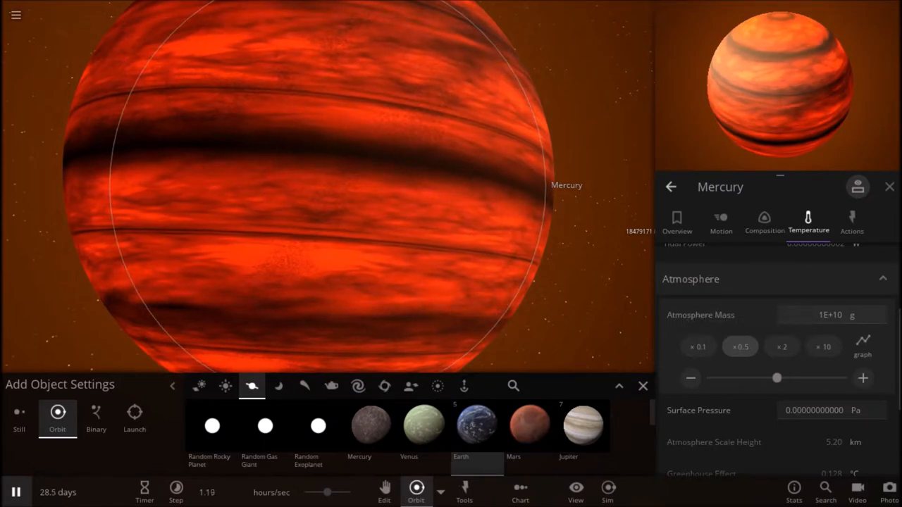
mouse_move(740, 345)
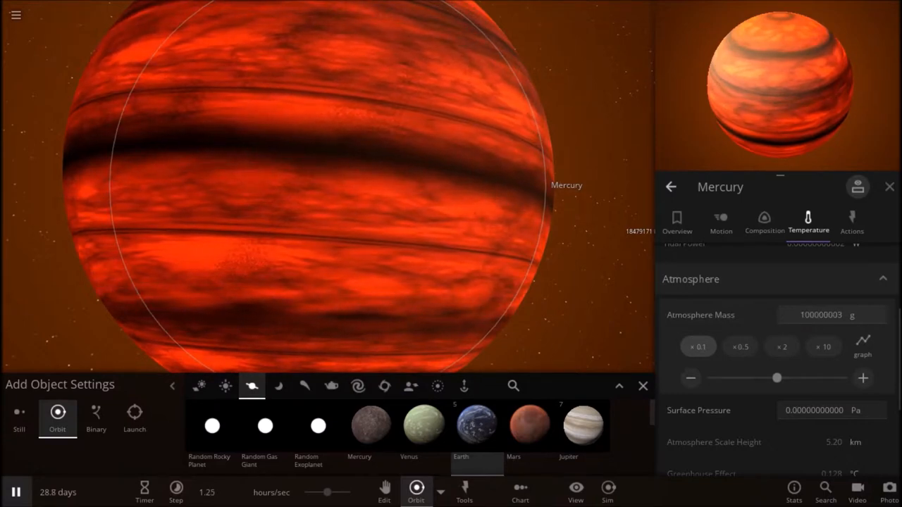
left_click(698, 347)
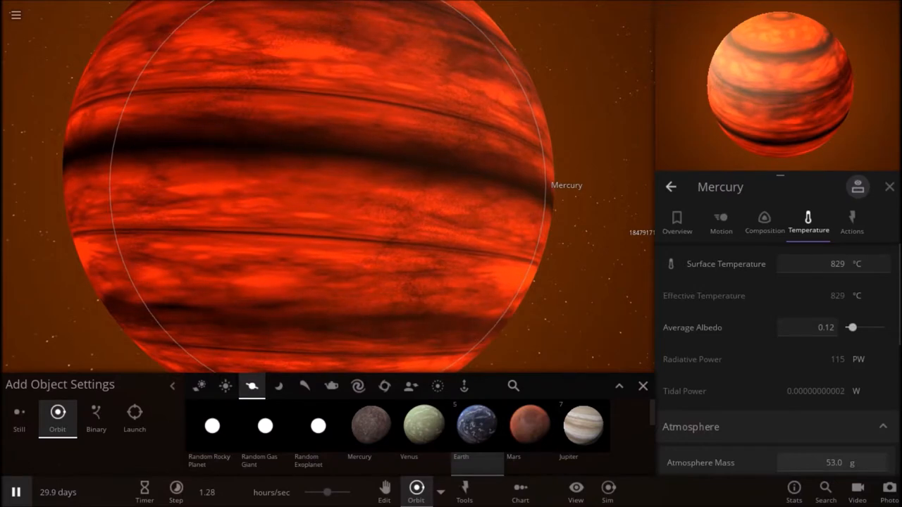
Scroll past Mercury's Atmosphere and Display sections and show its Overview properties.
left_click_drag(851, 327, 882, 327)
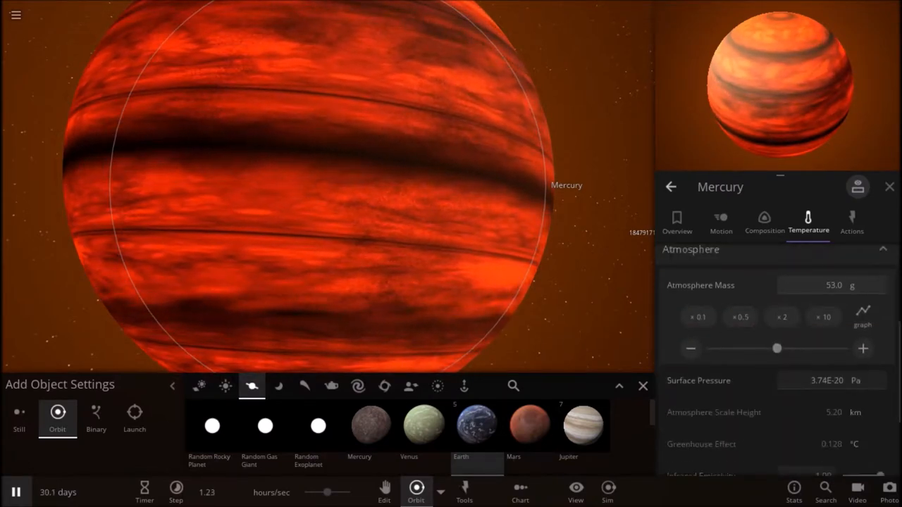
scroll("down", 3)
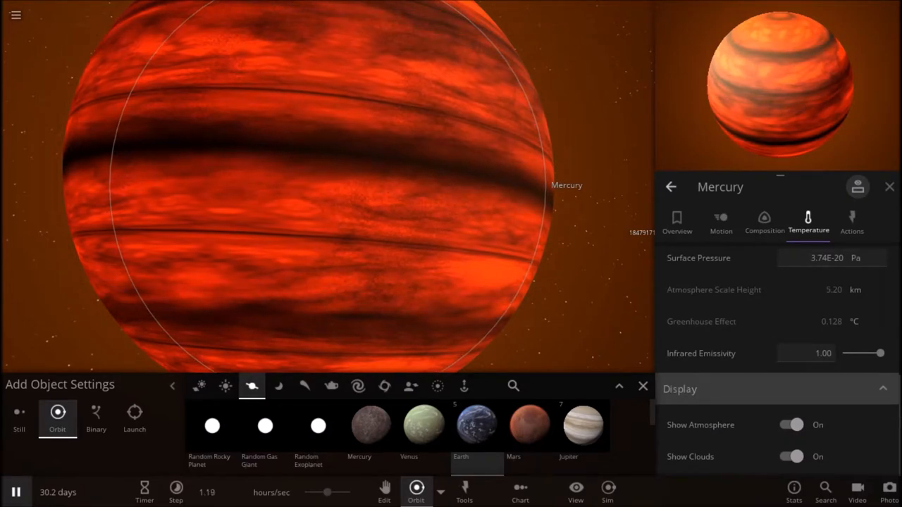
left_click(676, 222)
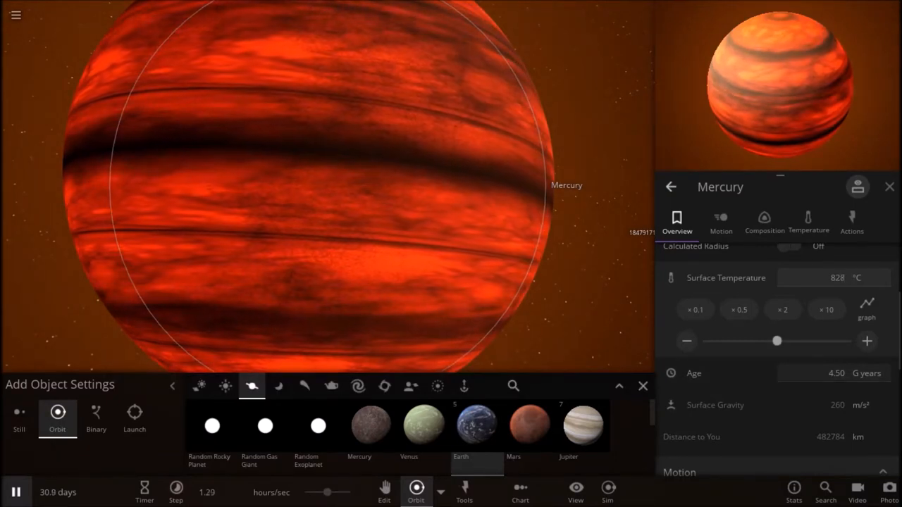
Return to Mercury's Temperature tab to set average albedo to 1.00.
left_click(808, 222)
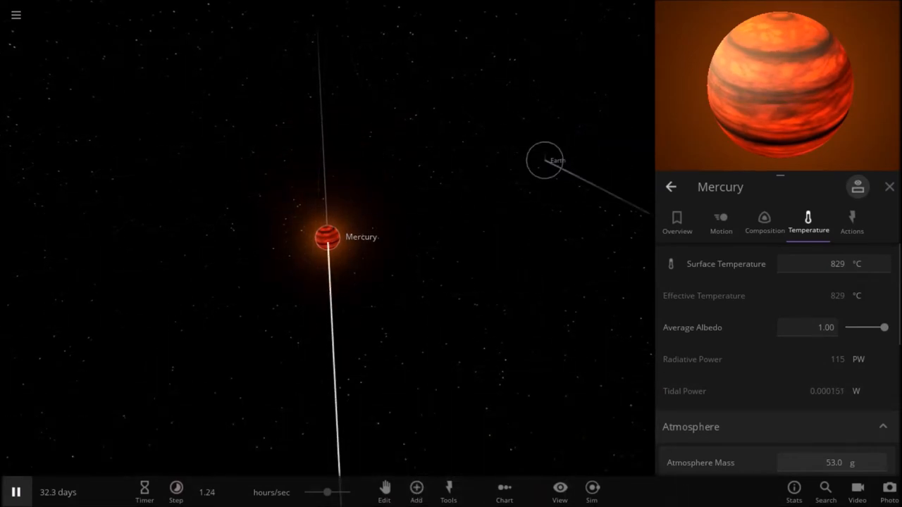
Close Mercury's panel and focus the camera on Earth, showing 1.00 earth mass and 15.0 °C.
left_click(544, 160)
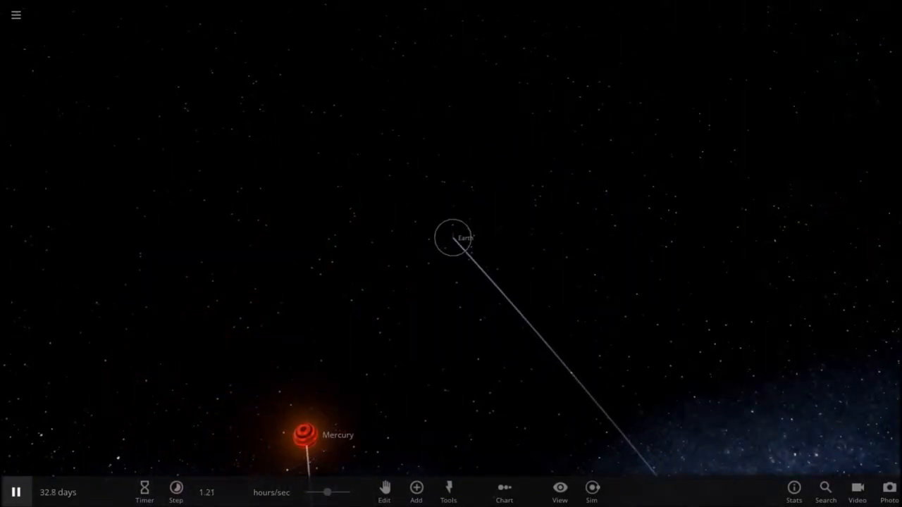
left_click(451, 237)
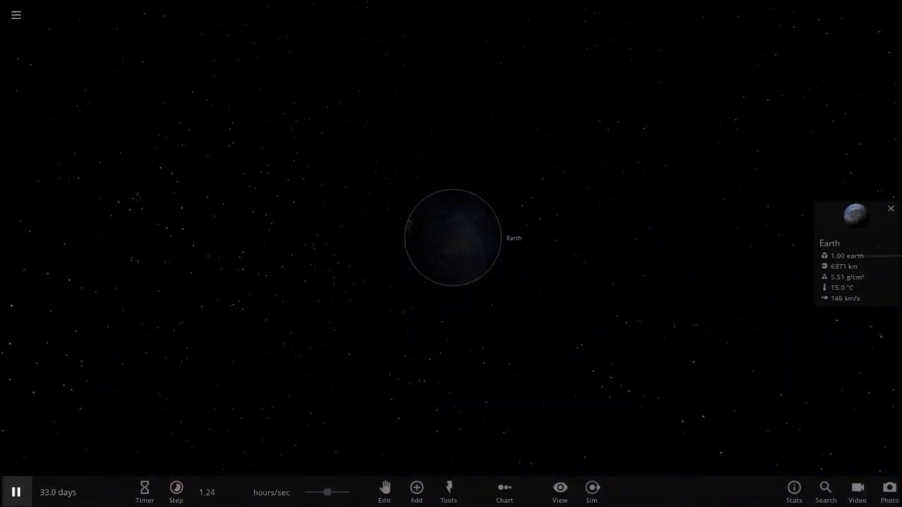
Open Earth's Overview panel listing 1.00 earth mass, 6371 km radius and 15.0 °C.
left_click(416, 488)
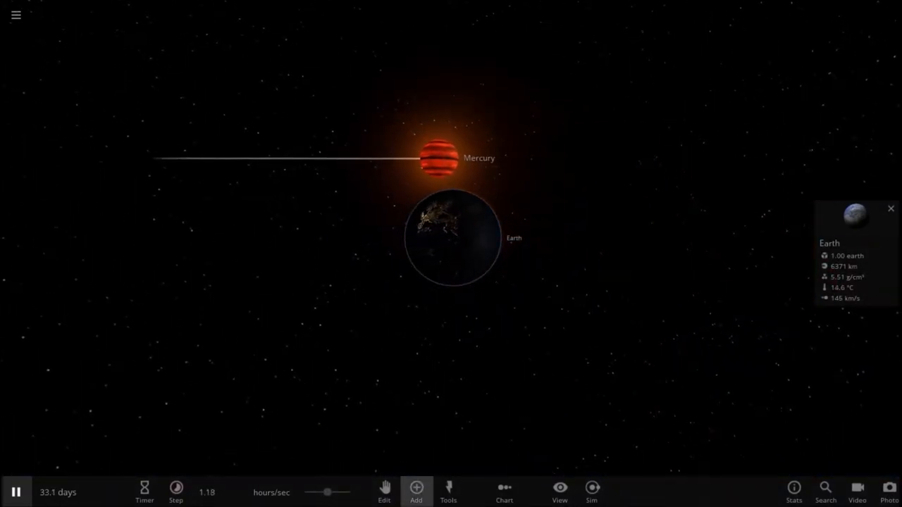
left_click(415, 491)
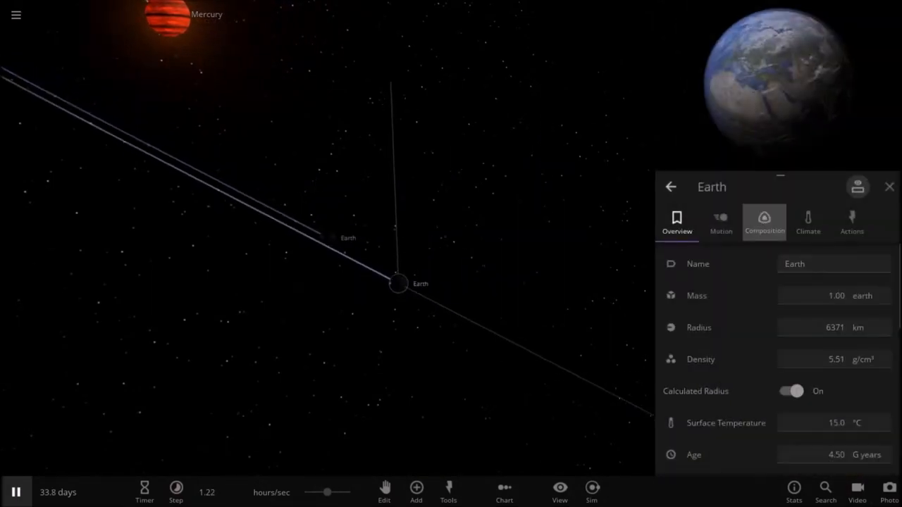
left_click(719, 222)
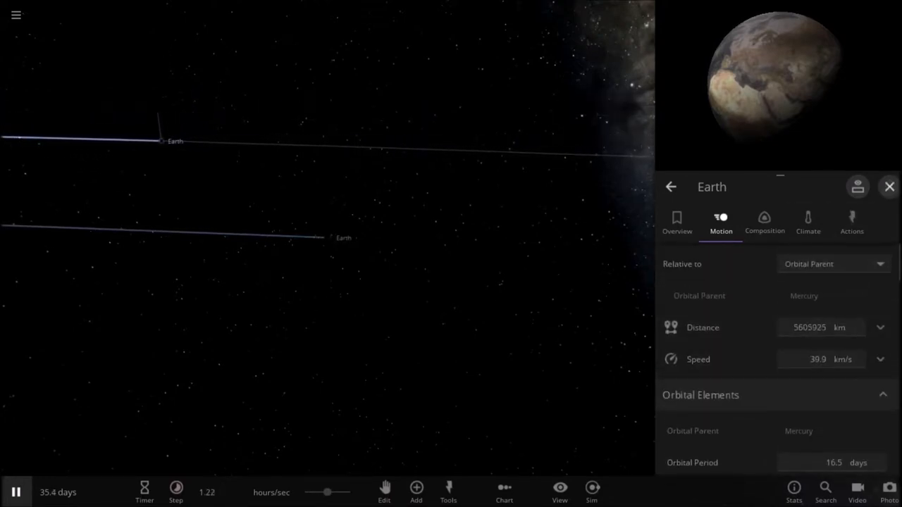
Close Earth's panel and bring up Add Object Settings in orbit placement mode.
left_click(888, 187)
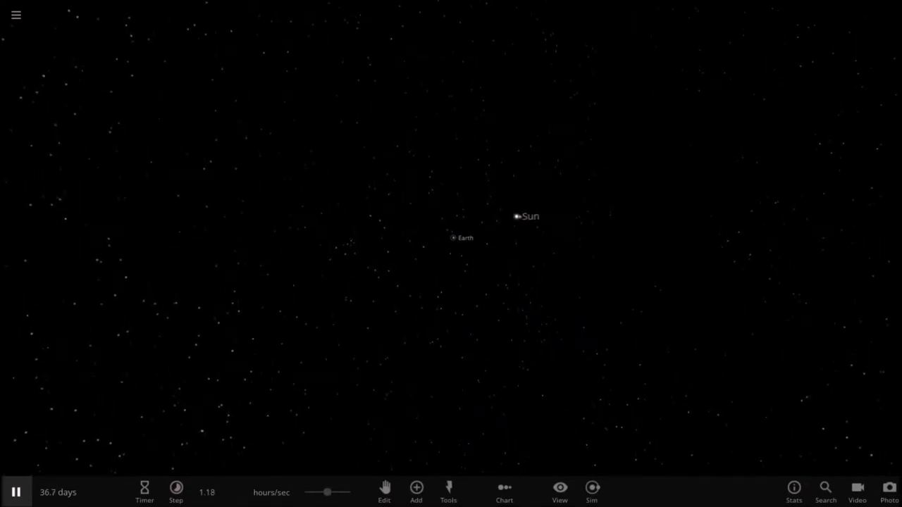
left_click(415, 492)
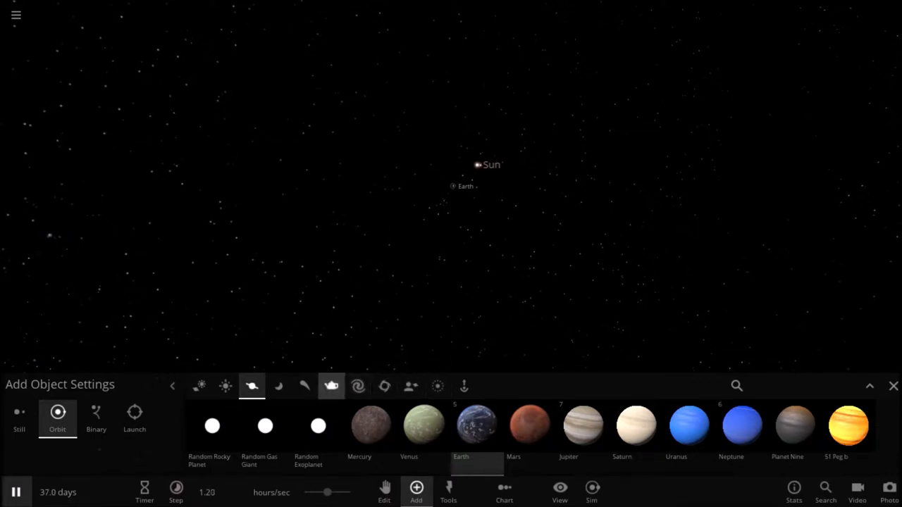
Place a Basketball orbiting the Sun and view its overview: 11.9 cm radius, 85.0 kg/m³ density.
left_click(332, 385)
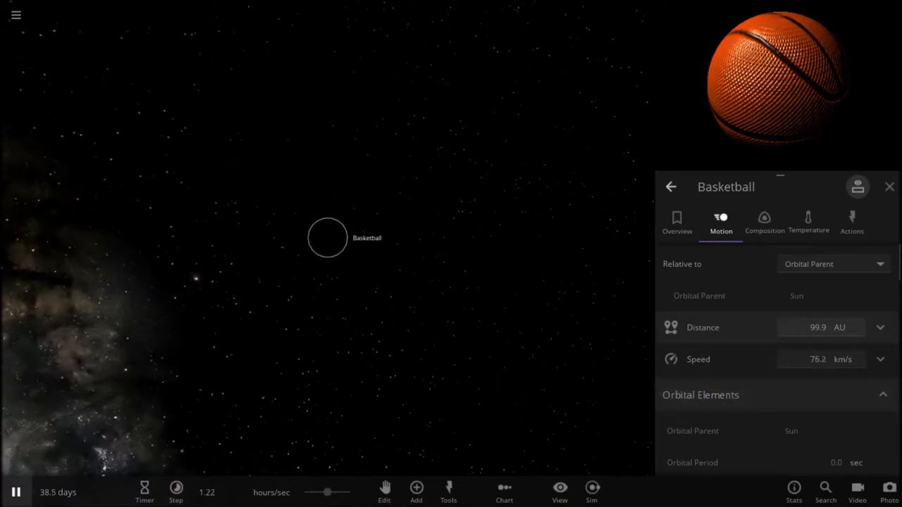
scroll("down", 3)
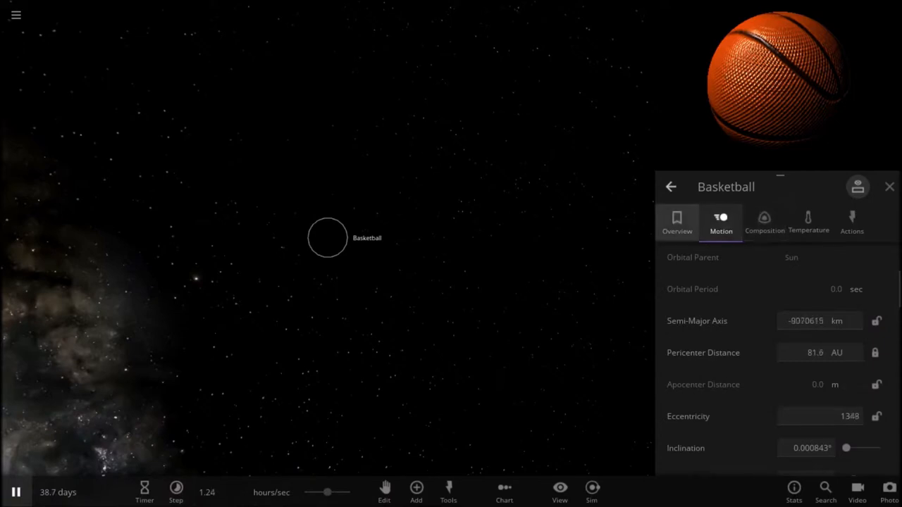
left_click(676, 222)
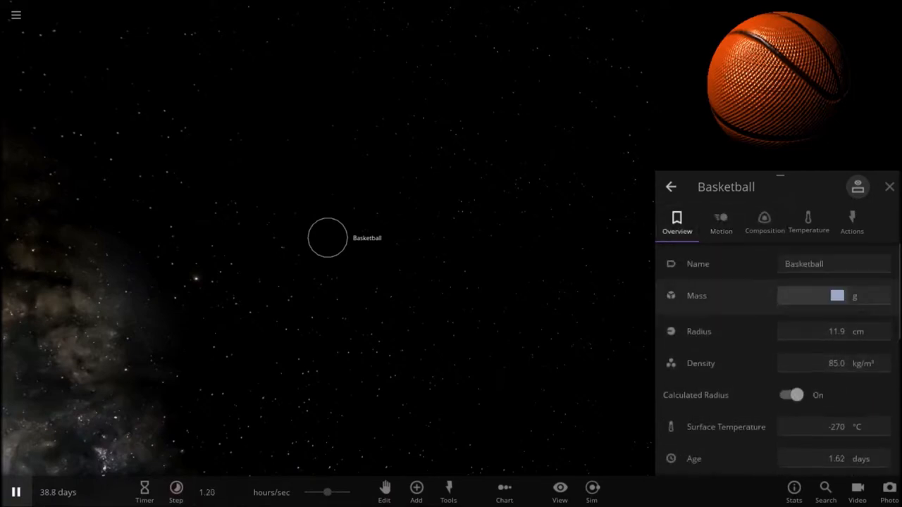
Express the basketball's mass in earth units and raise it to 0.000000109, radius 122 km.
left_click(834, 295)
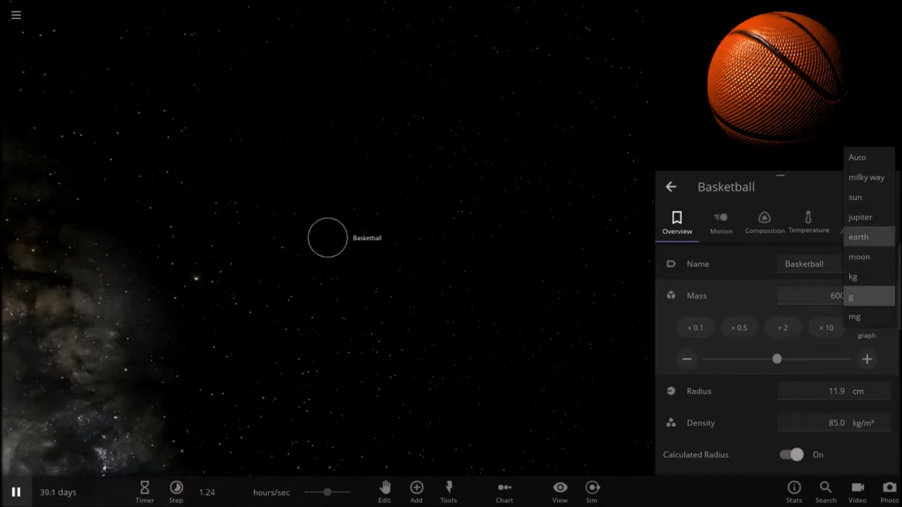
left_click(858, 237)
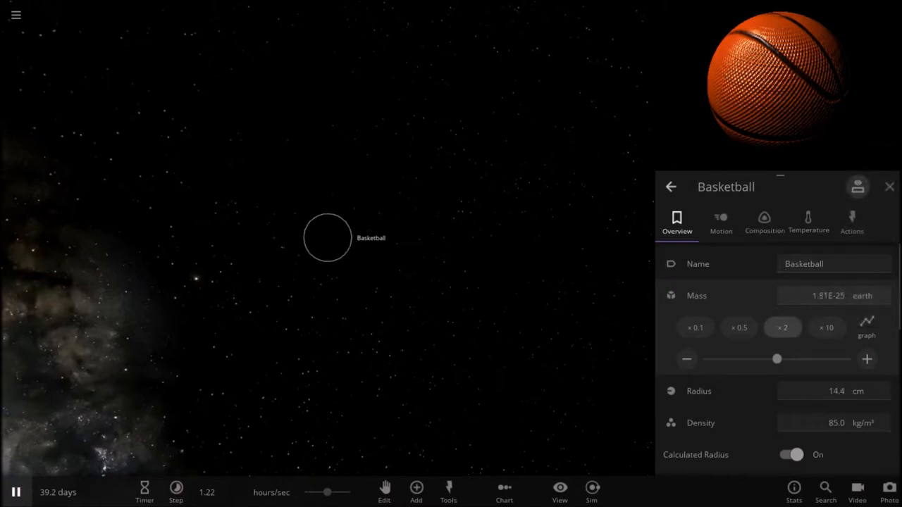
left_click(783, 328)
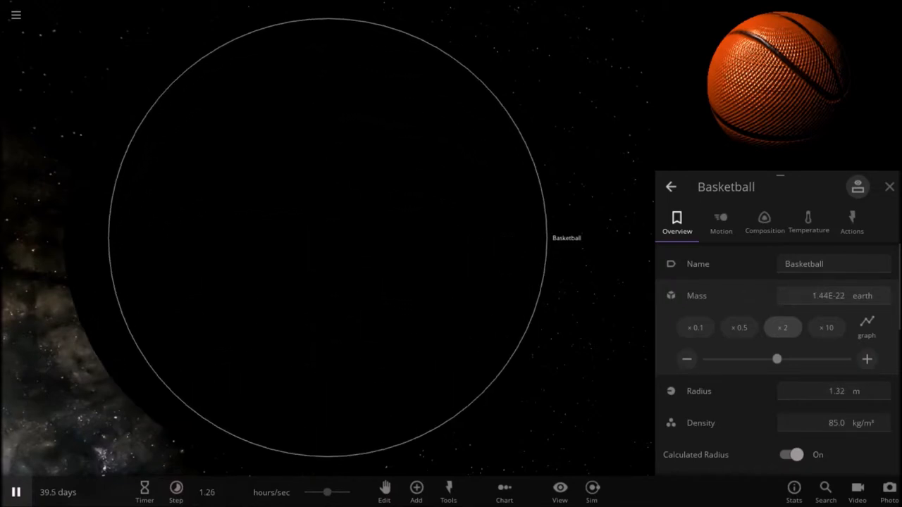
left_click(783, 327)
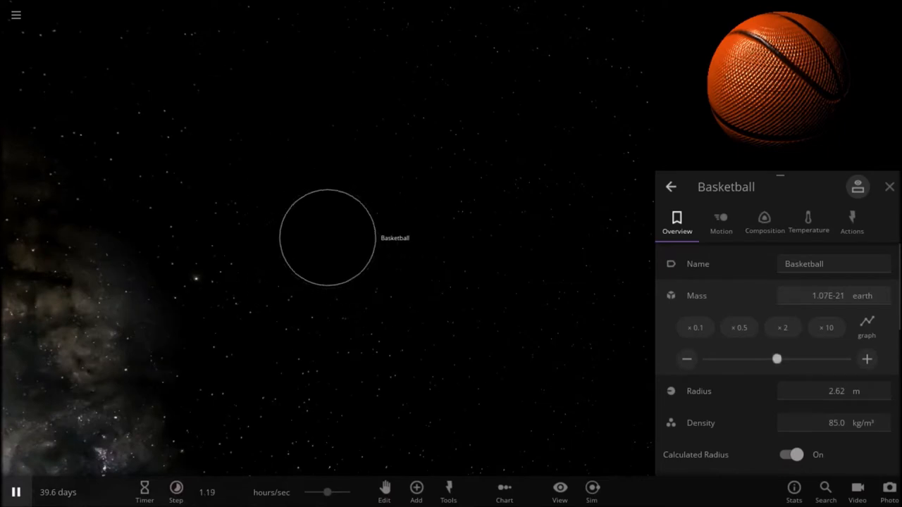
left_click(783, 327)
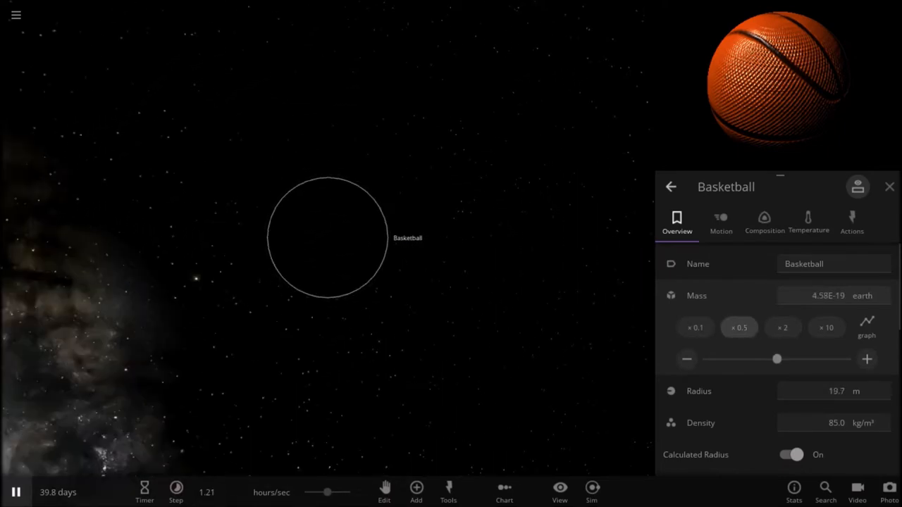
left_click(782, 328)
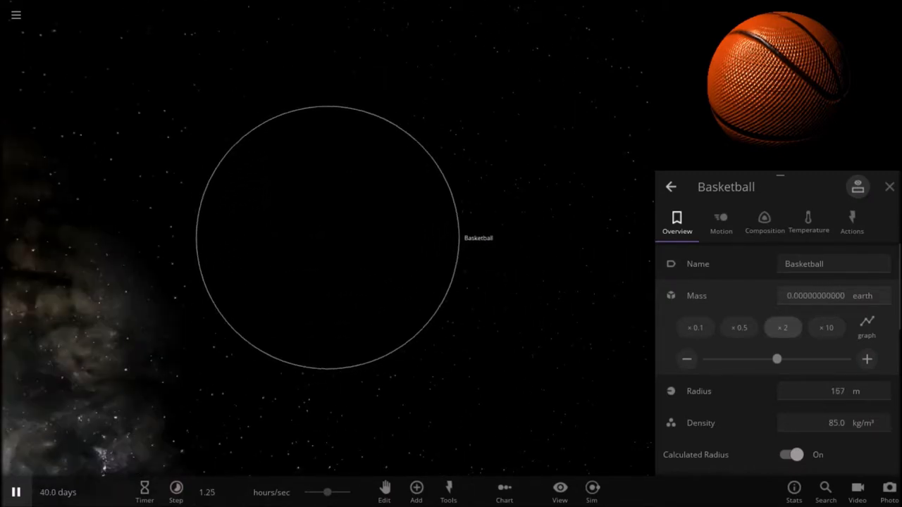
left_click(826, 327)
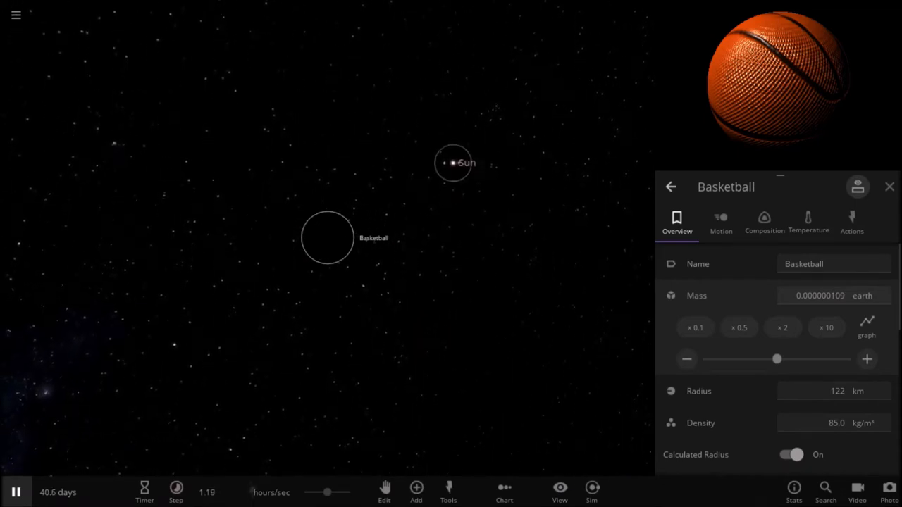
left_click(720, 222)
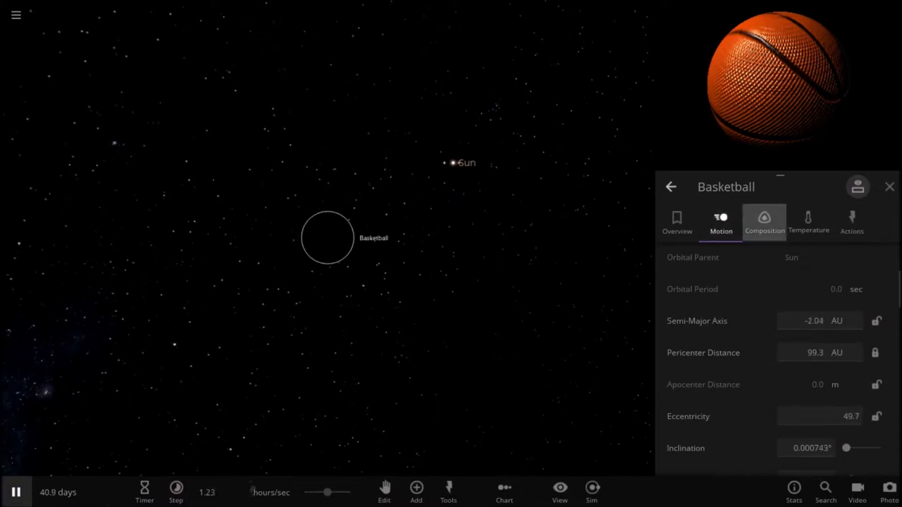
left_click(676, 222)
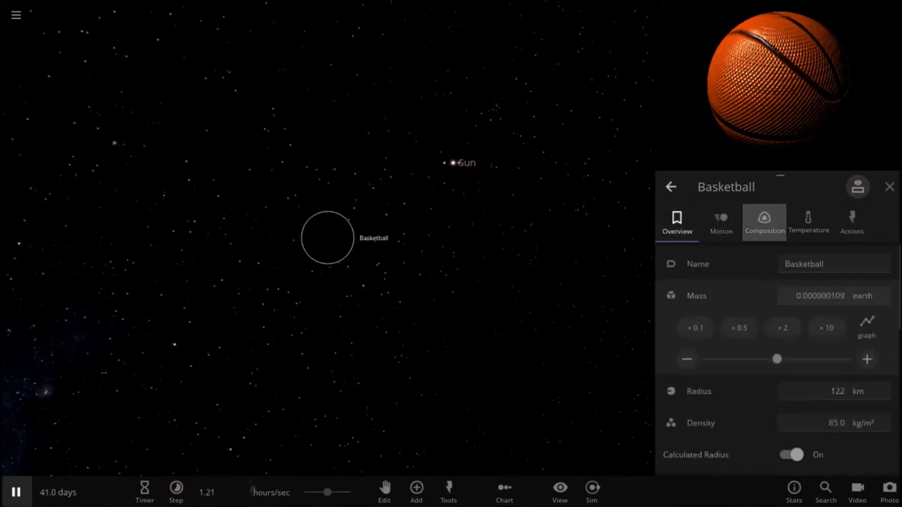
Set the basketball's composition to 0% silicate, 89.5% water and 1% hydrogen.
left_click(764, 222)
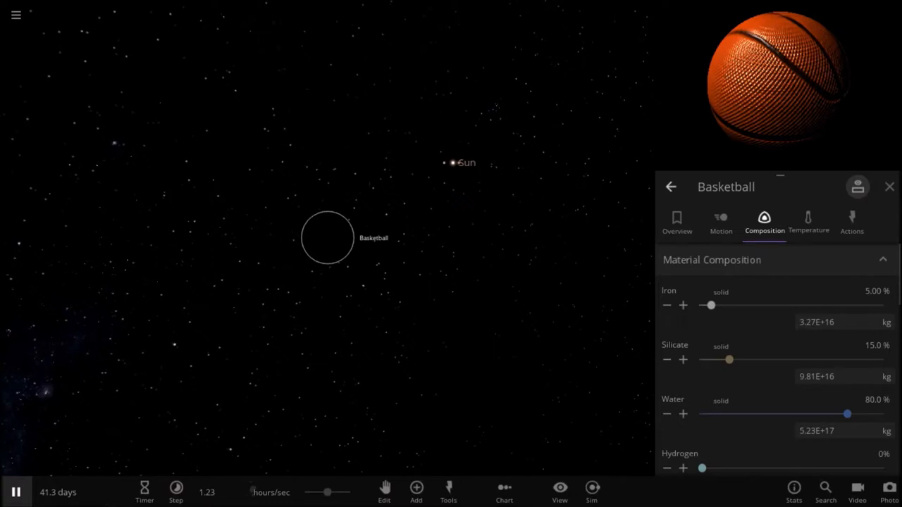
scroll("down", 3)
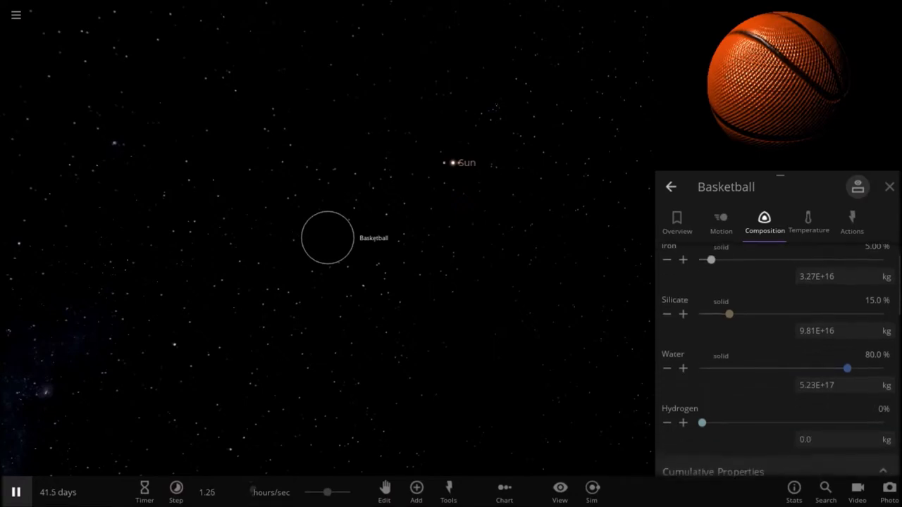
scroll("down", 3)
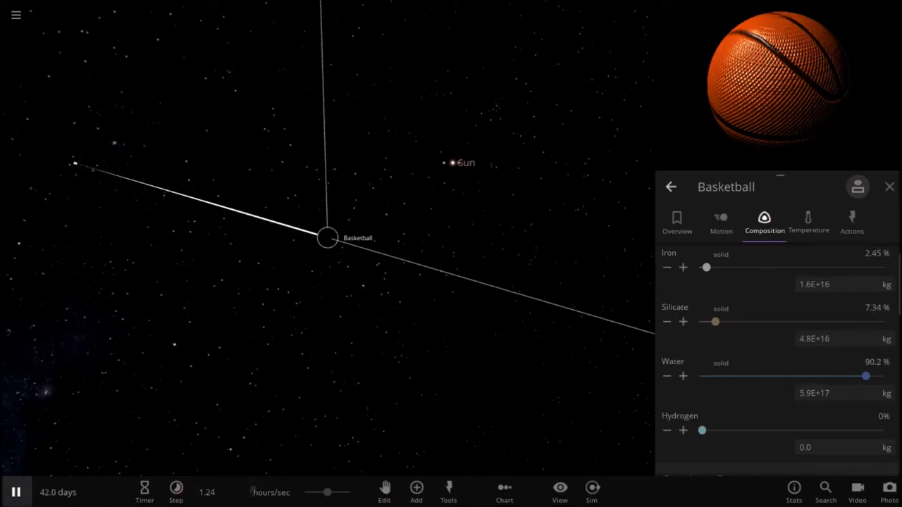
left_click_drag(706, 267, 719, 267)
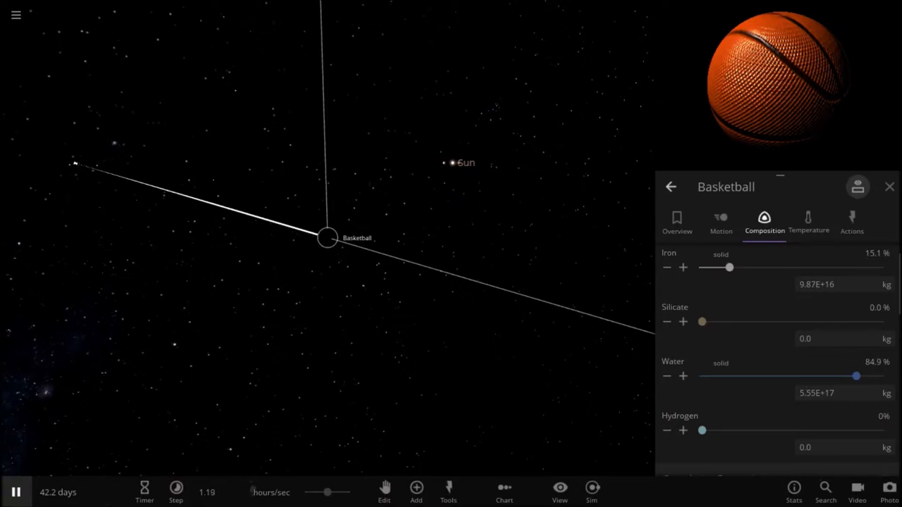
left_click_drag(856, 375, 864, 375)
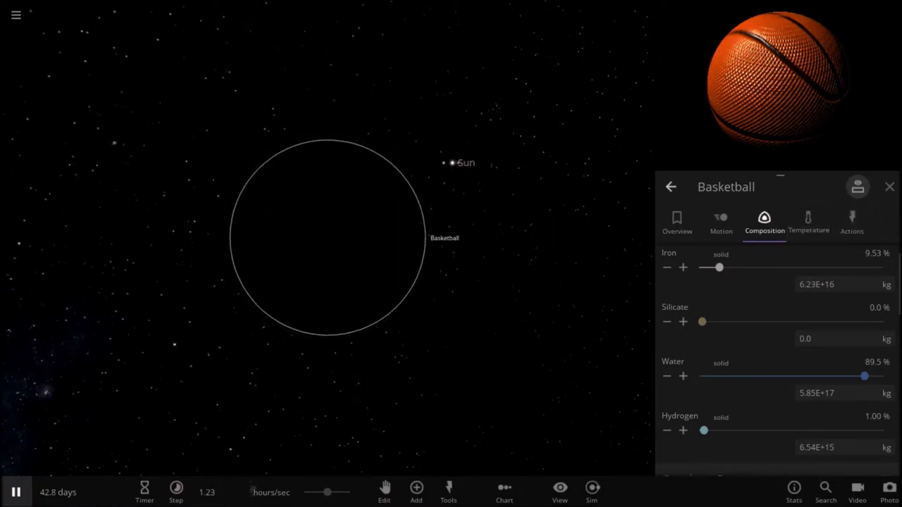
left_click(808, 222)
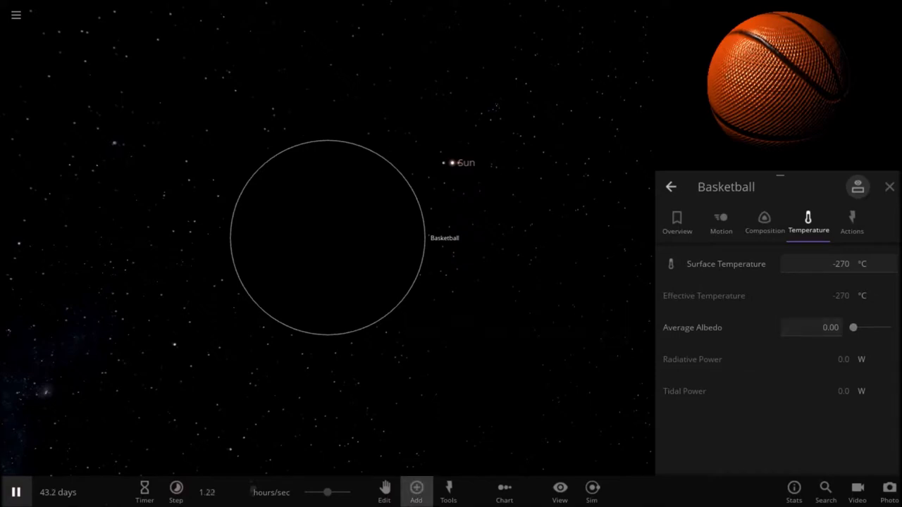
Place a Golf Ball in orbit around the Basketball and close the Add panel.
left_click(415, 492)
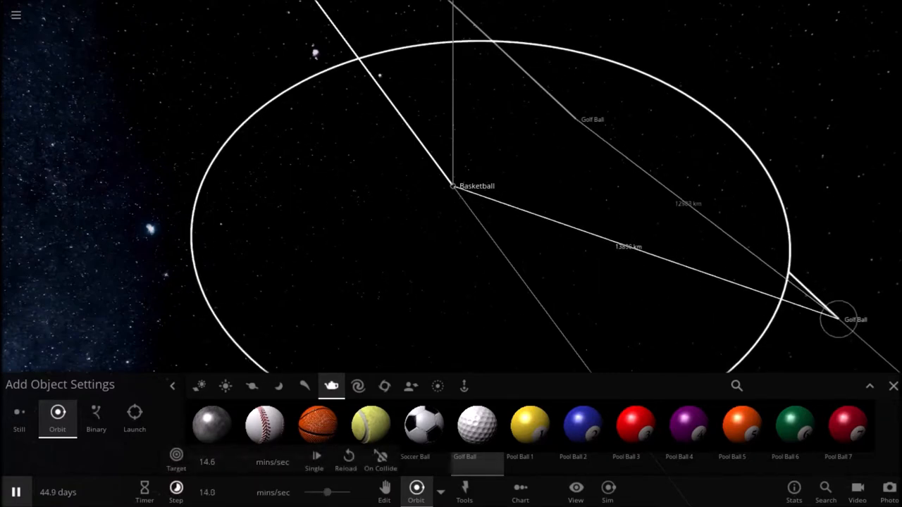
left_click(894, 385)
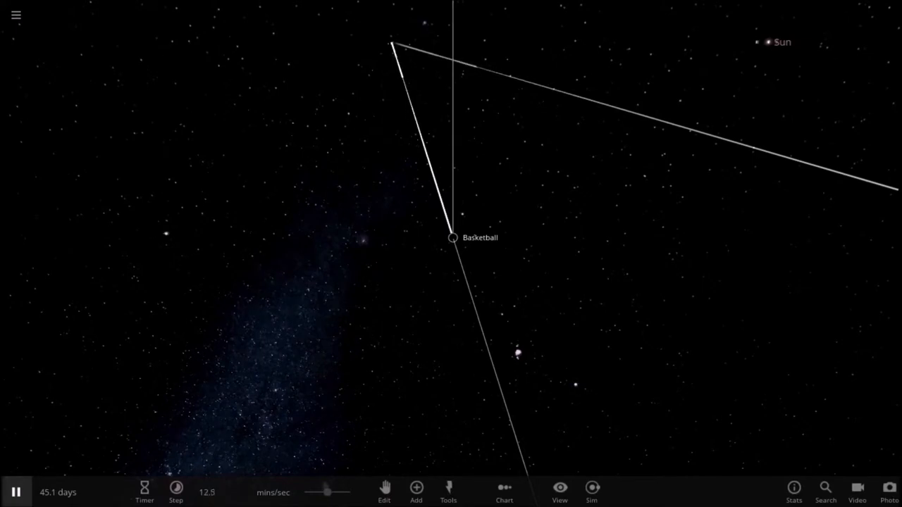
Pick the Pinwheel galaxy from the Galaxies category and place it in orbit linked to the Sun.
left_click(448, 490)
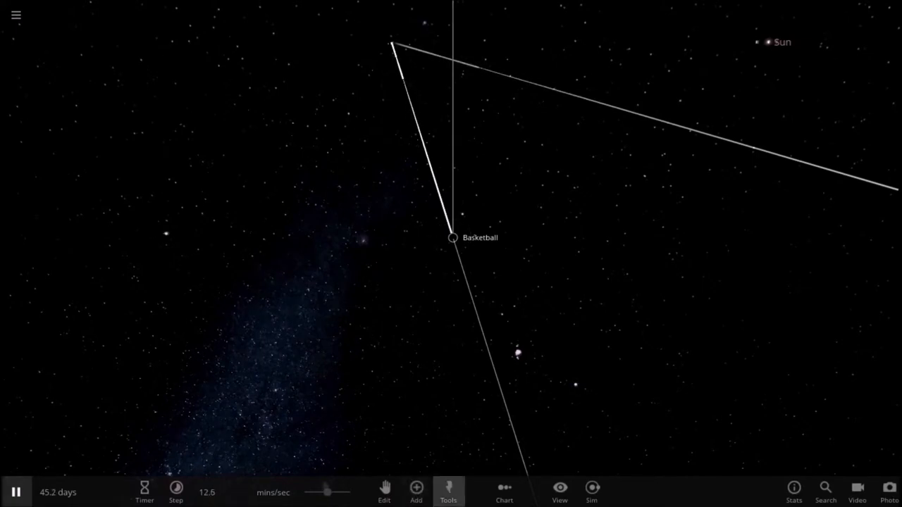
left_click(416, 491)
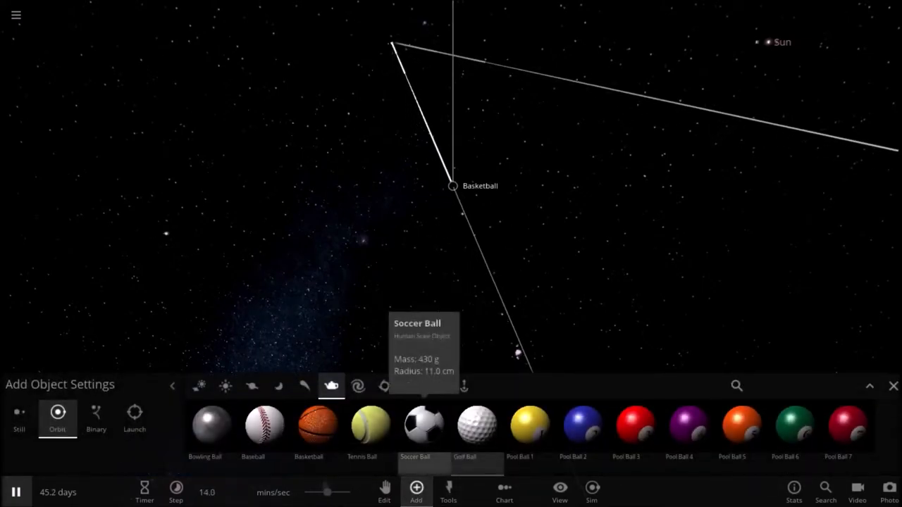
left_click(384, 386)
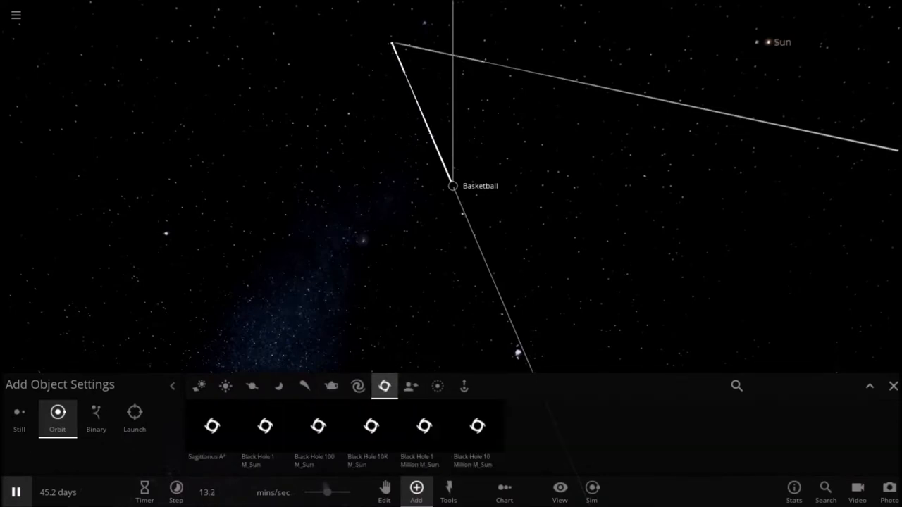
left_click(357, 385)
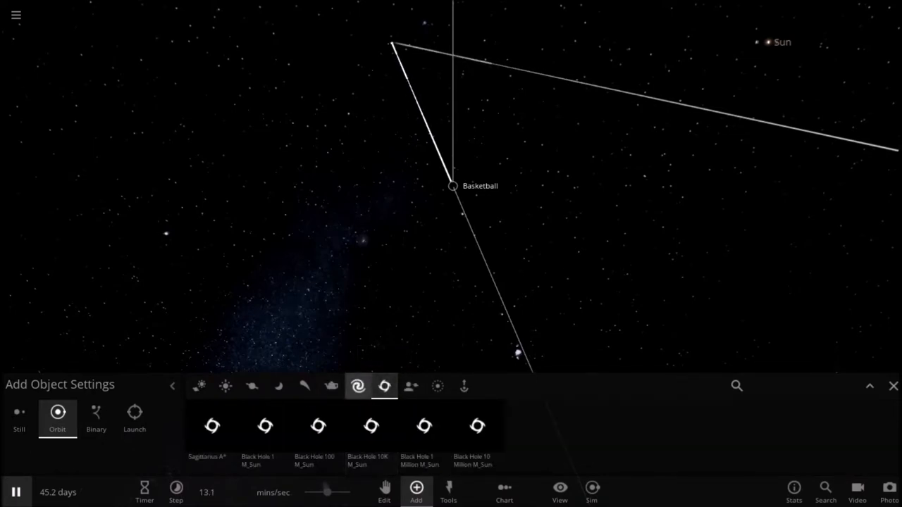
left_click(357, 385)
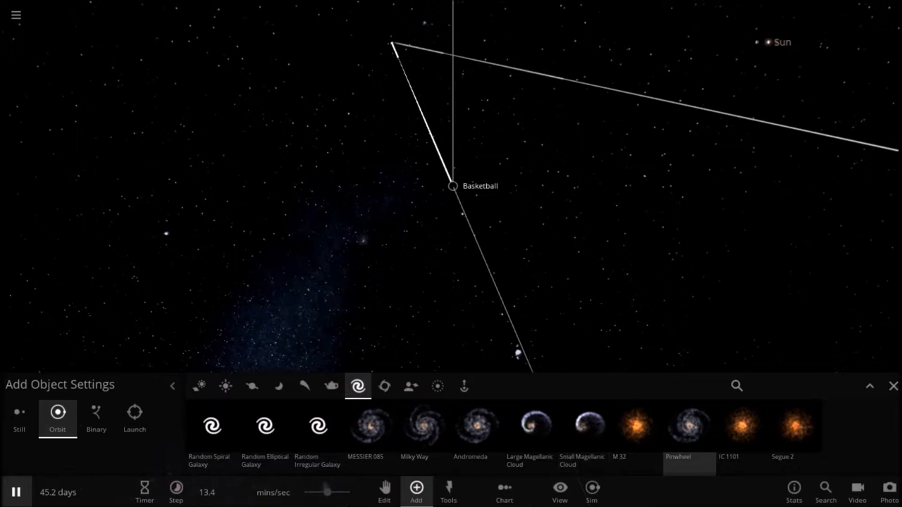
left_click(688, 425)
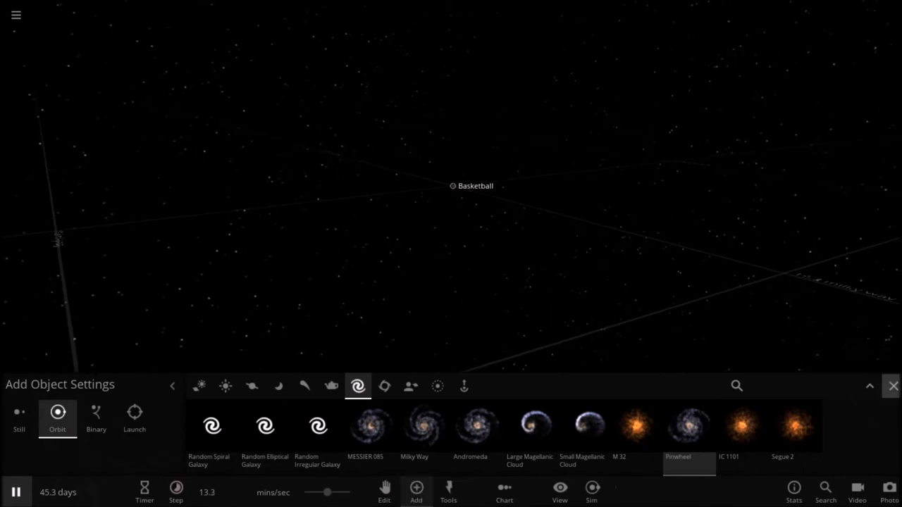
left_click(892, 385)
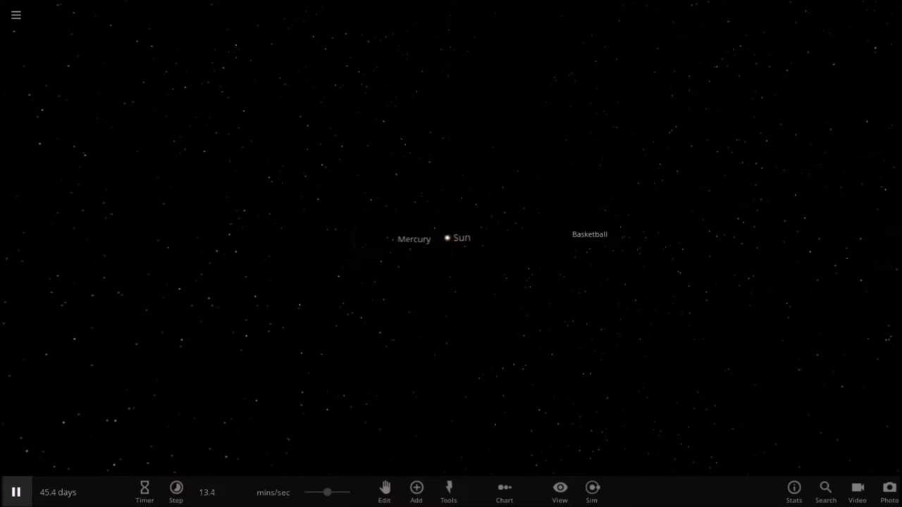
left_click(416, 491)
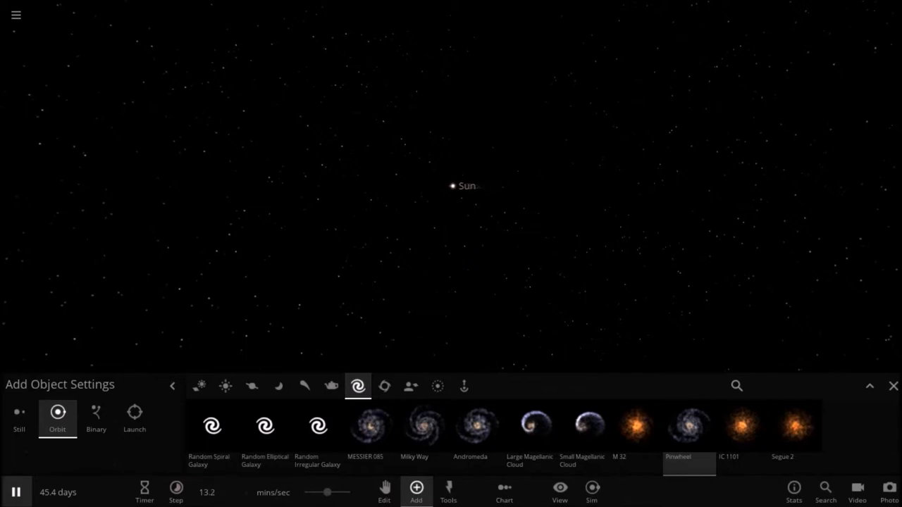
mouse_move(589, 425)
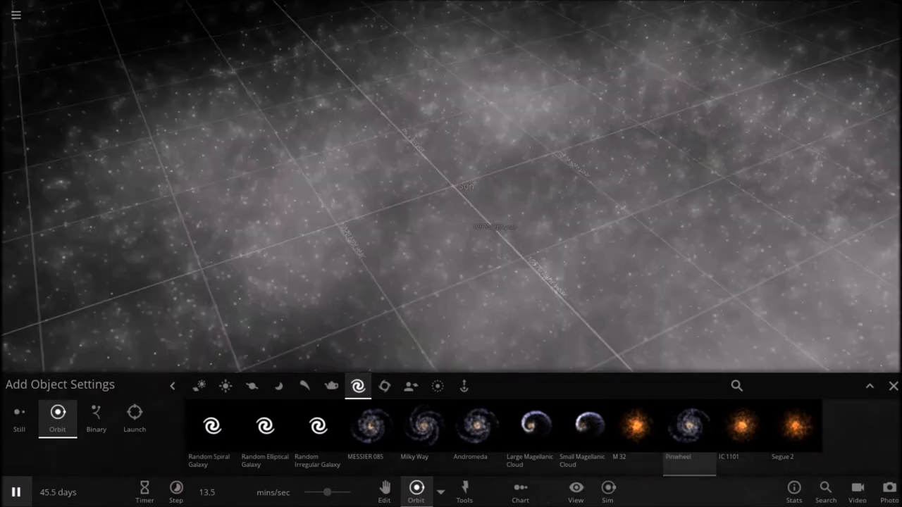
left_click(688, 427)
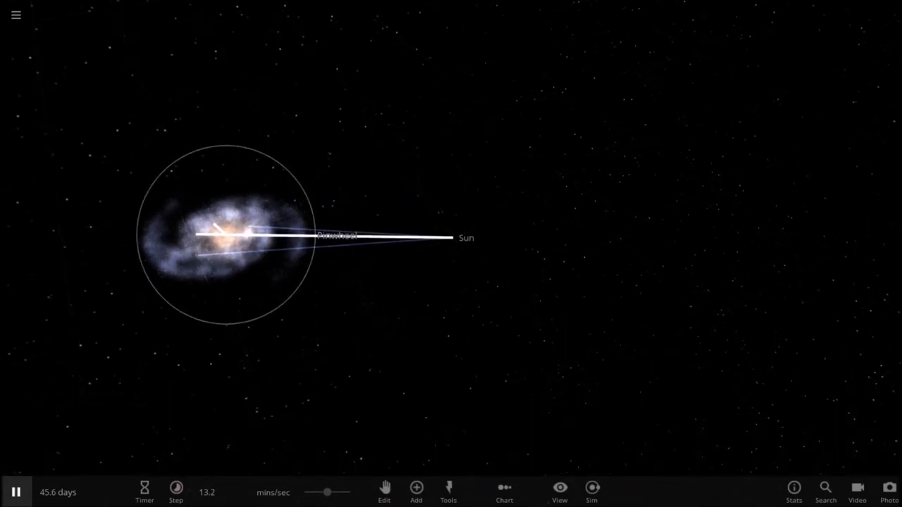
Review Pinwheel's properties (Spiral Sa, 367 billion stars), keeping it relative to Simulation Origin.
left_click(223, 232)
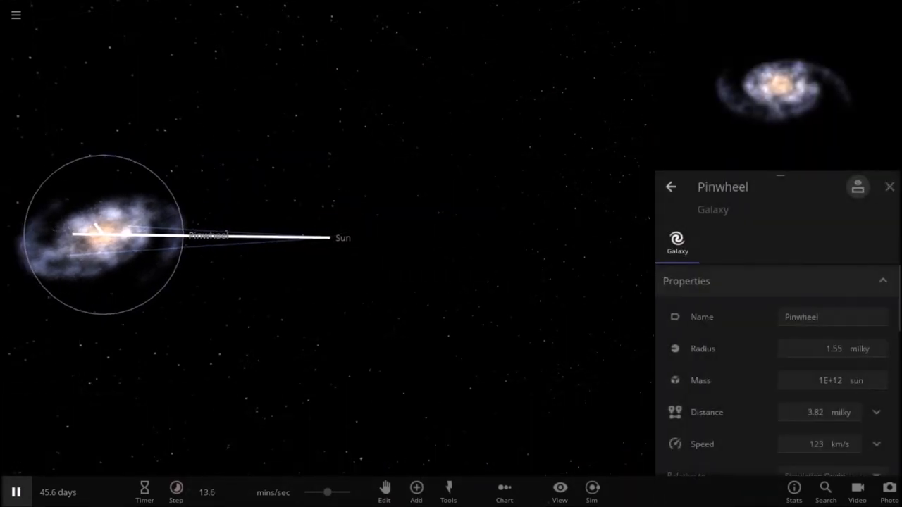
scroll("down", 3)
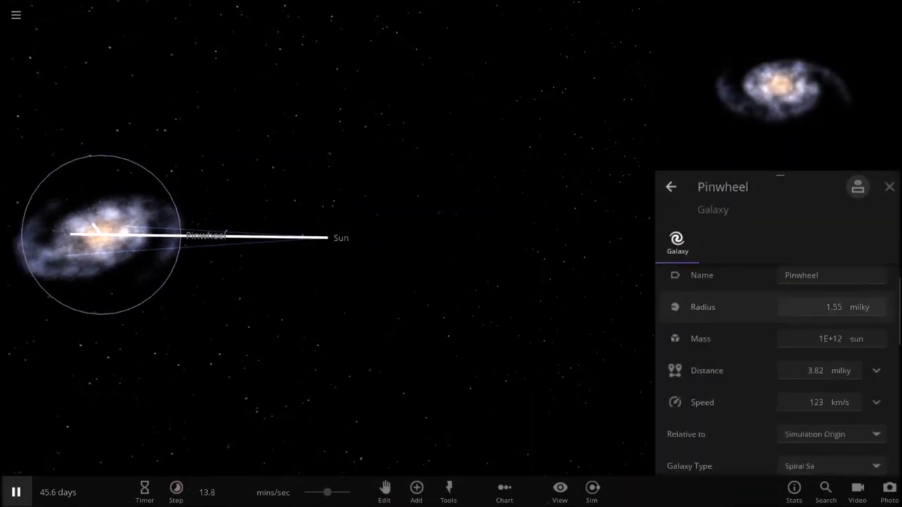
scroll("down", 3)
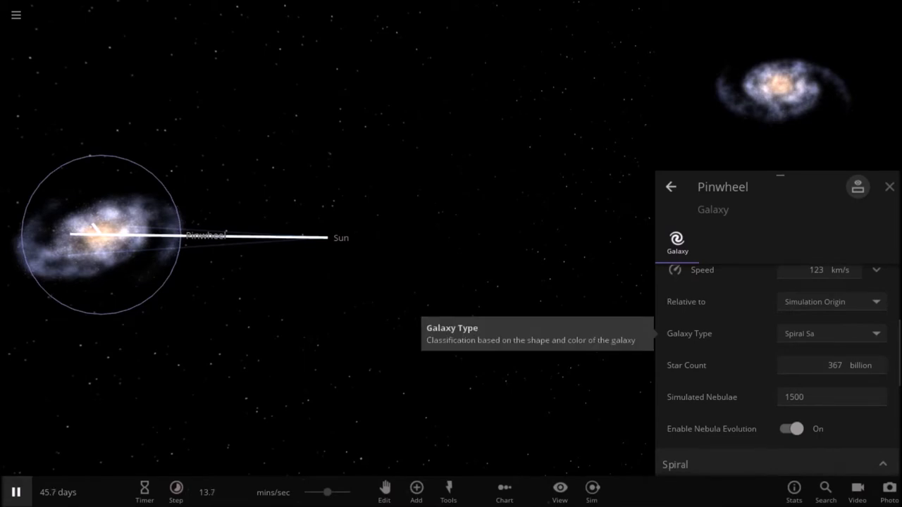
left_click(831, 301)
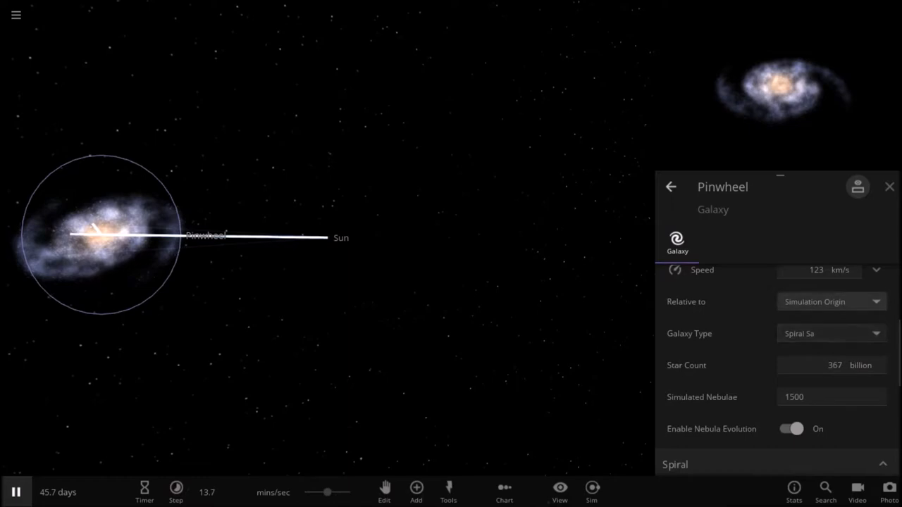
left_click(830, 301)
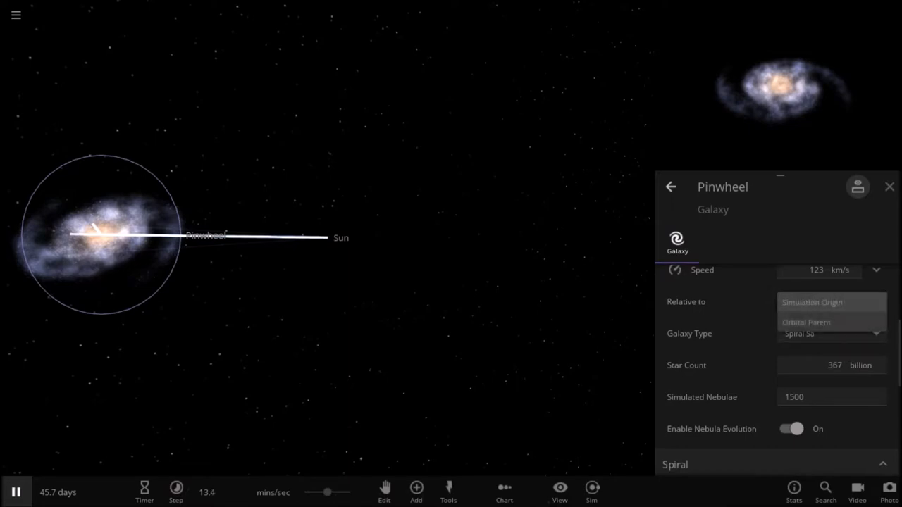
left_click(812, 302)
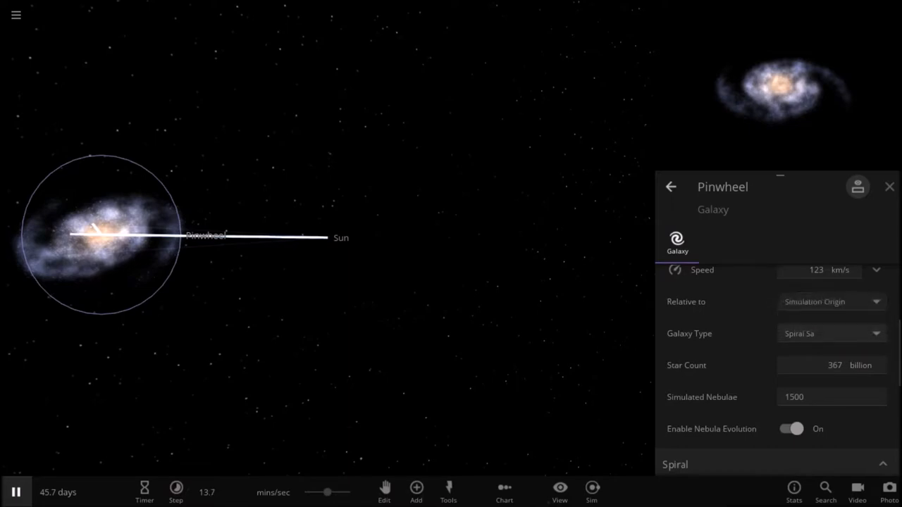
mouse_move(889, 186)
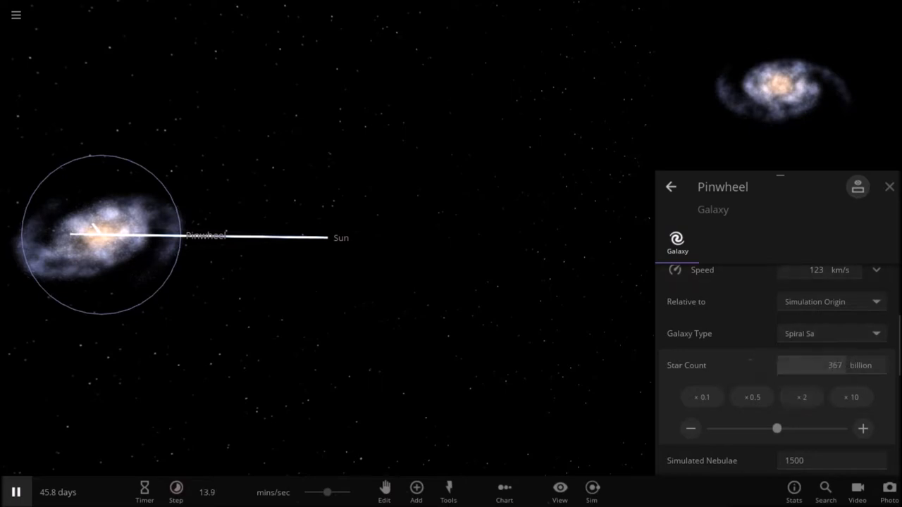
left_click(831, 365)
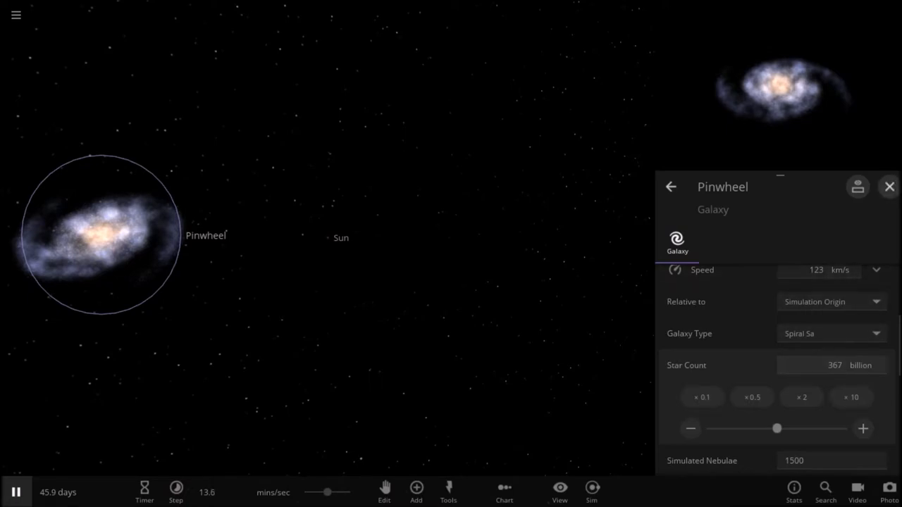
mouse_move(888, 186)
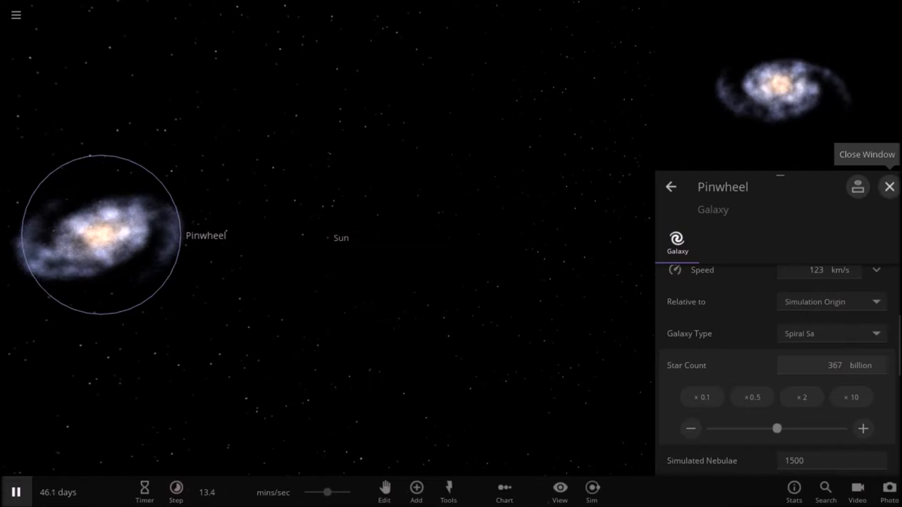
Close Pinwheel's window, open the Sun, and show its surface temperature in °F (9936 °F).
left_click(888, 187)
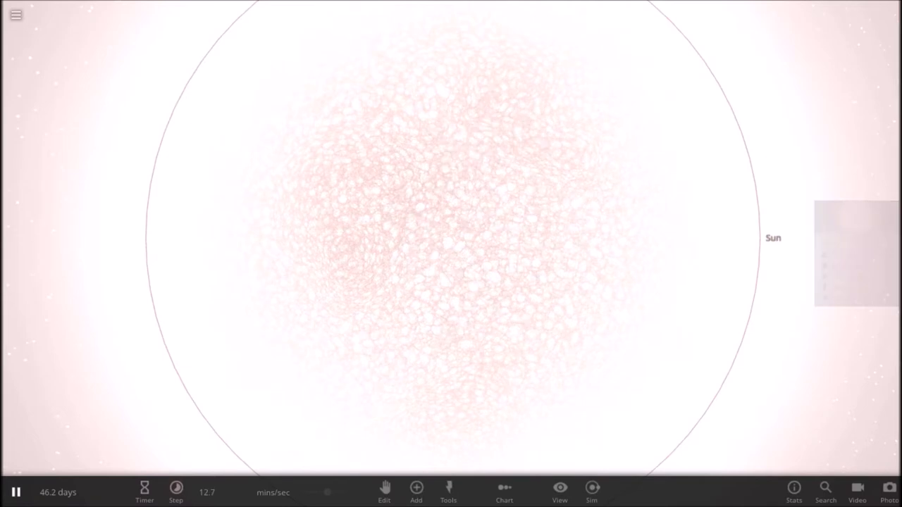
left_click(773, 238)
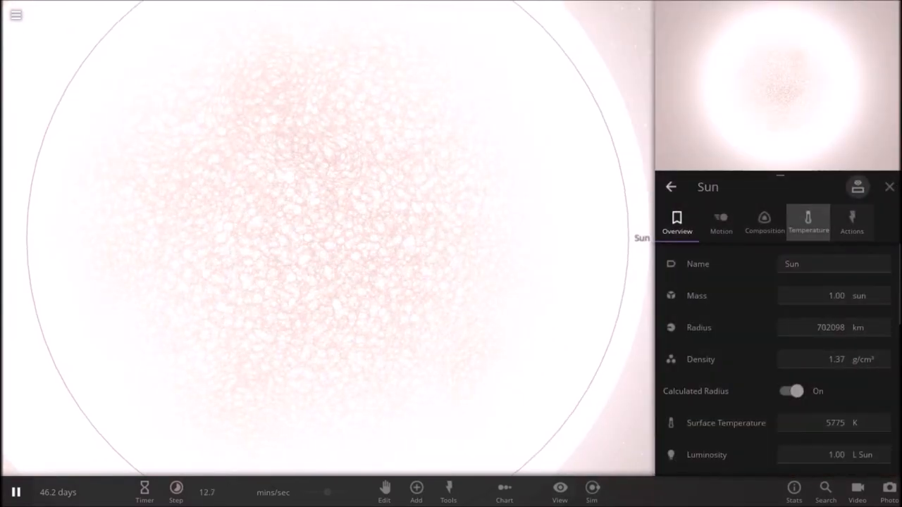
left_click(852, 221)
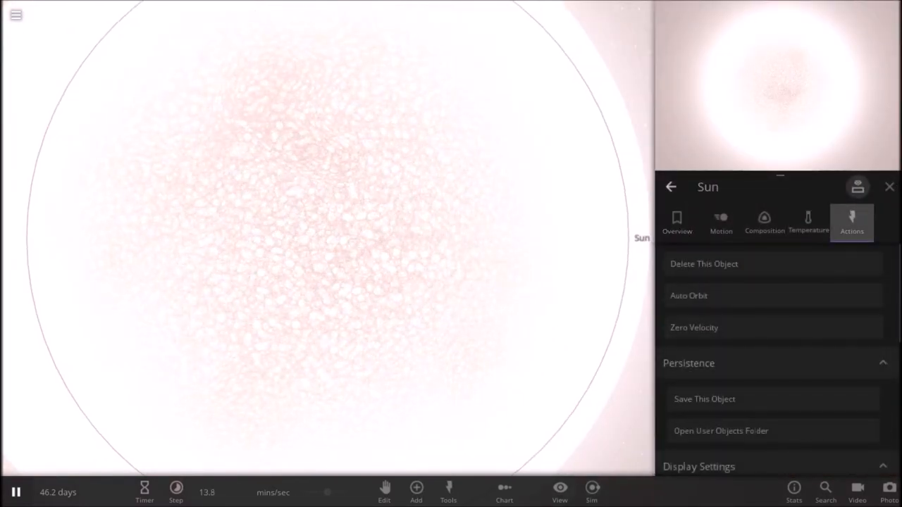
scroll("down", 3)
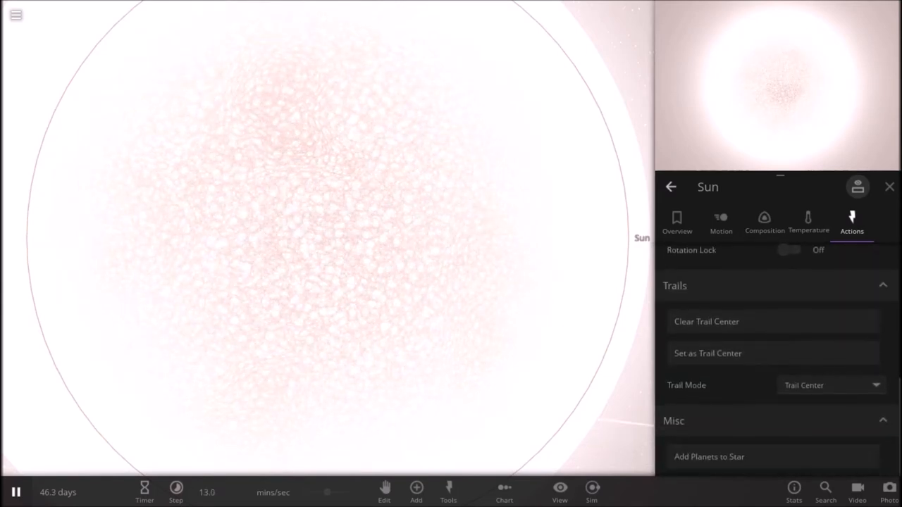
left_click(808, 222)
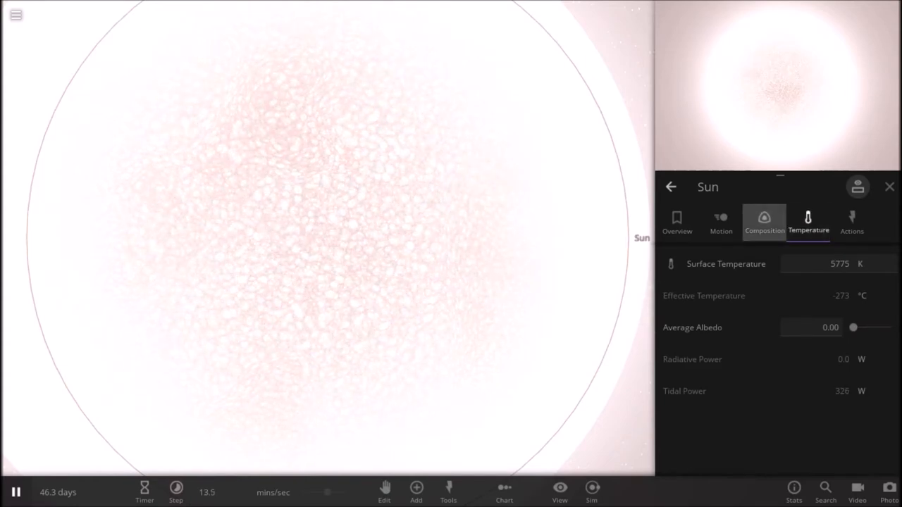
left_click(838, 263)
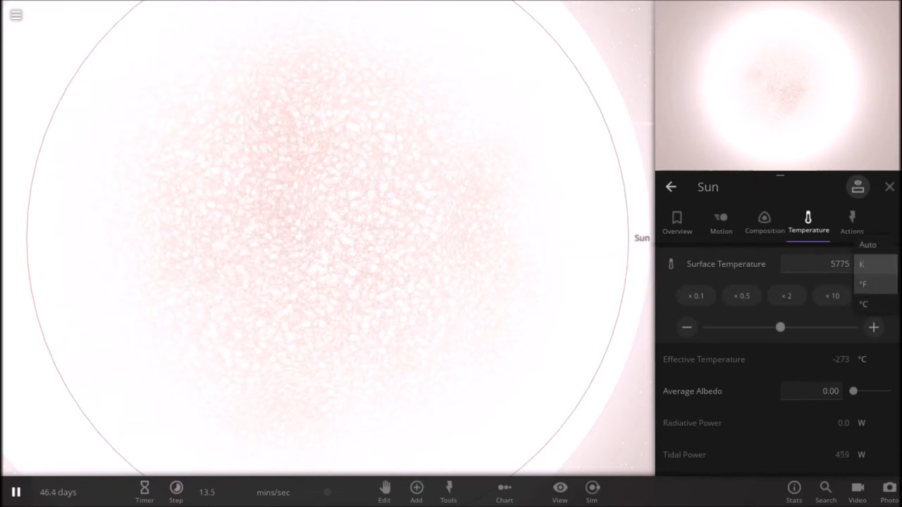
left_click(862, 283)
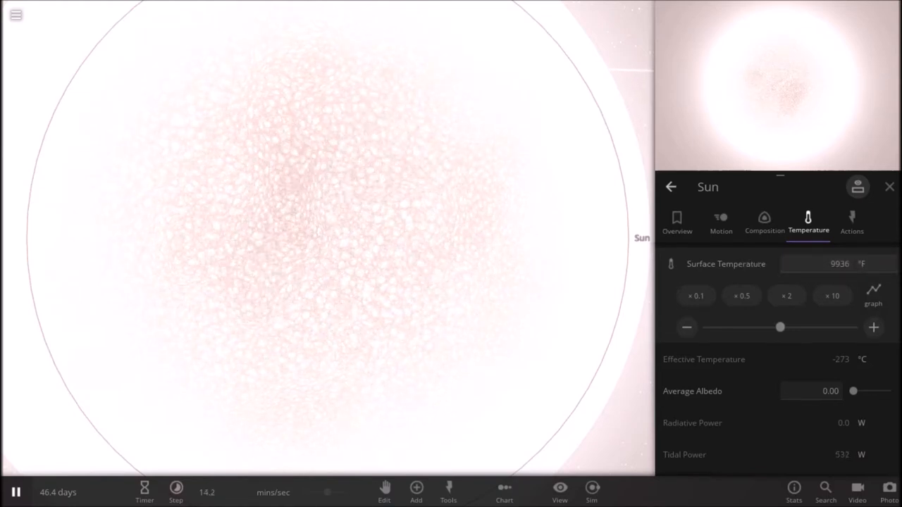
Slide the Sun's Average Albedo from 0.00 to its maximum of 1.00.
left_click_drag(853, 391, 901, 391)
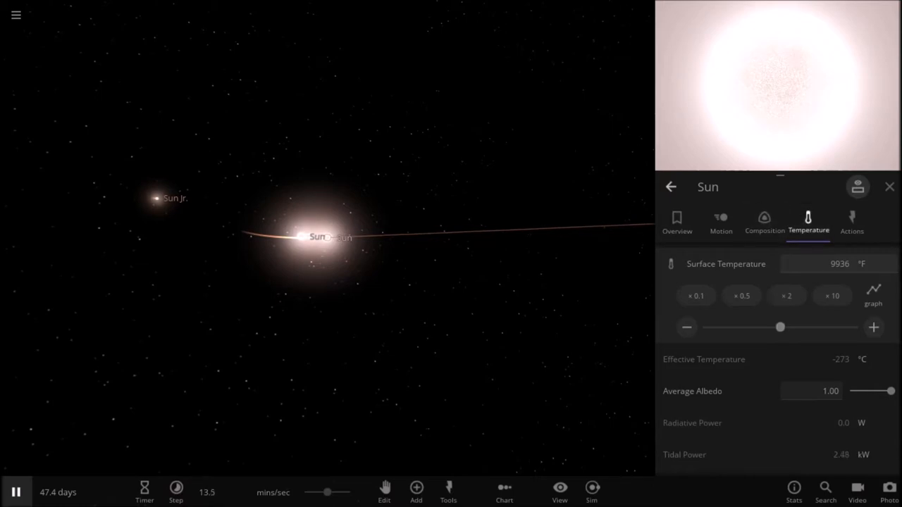
Drop the Sun's surface temperature to 2.70 K and close its properties panel.
left_click(676, 222)
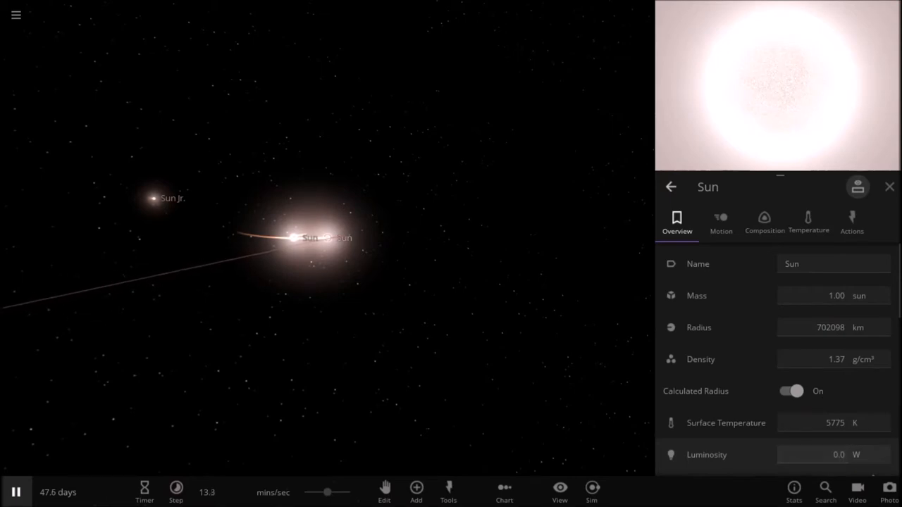
left_click(834, 423)
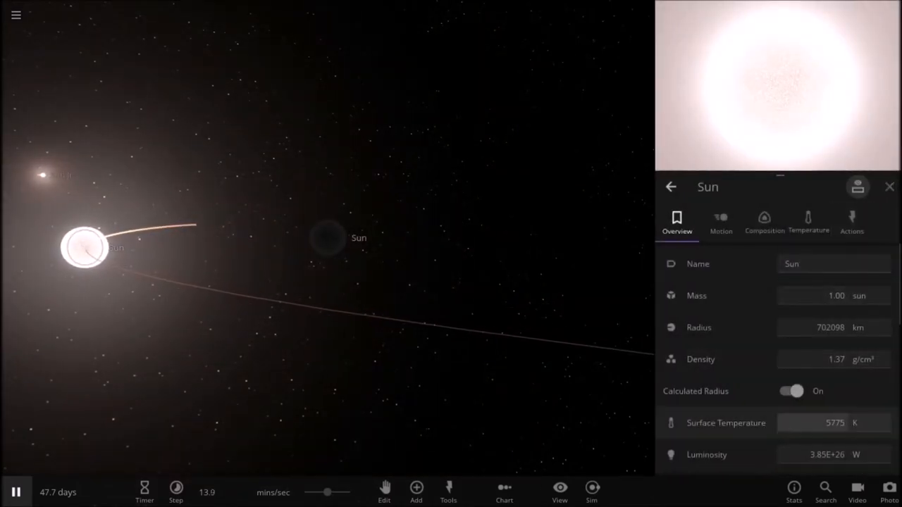
left_click(833, 422)
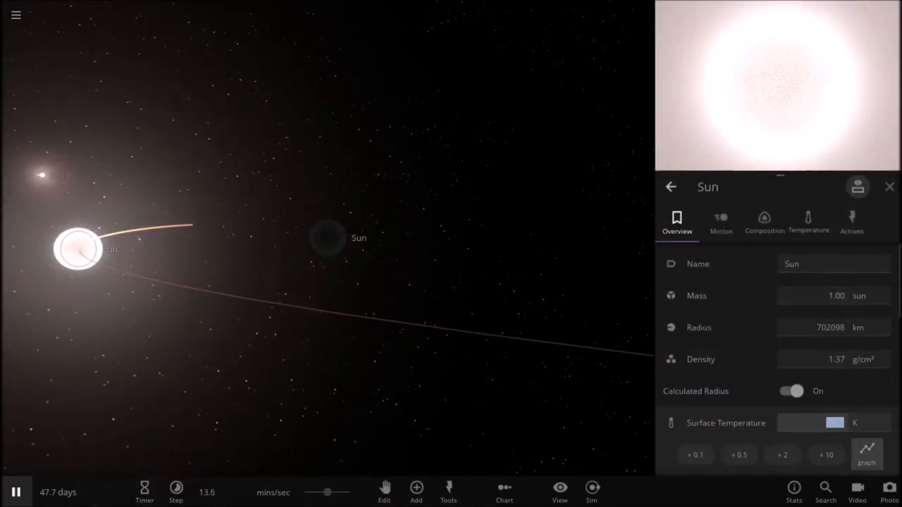
left_click(808, 221)
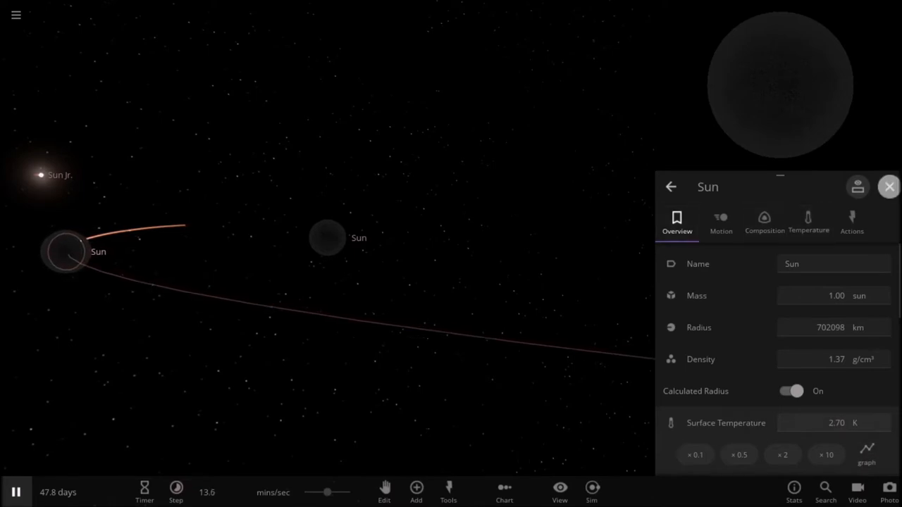
left_click(888, 187)
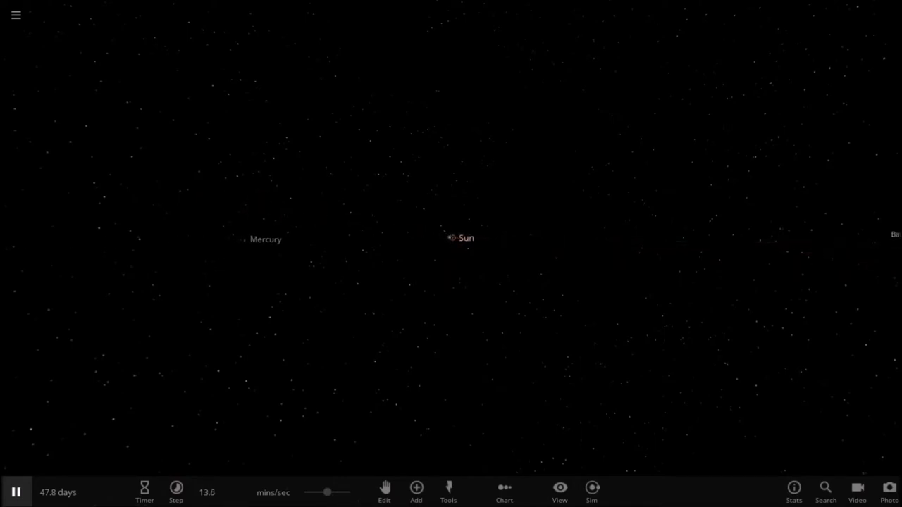
Place the saved custom planet Ablandia into orbit near the darkened Sun.
left_click(415, 491)
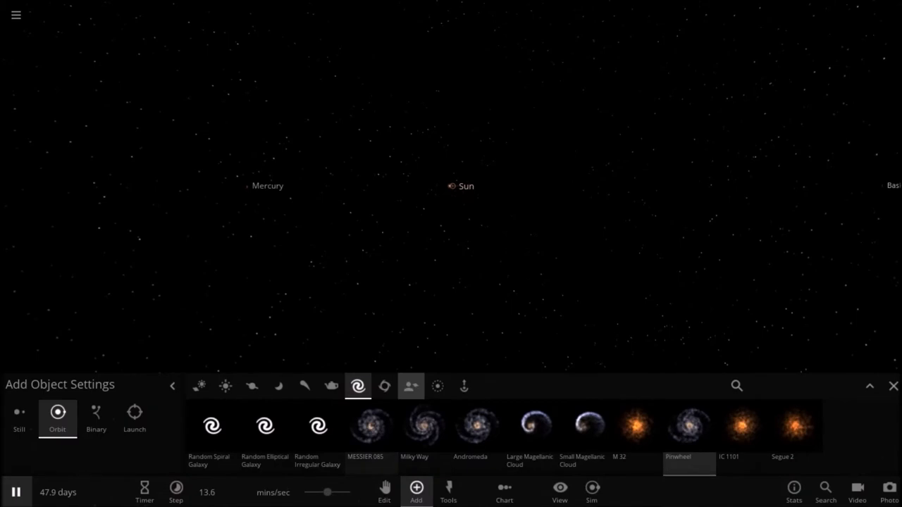
left_click(411, 385)
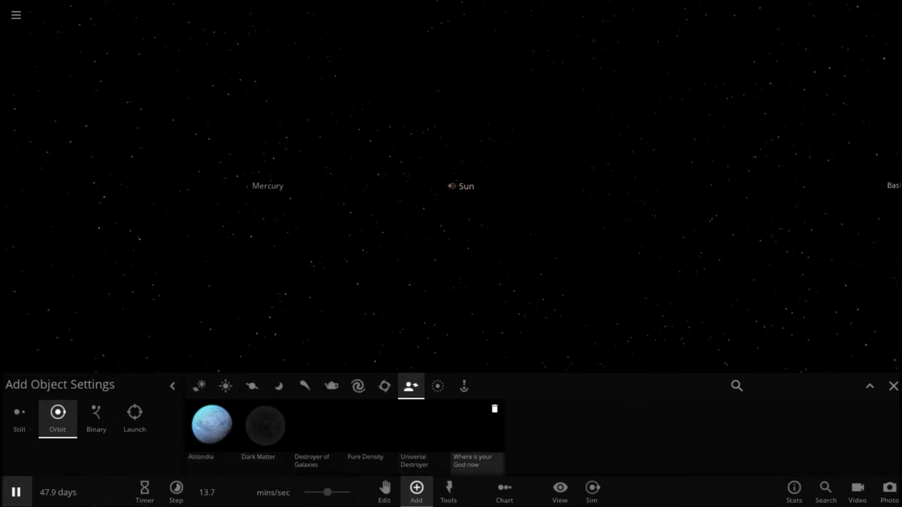
left_click(211, 425)
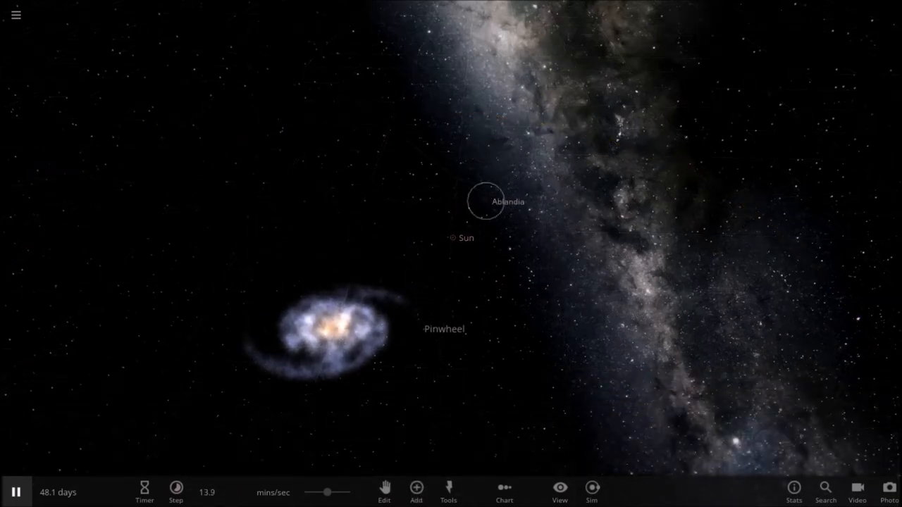
left_click(486, 202)
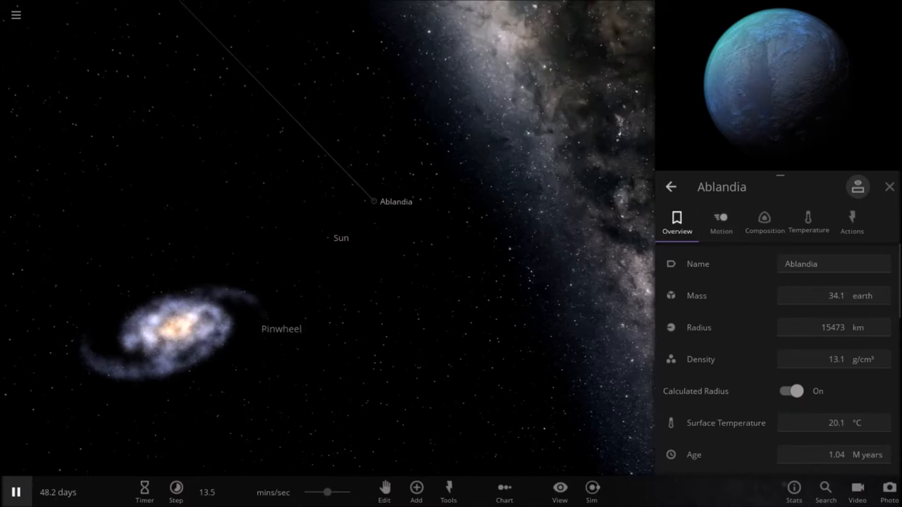
left_click(720, 222)
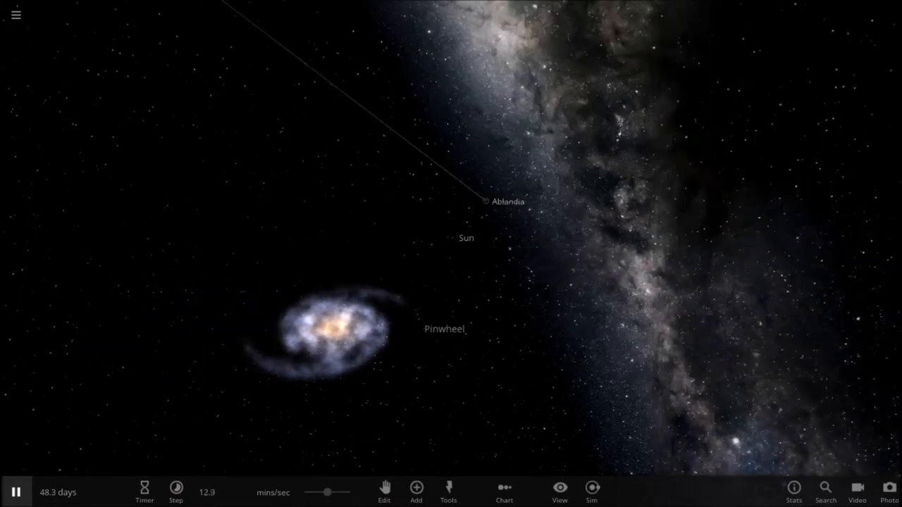
left_click(486, 201)
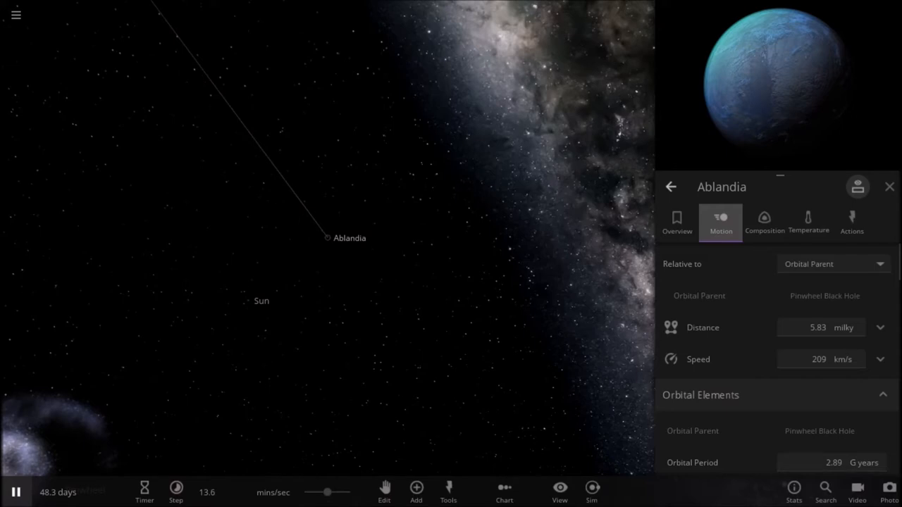
left_click(676, 221)
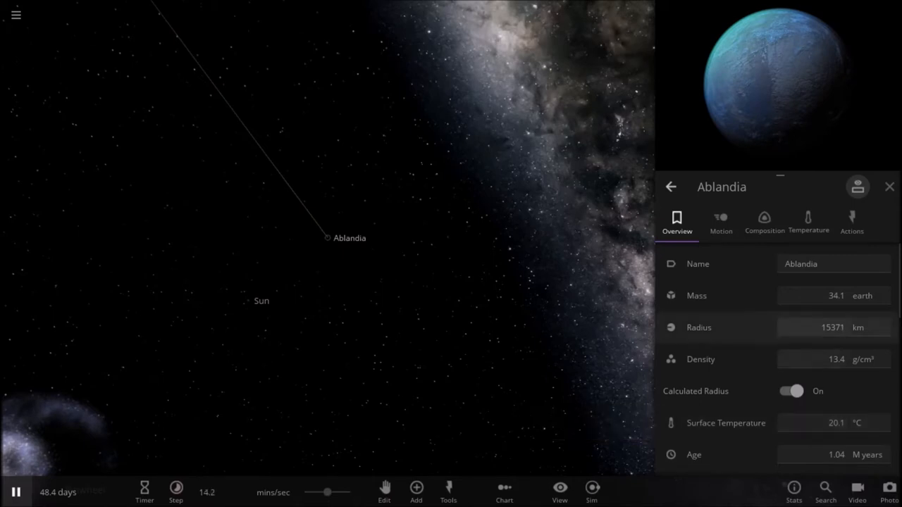
left_click(808, 221)
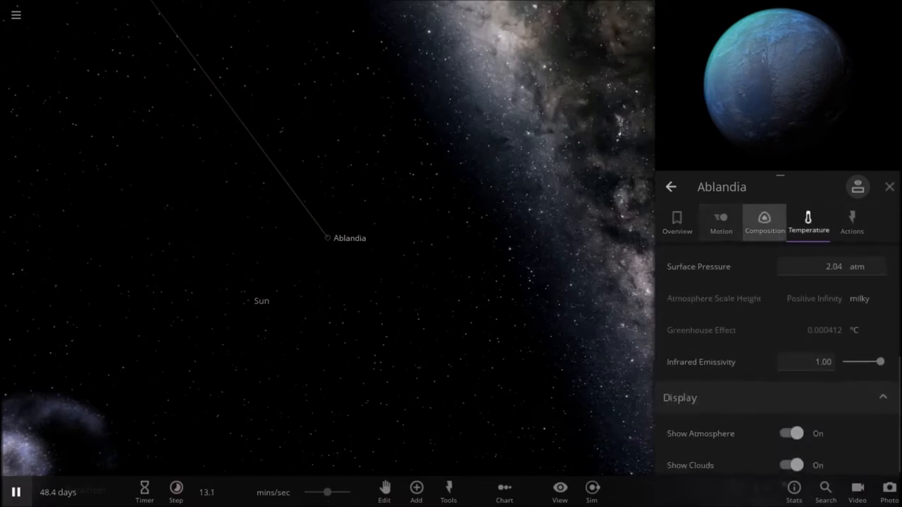
left_click(763, 222)
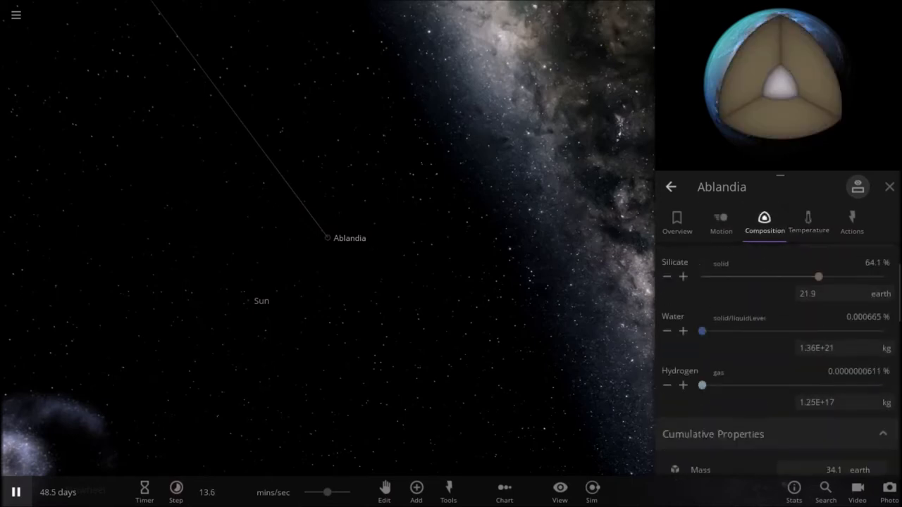
scroll("down", 3)
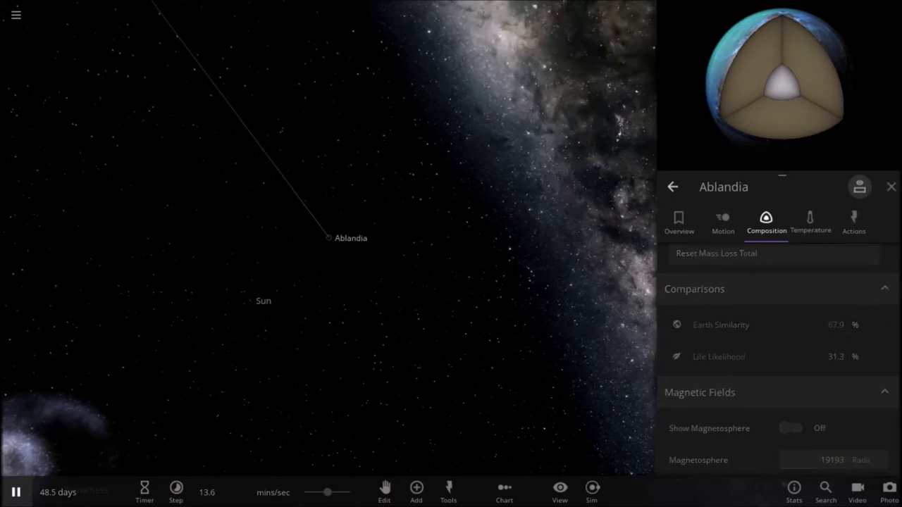
left_click(890, 187)
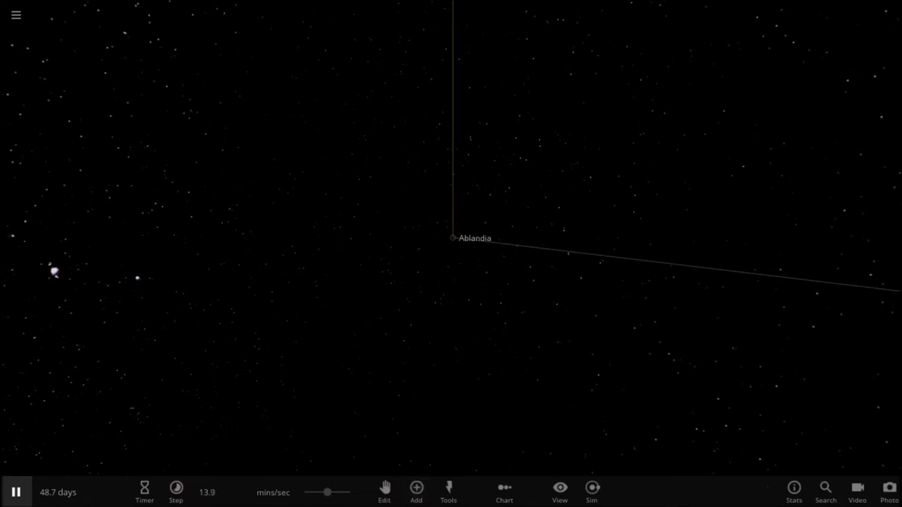
Place a Jack-o'-lantern US pumpkin (8.00 kg, 18.0 cm) into orbit and select it.
left_click(416, 491)
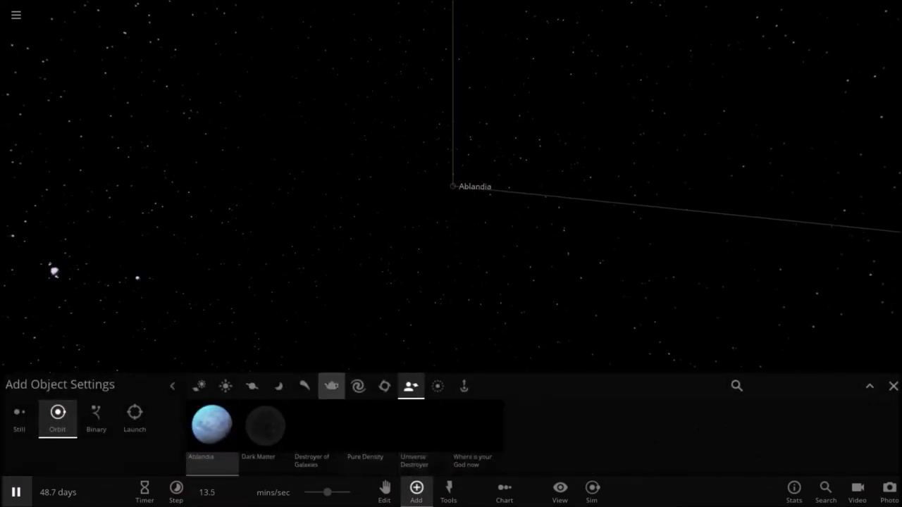
left_click(332, 386)
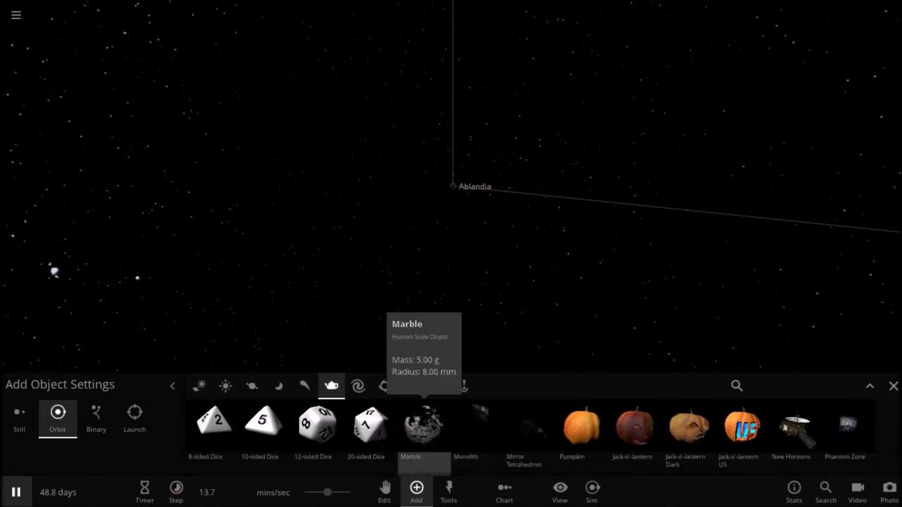
mouse_move(738, 426)
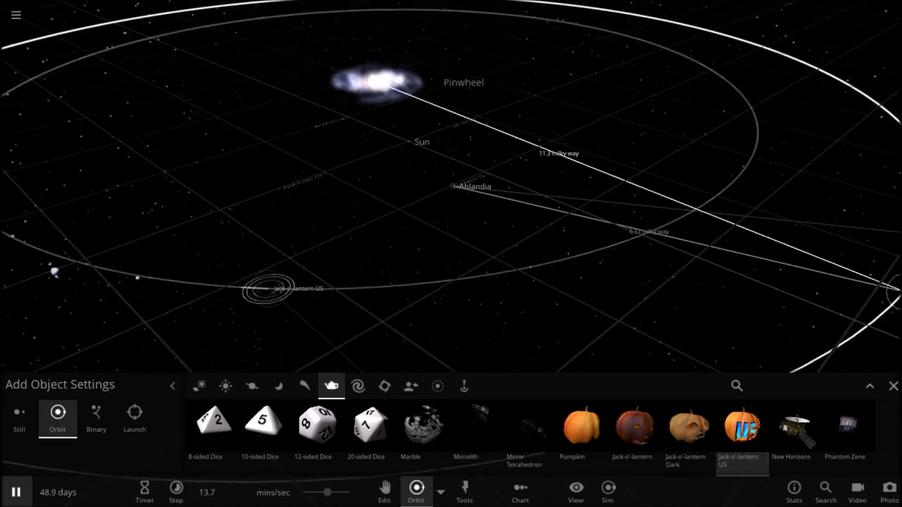
left_click(893, 385)
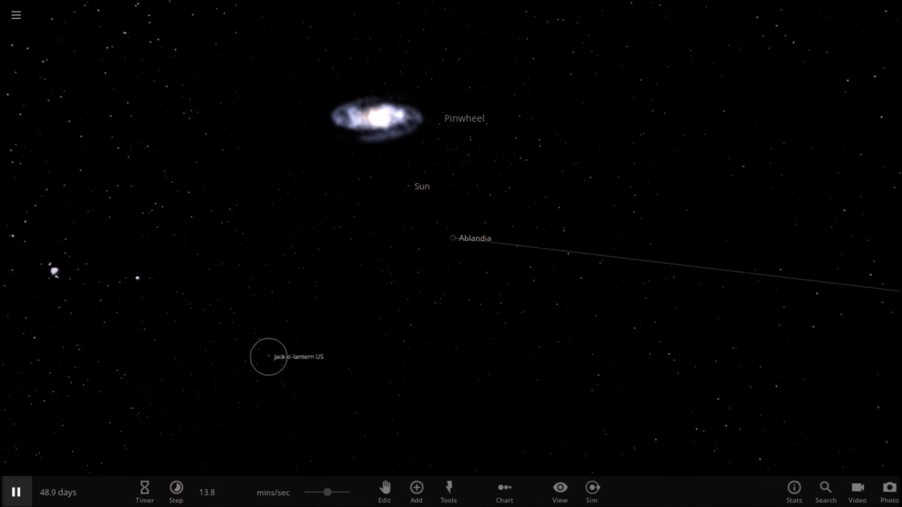
left_click(268, 356)
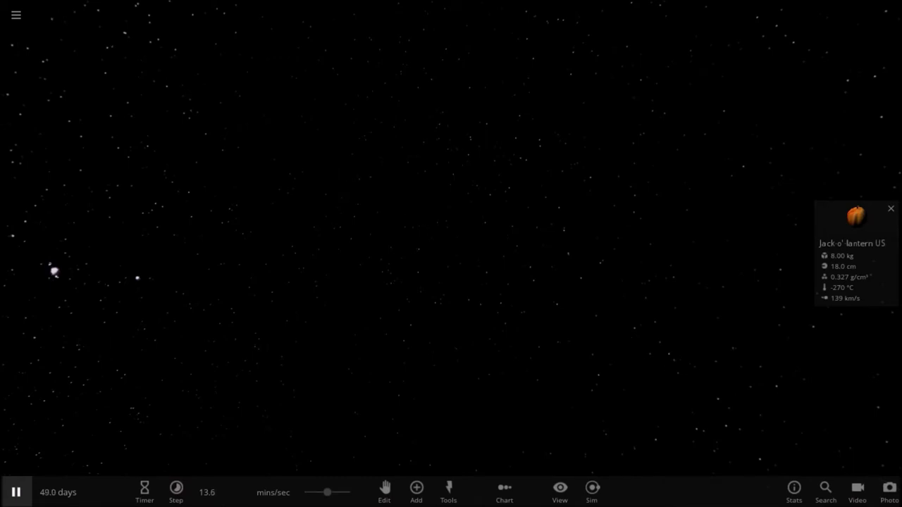
Set the Jack-o'-lantern US mass to 100 mg and radius to 0.00325 mm.
left_click(855, 217)
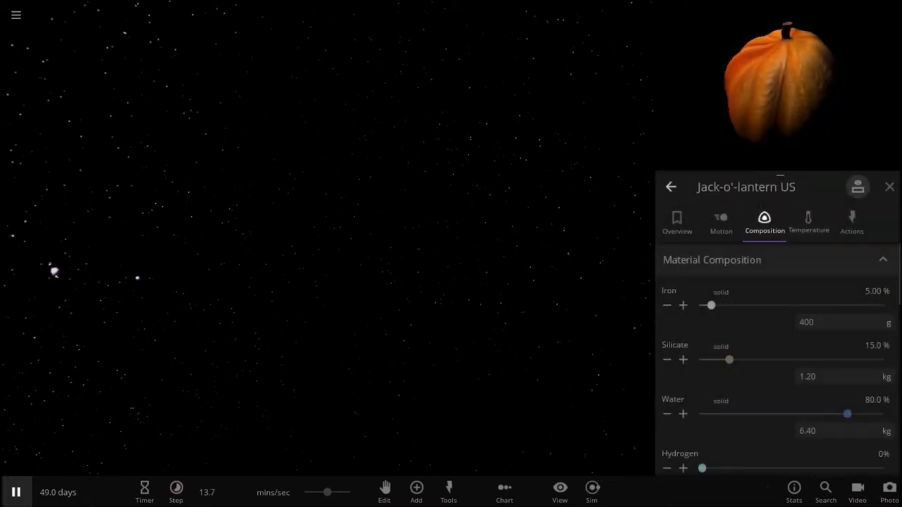
left_click(851, 222)
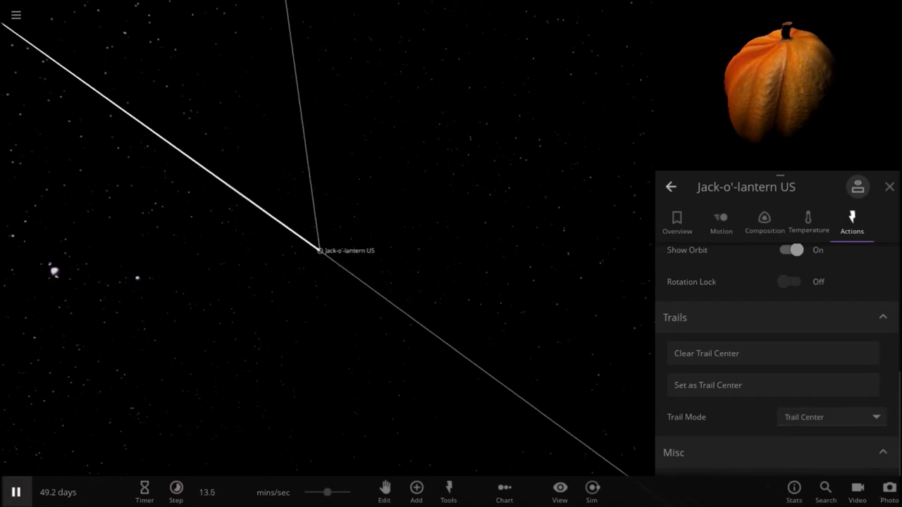
left_click(676, 222)
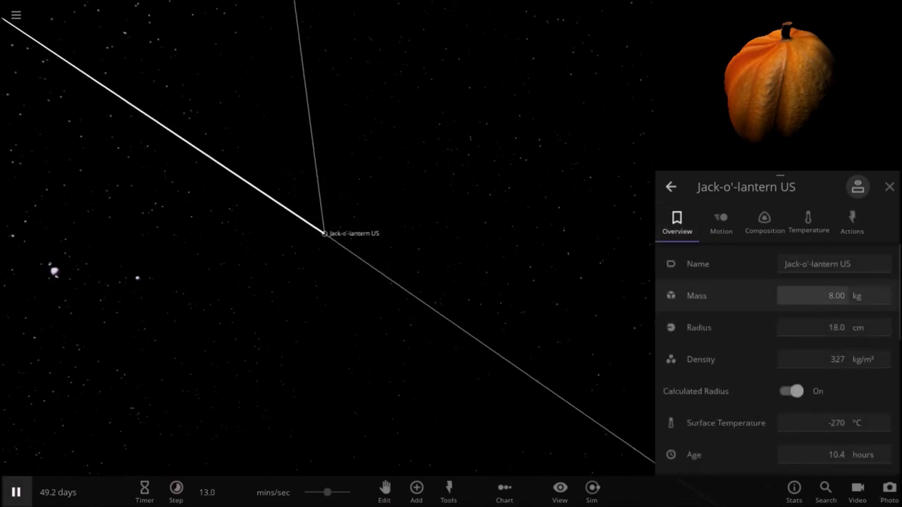
left_click(858, 326)
type("0.00325")
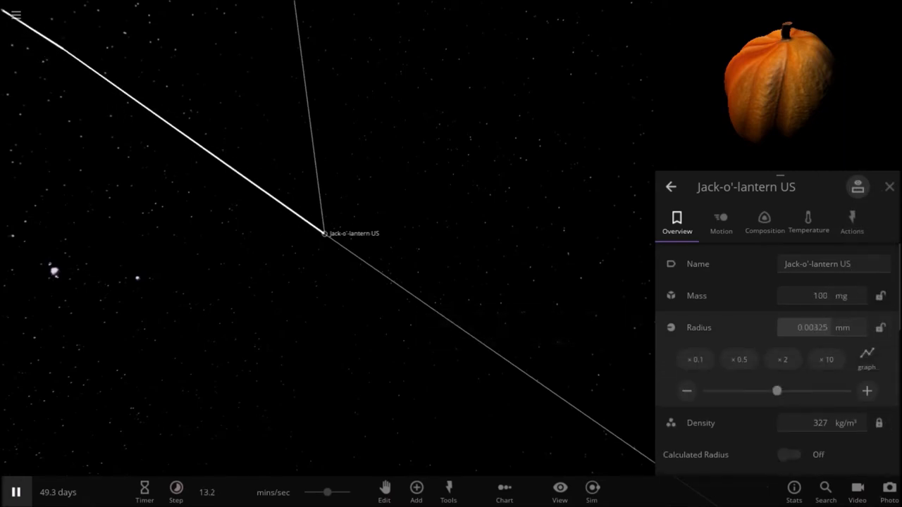
left_click(808, 222)
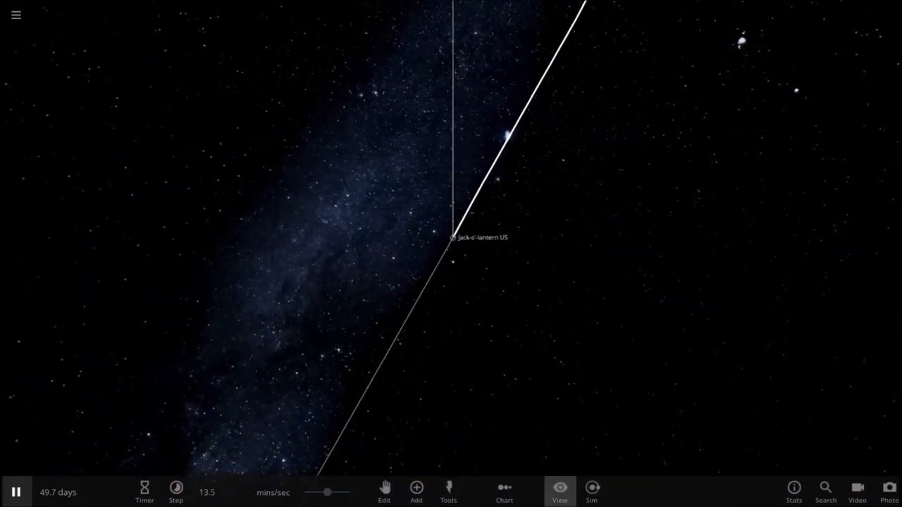
Bring up the Background choices from the View menu.
left_click(559, 491)
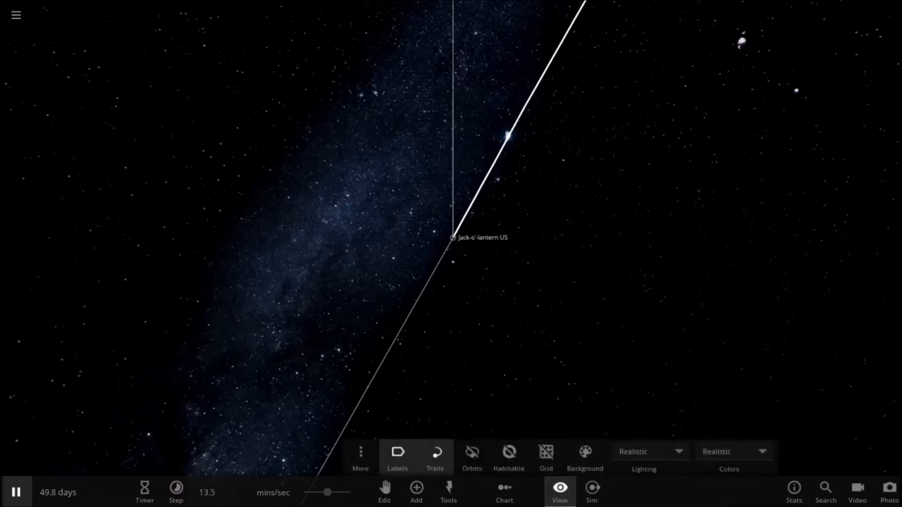
left_click(585, 456)
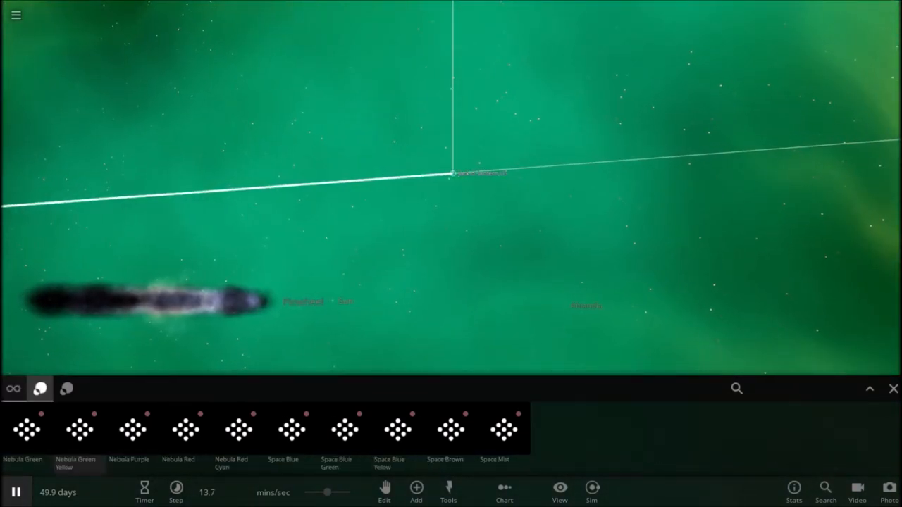
Switch the backdrop to the Solid Dark Gray background.
left_click(66, 389)
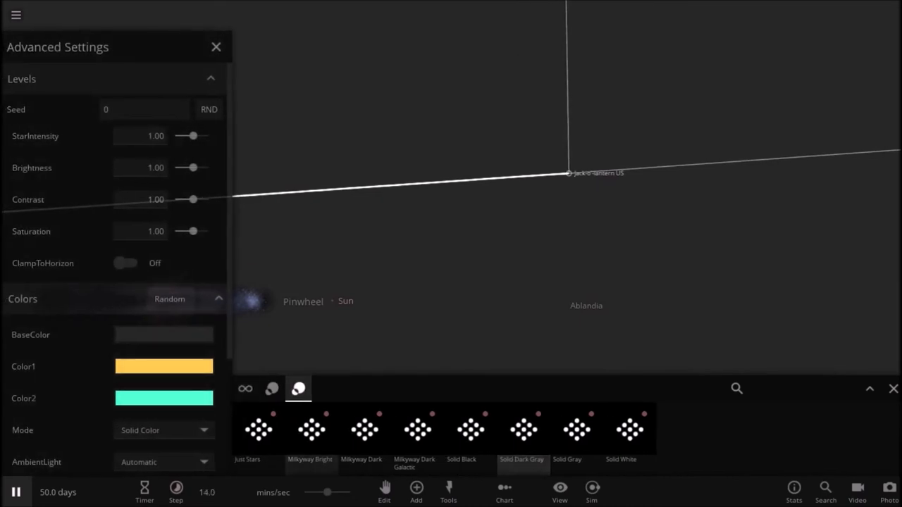
Make the base colour bright green; contrast, brightness, star intensity and saturation 2.00.
left_click(163, 334)
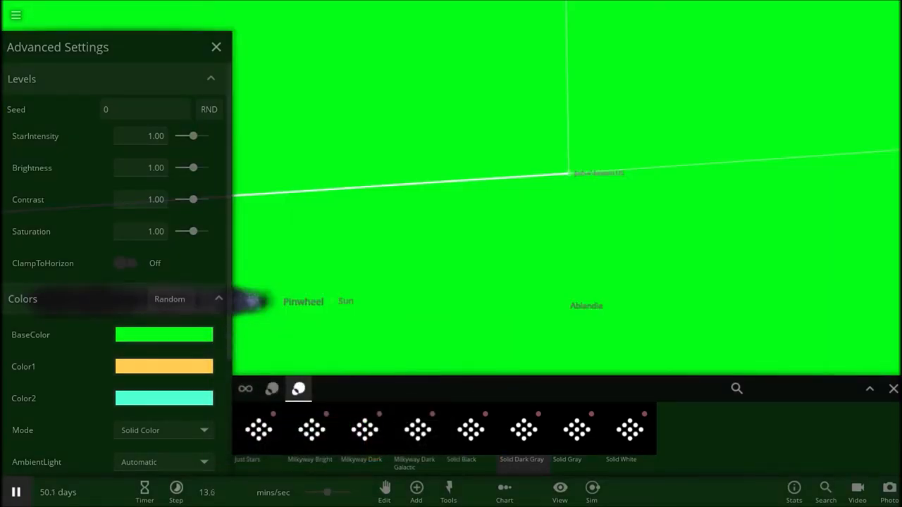
left_click_drag(193, 199, 208, 199)
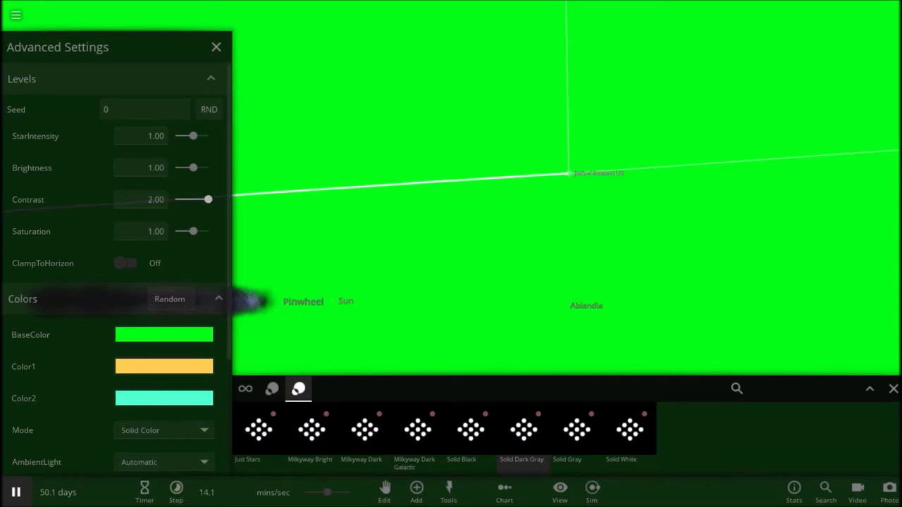
left_click_drag(193, 167, 208, 167)
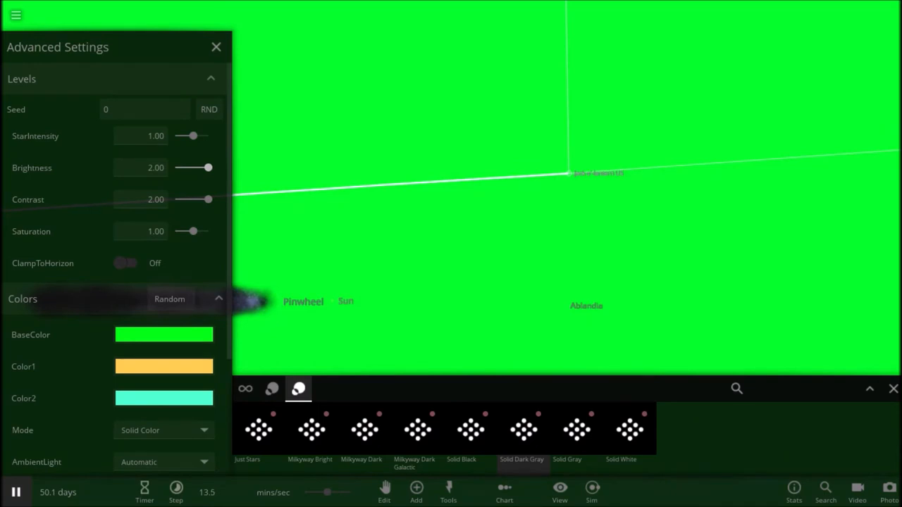
left_click_drag(193, 135, 208, 135)
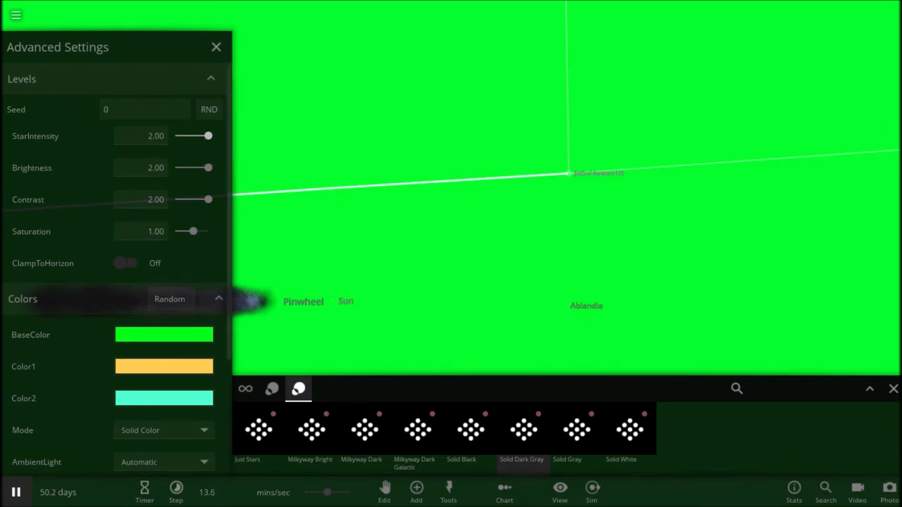
left_click_drag(194, 231, 208, 231)
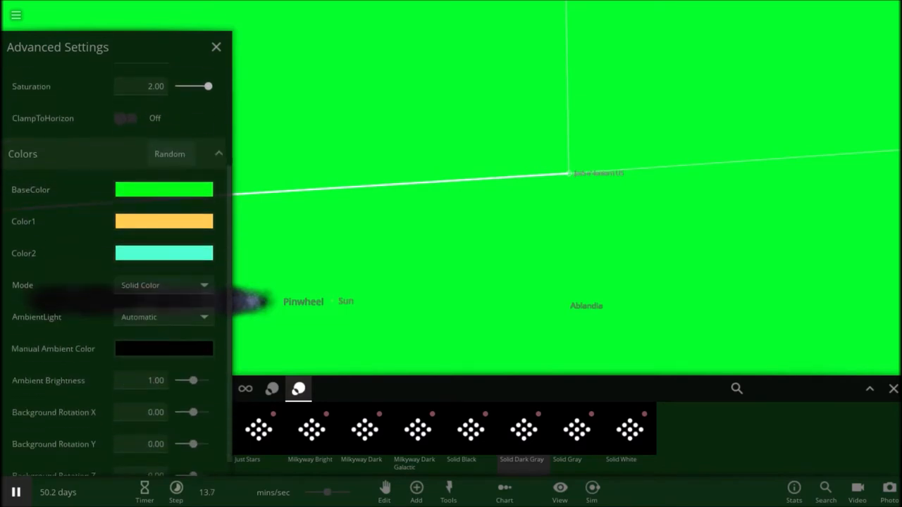
Set ambient brightness to 0 and background X rotation to about −103.
left_click(163, 317)
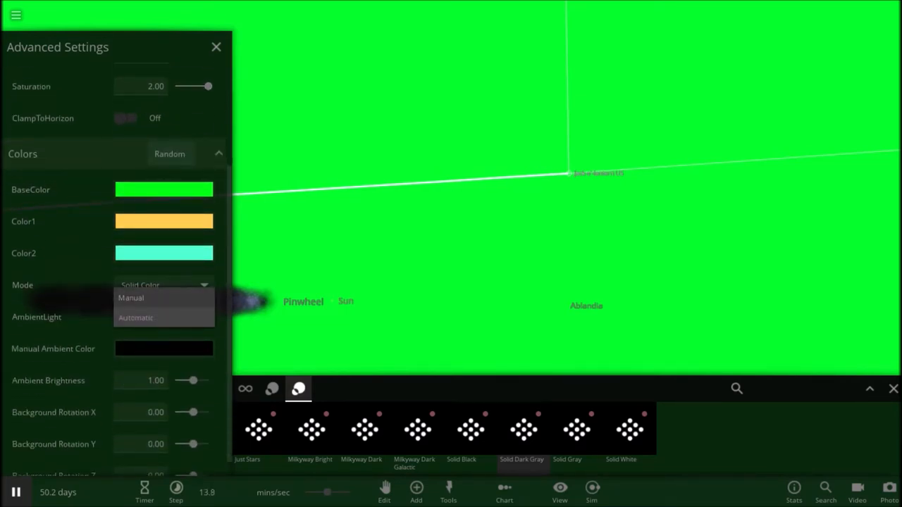
left_click(130, 297)
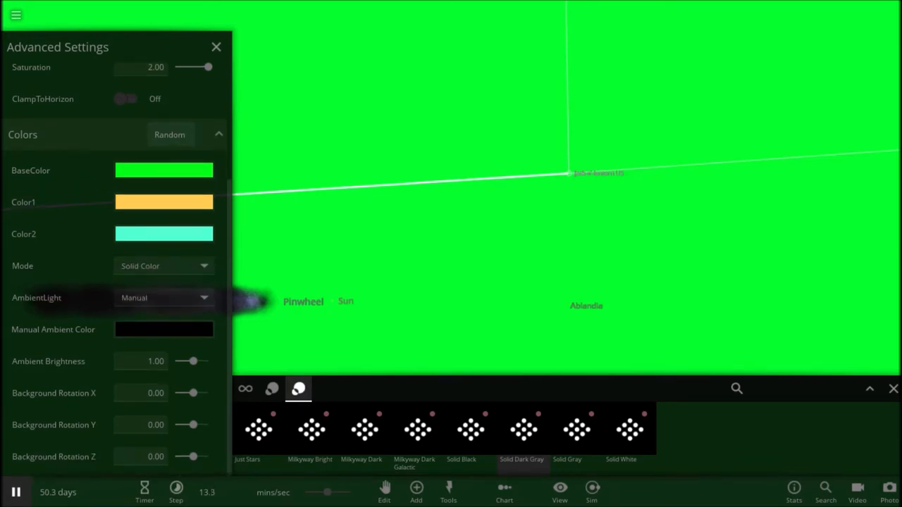
left_click_drag(193, 362, 177, 362)
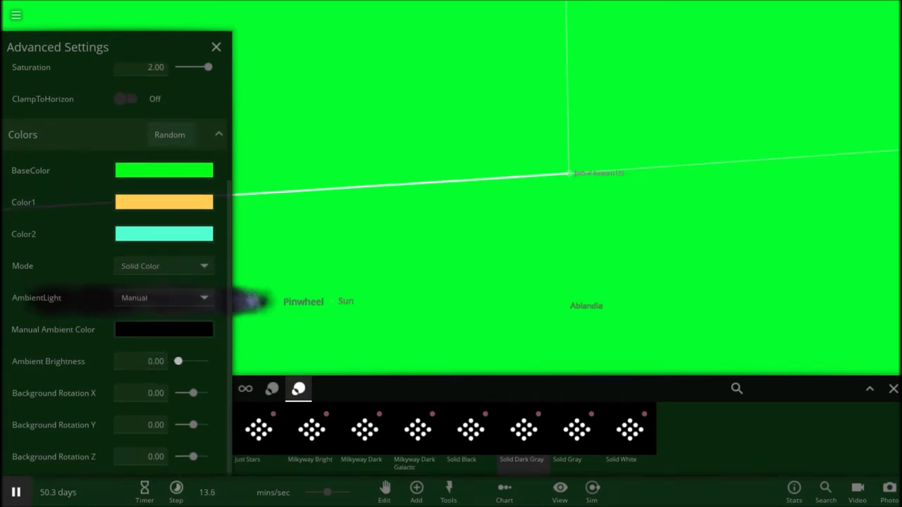
left_click_drag(191, 392, 178, 392)
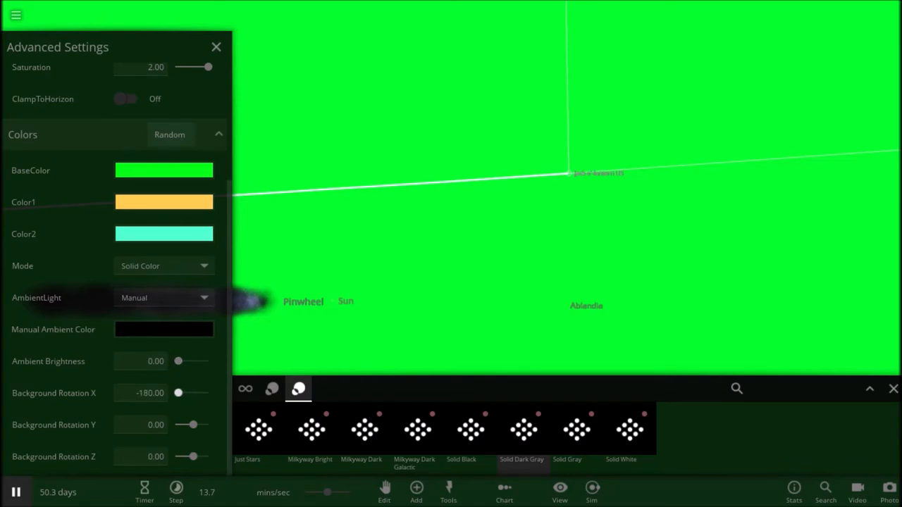
left_click_drag(178, 392, 183, 392)
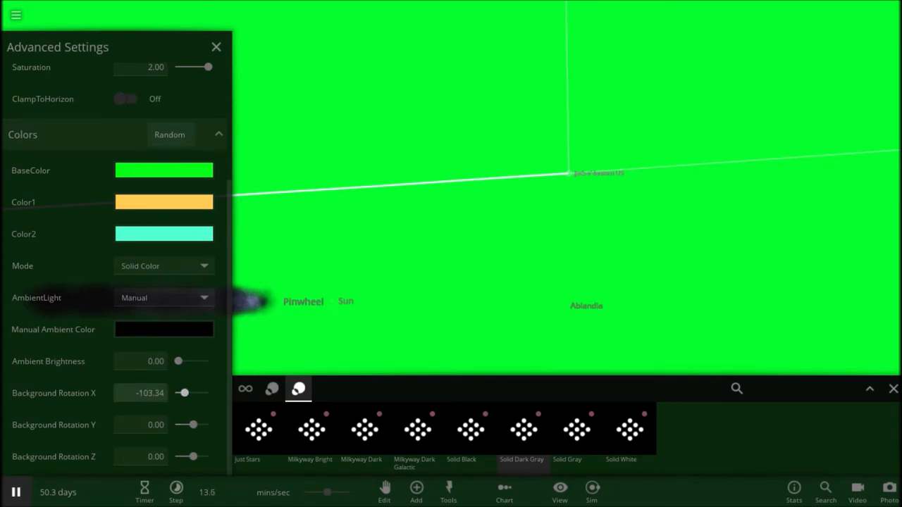
Edit the background Seed value and close the Advanced Settings panel.
left_click(164, 393)
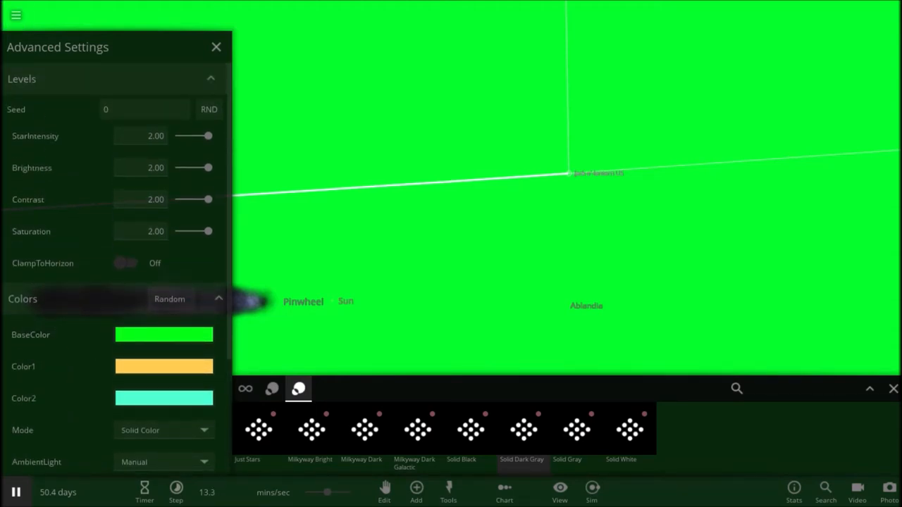
type("no")
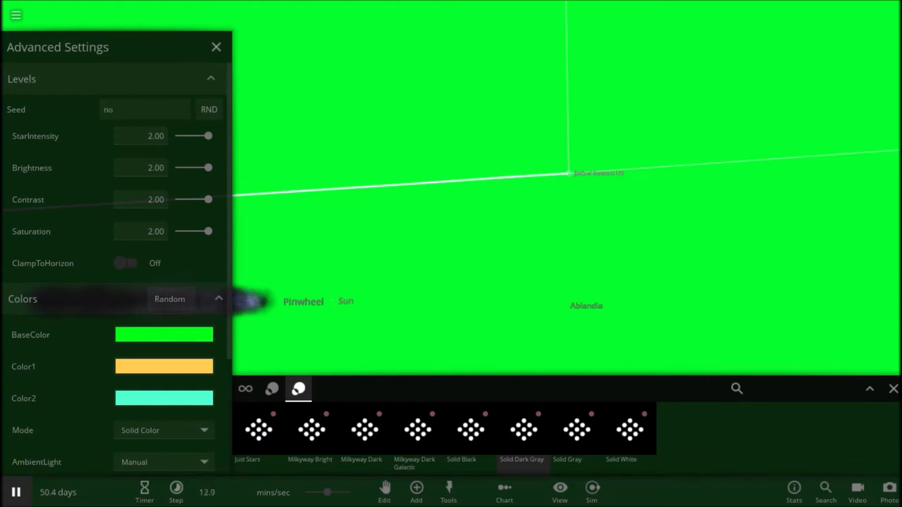
left_click(208, 109)
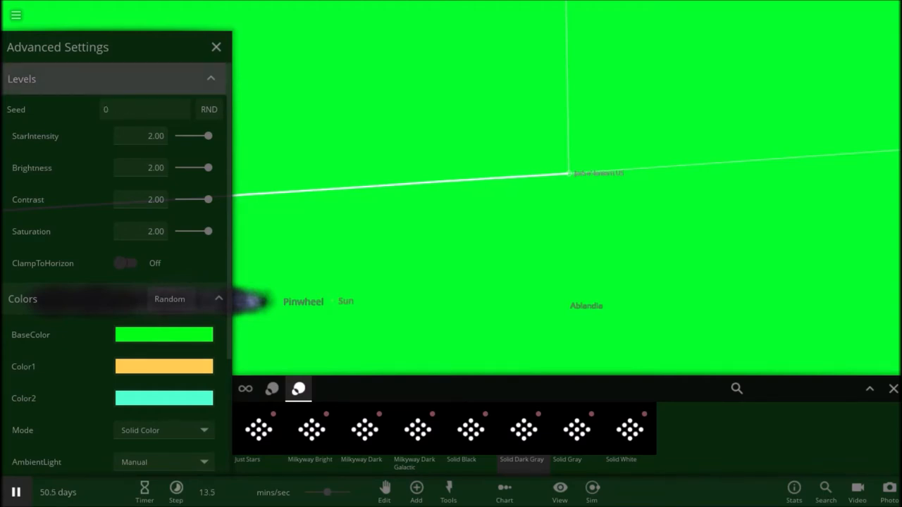
left_click(217, 47)
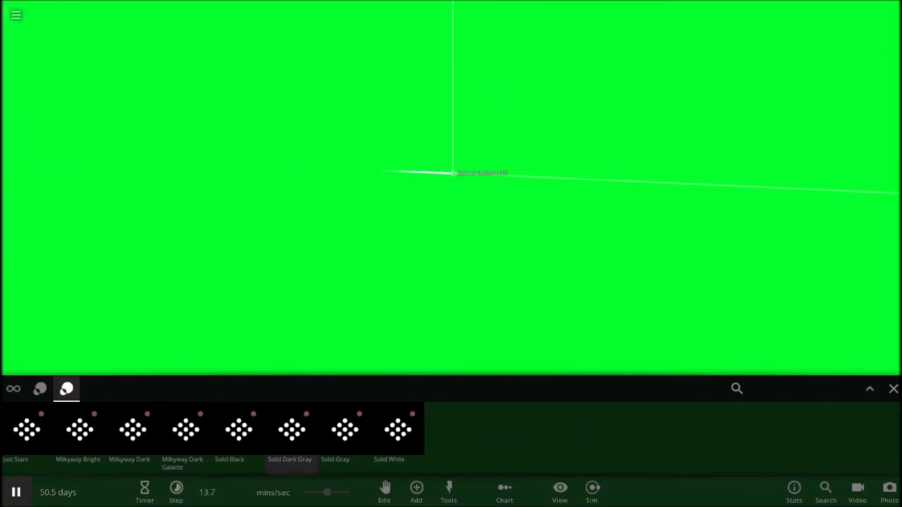
Close the background gallery and place the dark object Algol in the scene.
left_click(893, 388)
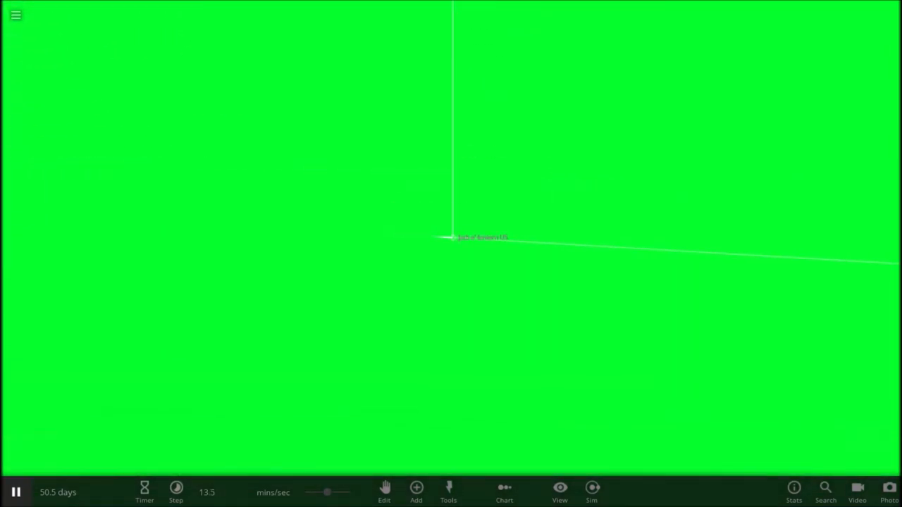
left_click(416, 491)
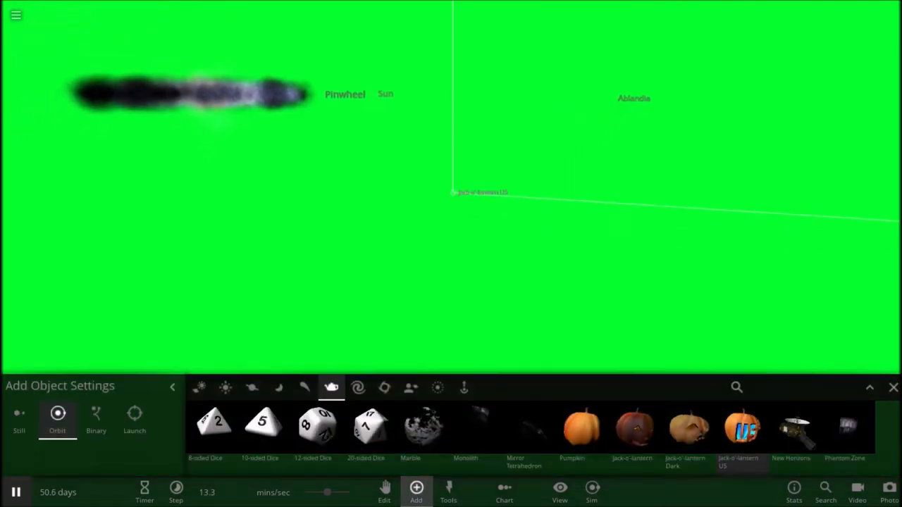
left_click(384, 386)
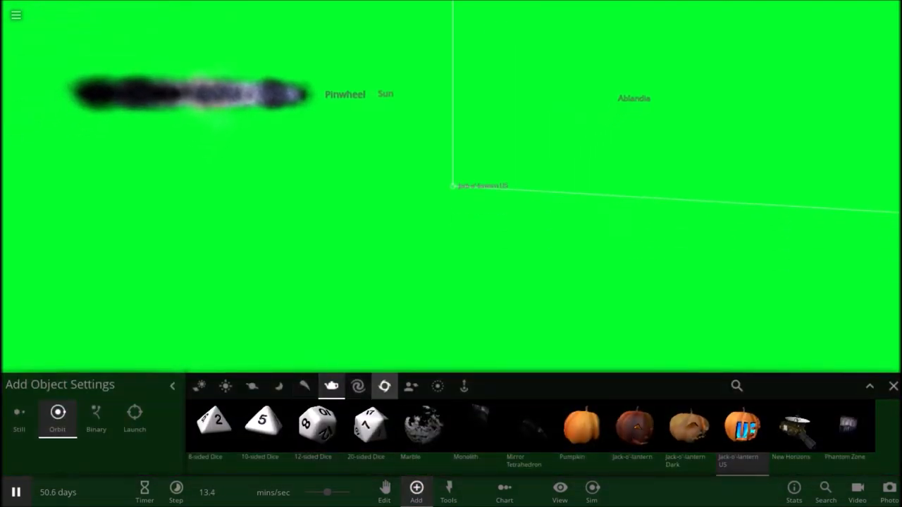
left_click(463, 385)
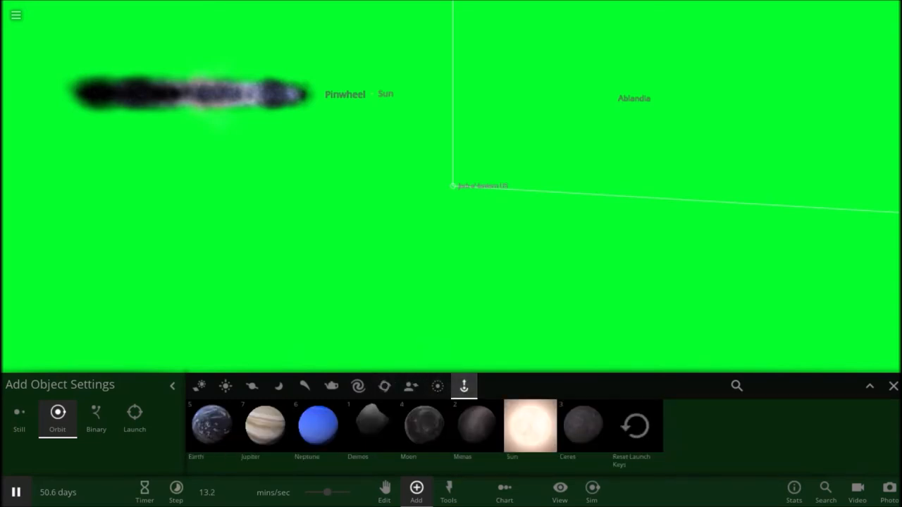
left_click(410, 385)
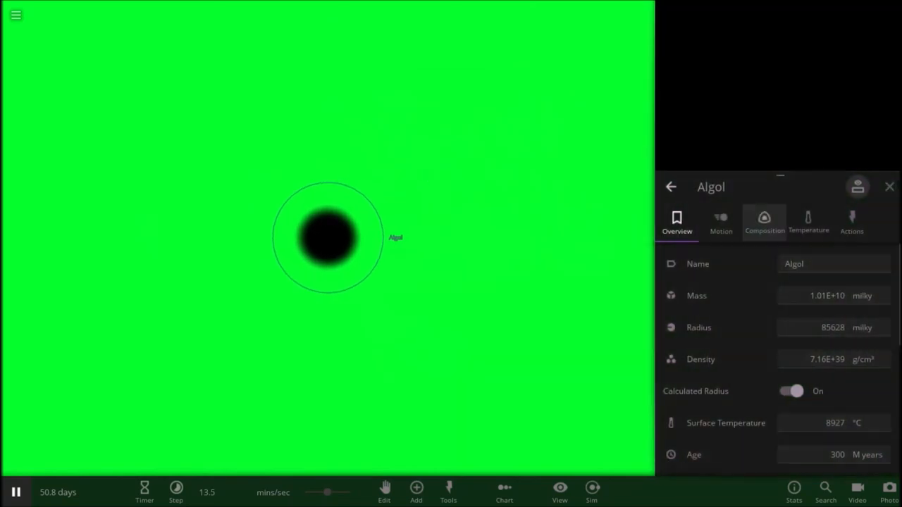
Rename Algol to 'Where is your God now', then reselect it and reopen its properties.
type("Where is your God now")
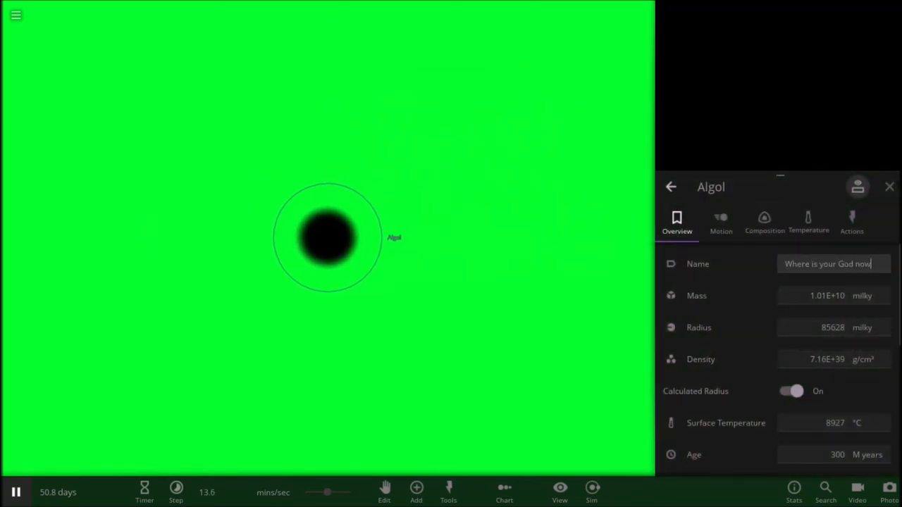
left_click(889, 187)
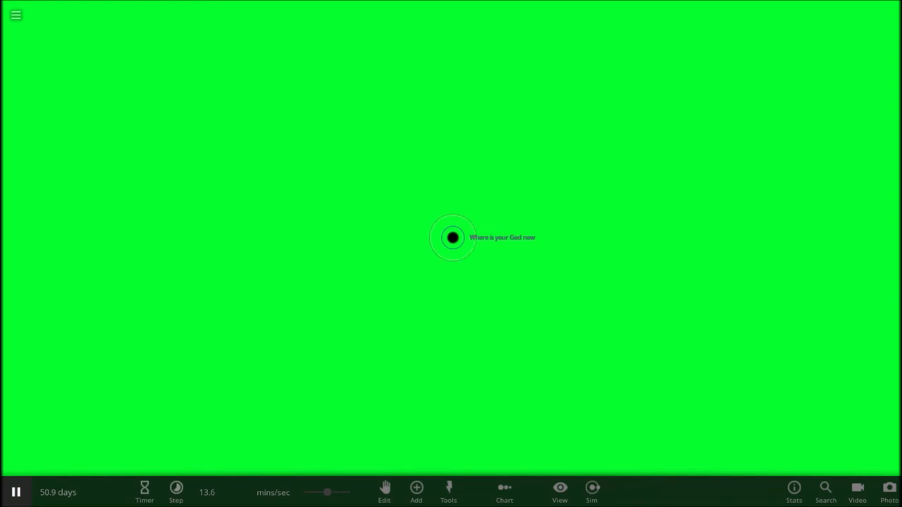
left_click(452, 238)
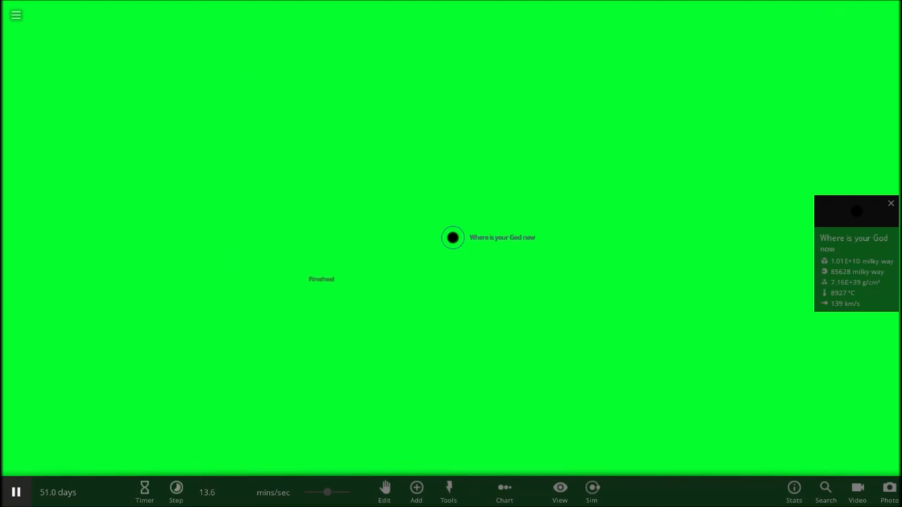
left_click(891, 204)
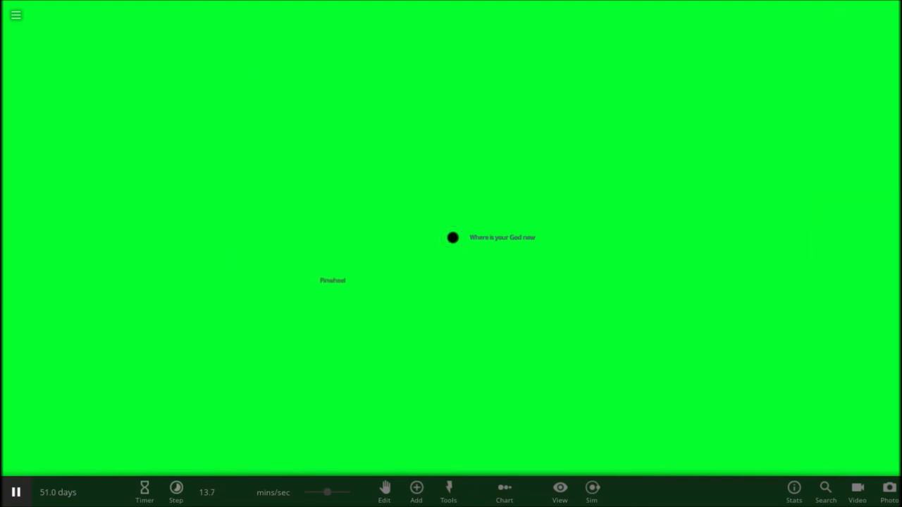
left_click(452, 238)
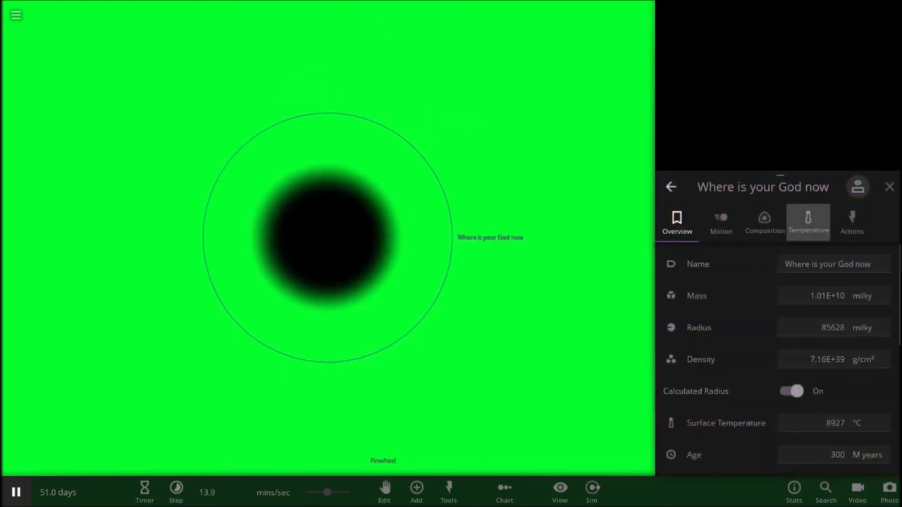
Change the object's composition to 99% iron and 1% water.
left_click(851, 222)
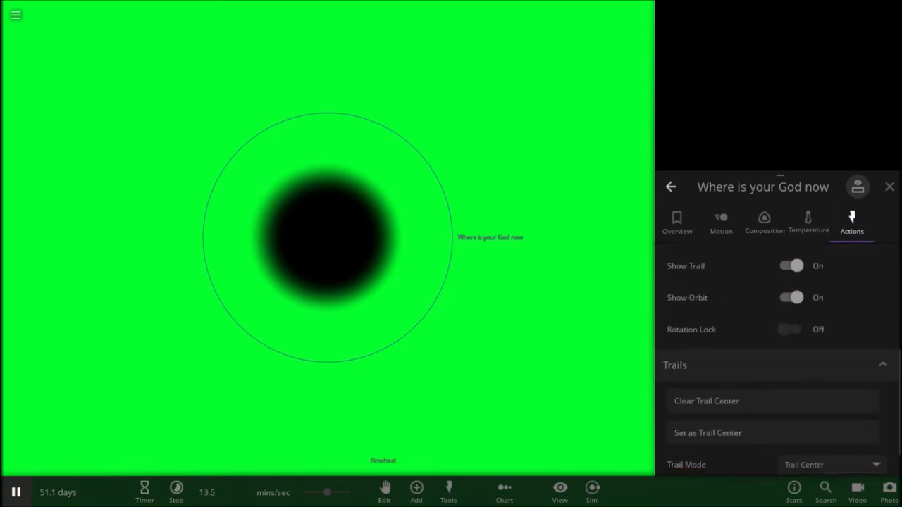
scroll("down", 3)
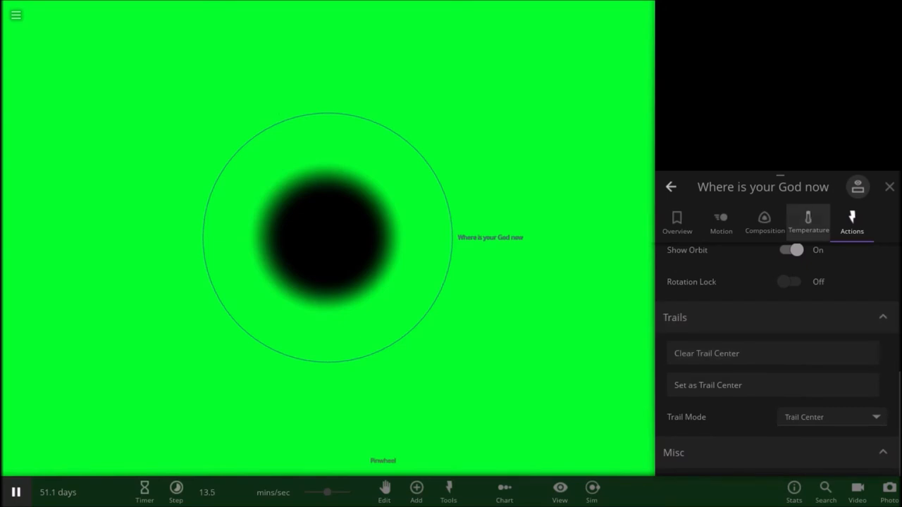
left_click(763, 222)
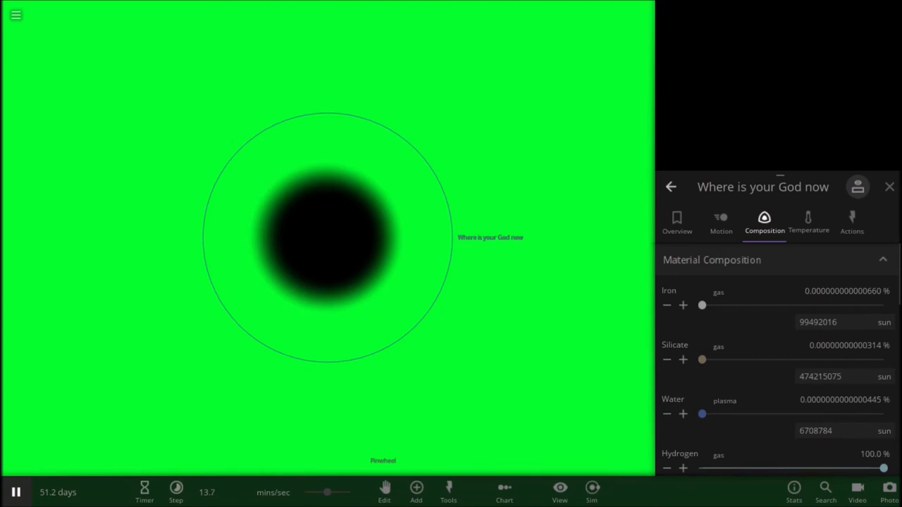
left_click_drag(702, 305, 883, 305)
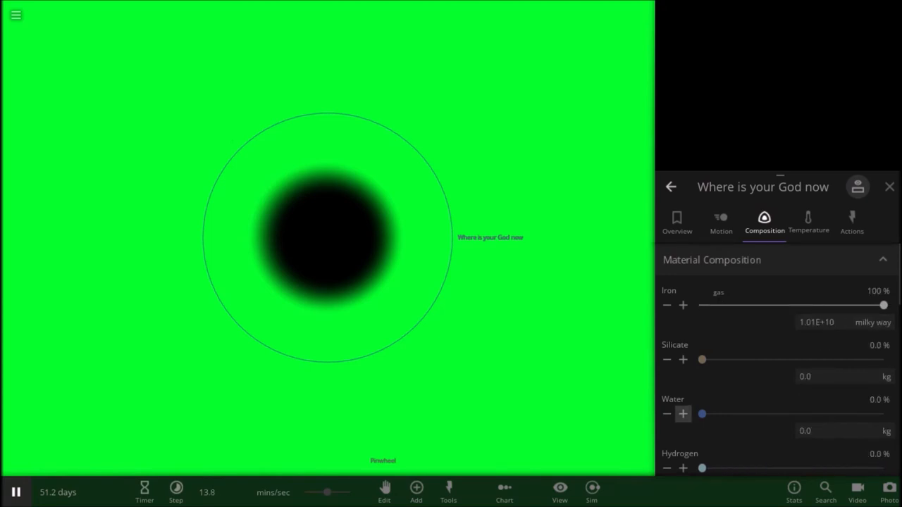
left_click(682, 413)
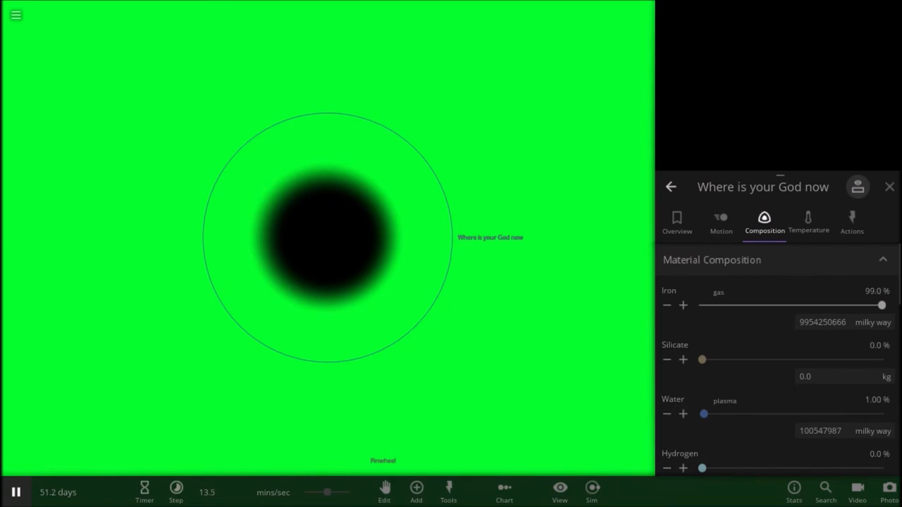
left_click(721, 222)
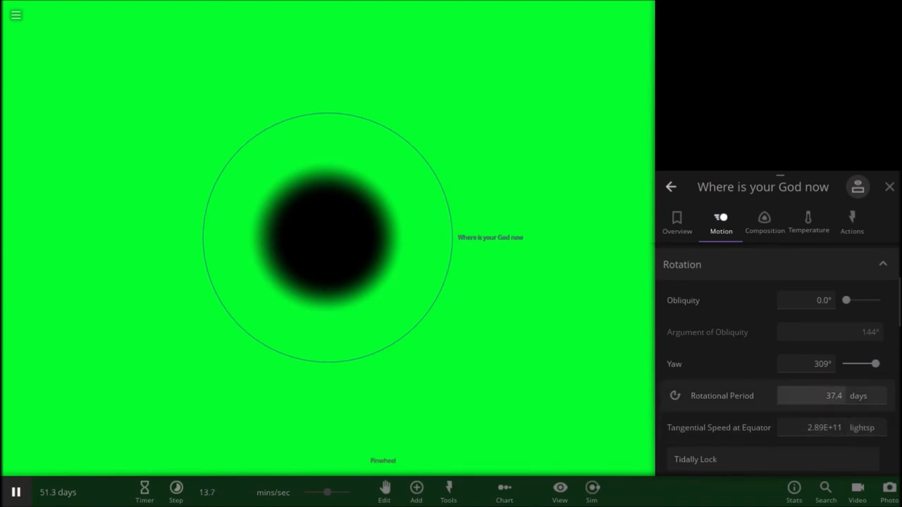
Lower the rotational period to 0.00000323 seconds and close the properties panel.
left_click(859, 396)
type("0.00000323")
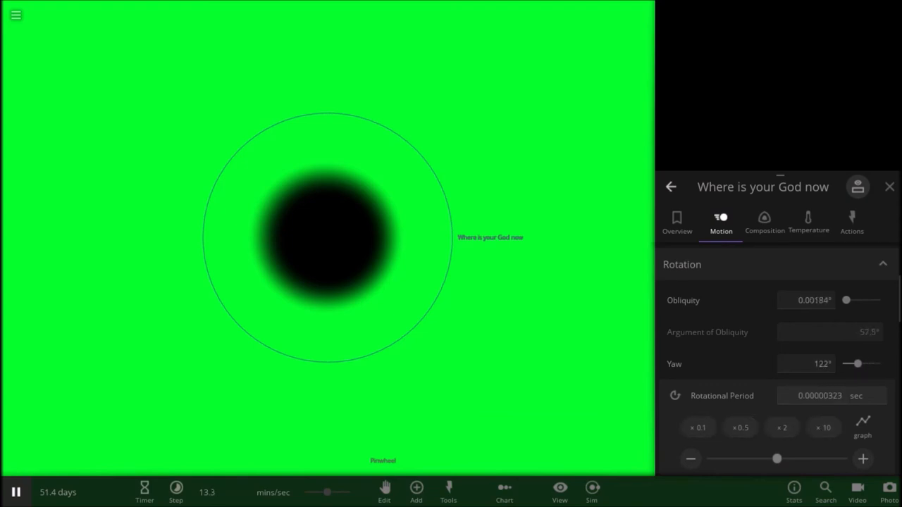
left_click(889, 187)
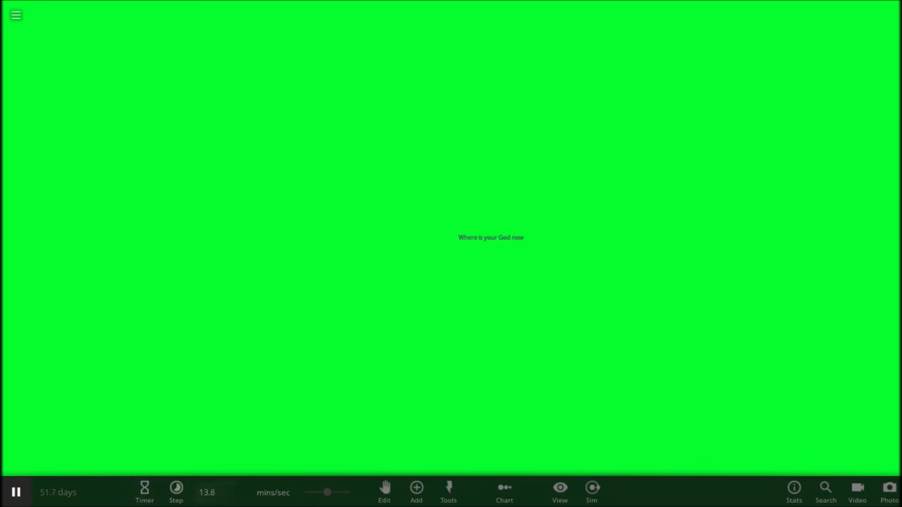
mouse_move(176, 489)
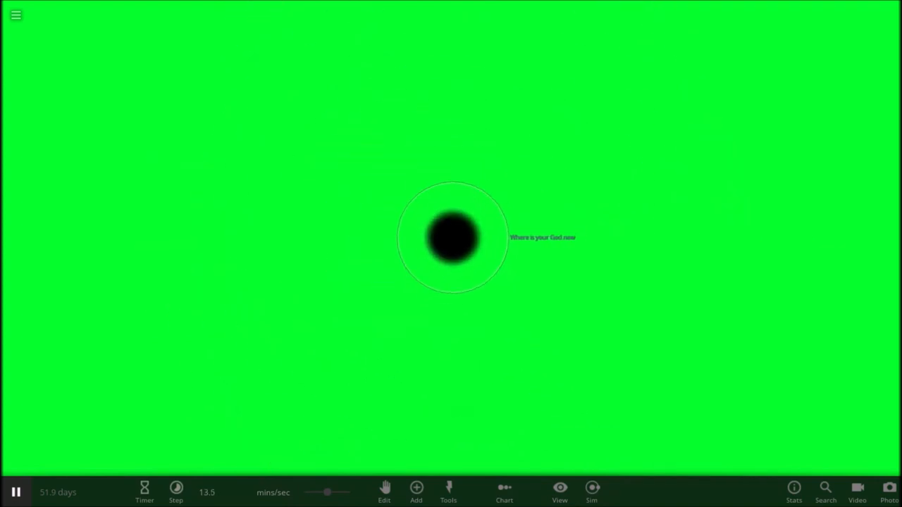
left_click(504, 491)
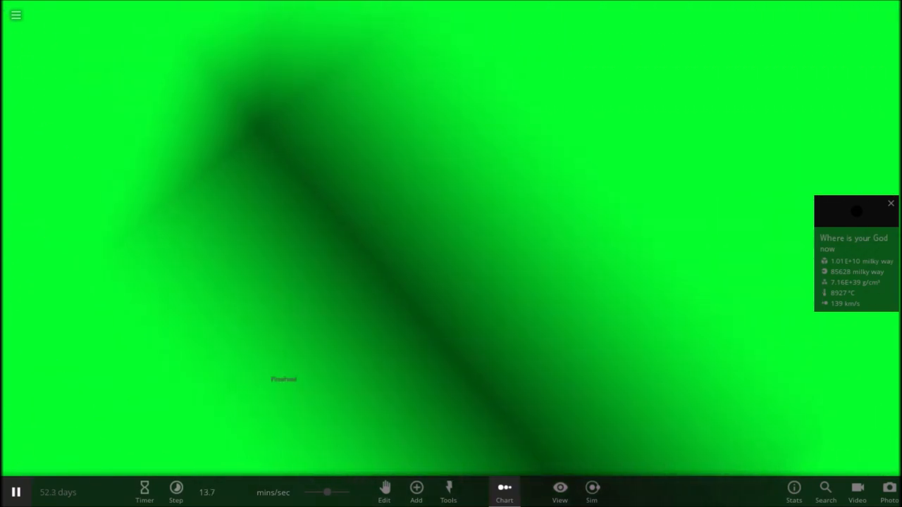
key("c")
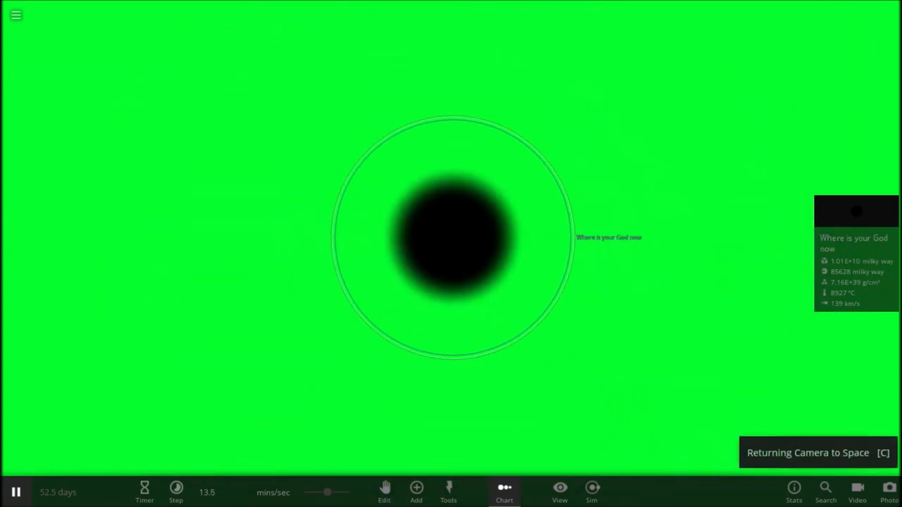